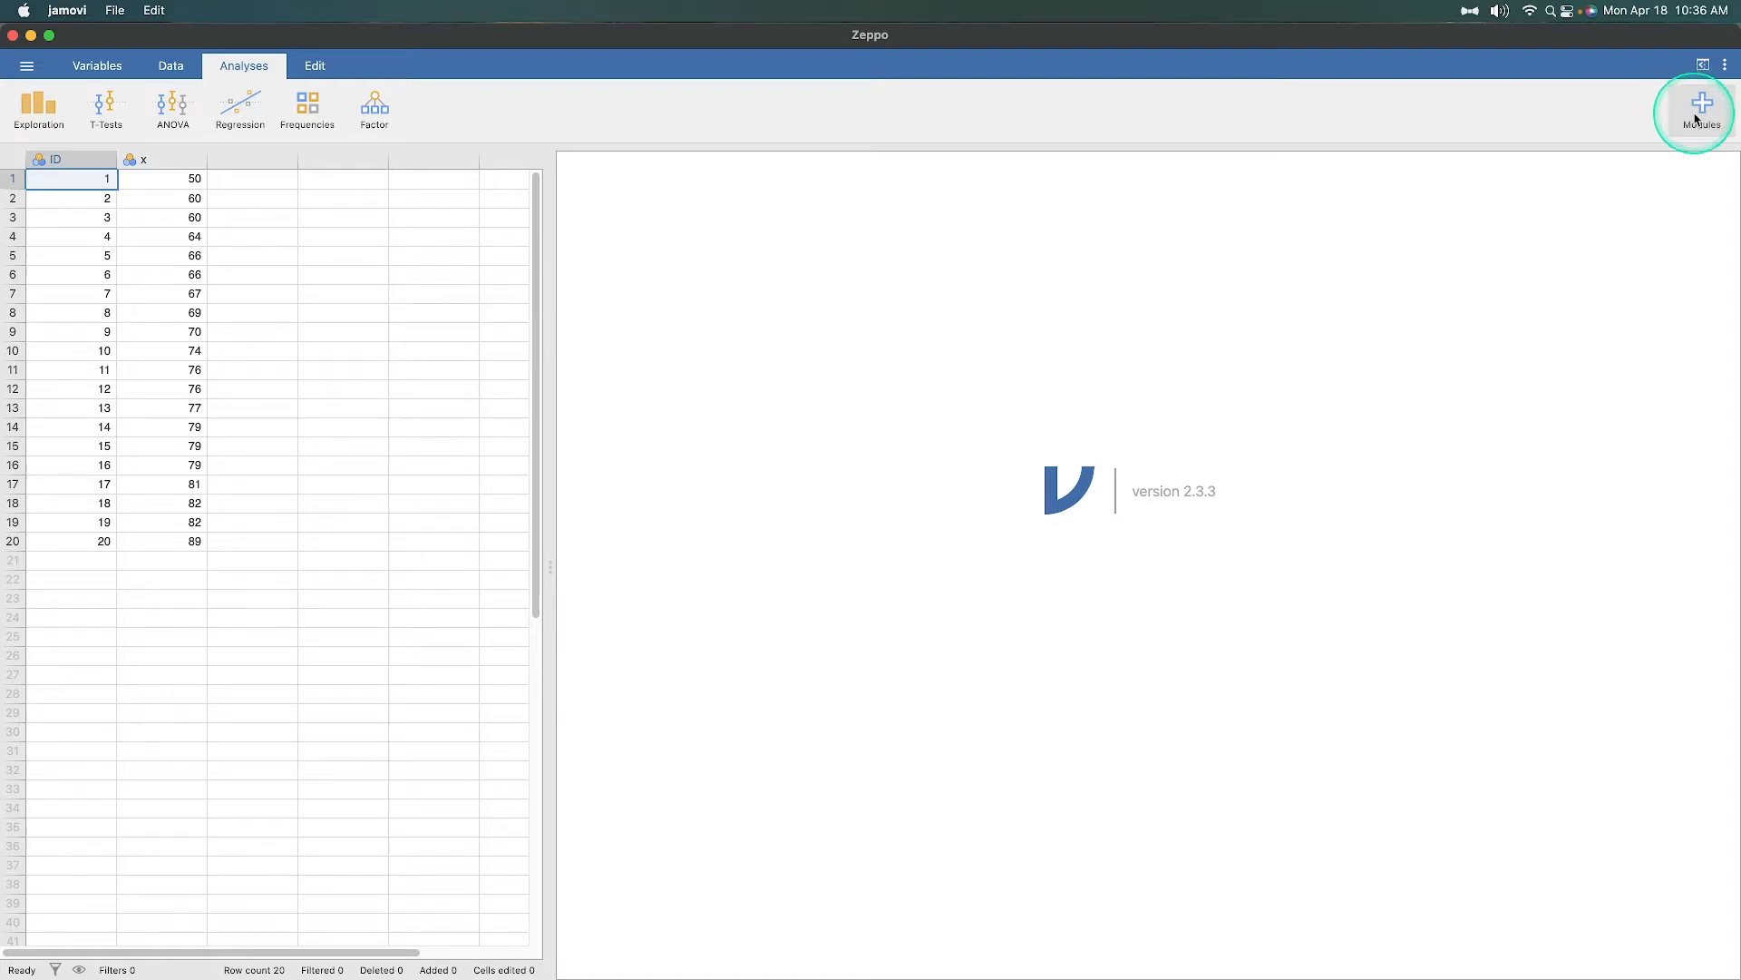
# Browse the jamovi module library to confirm lsj-data is installed.
pyautogui.click(1699, 109)
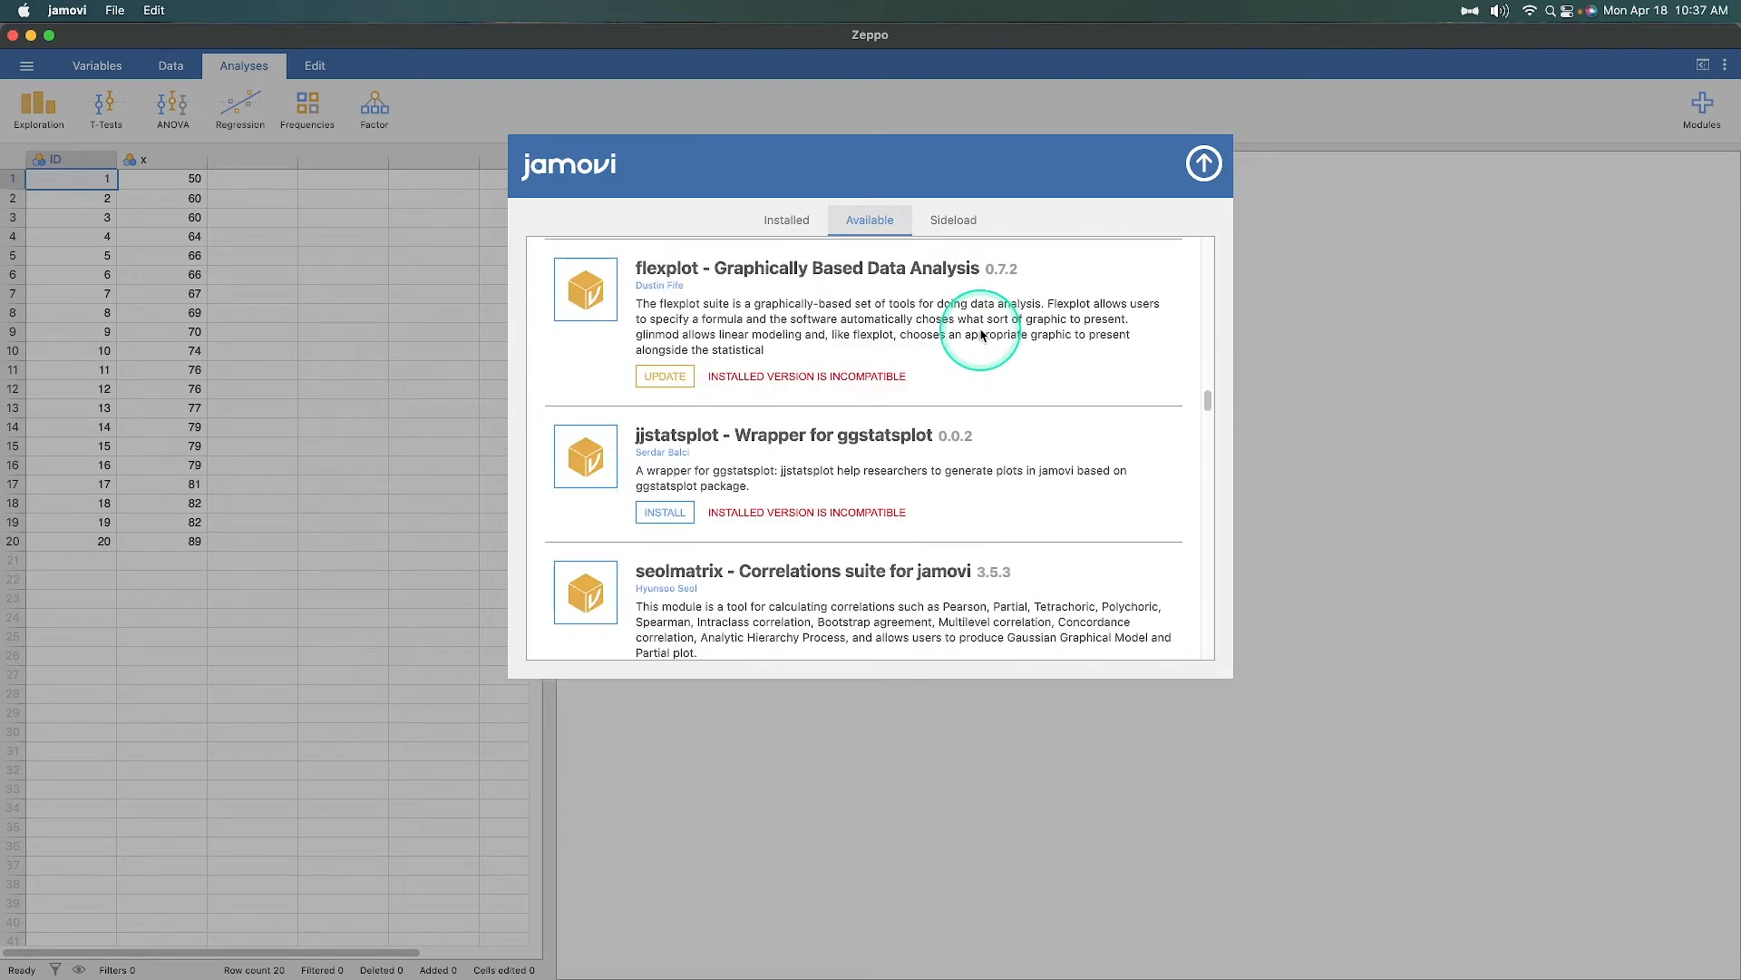
pyautogui.scroll(-3)
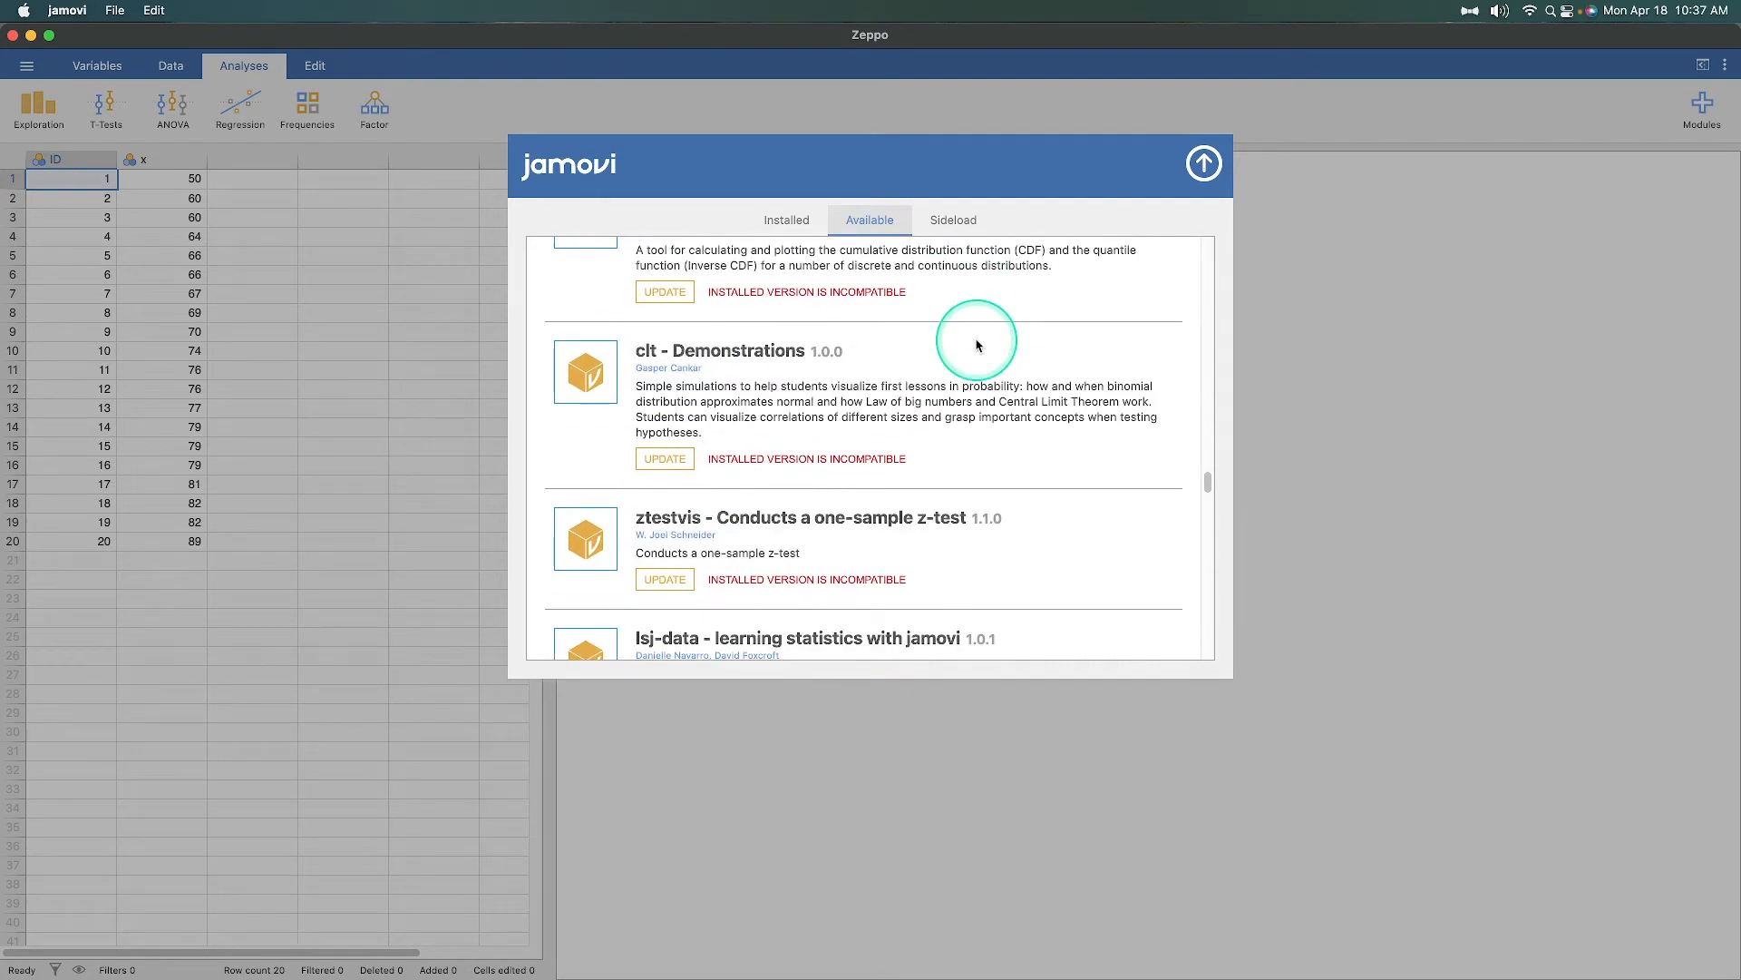
pyautogui.scroll(-3)
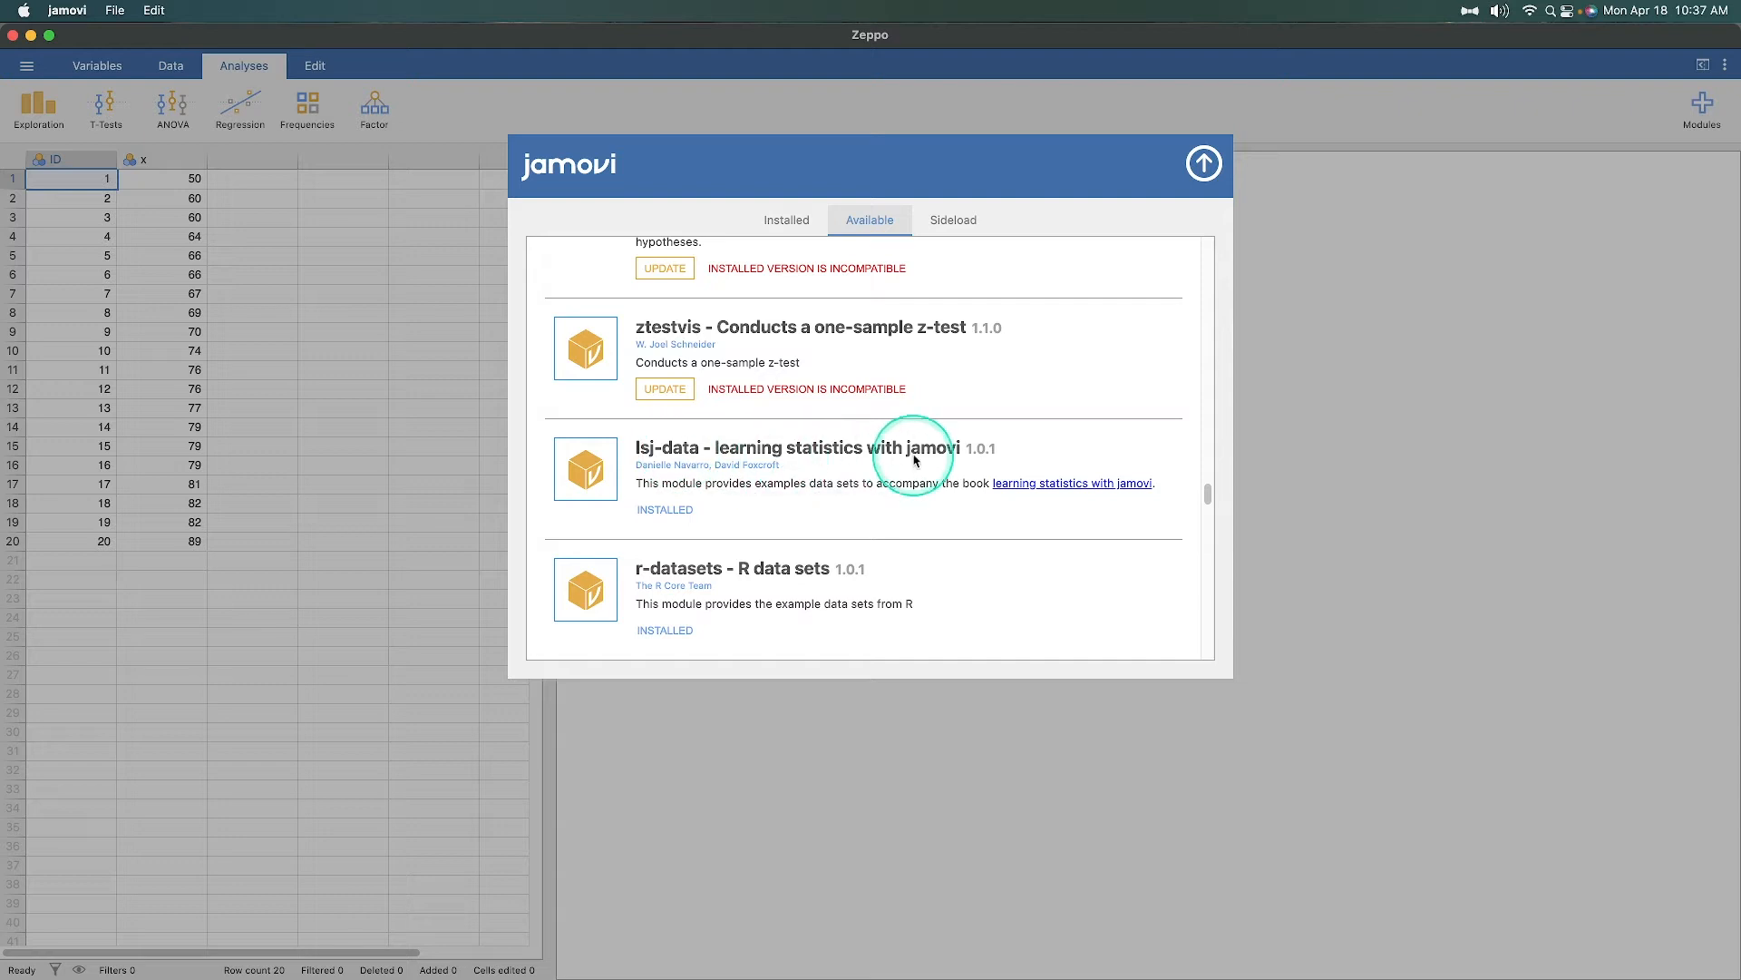
pyautogui.moveTo(808, 506)
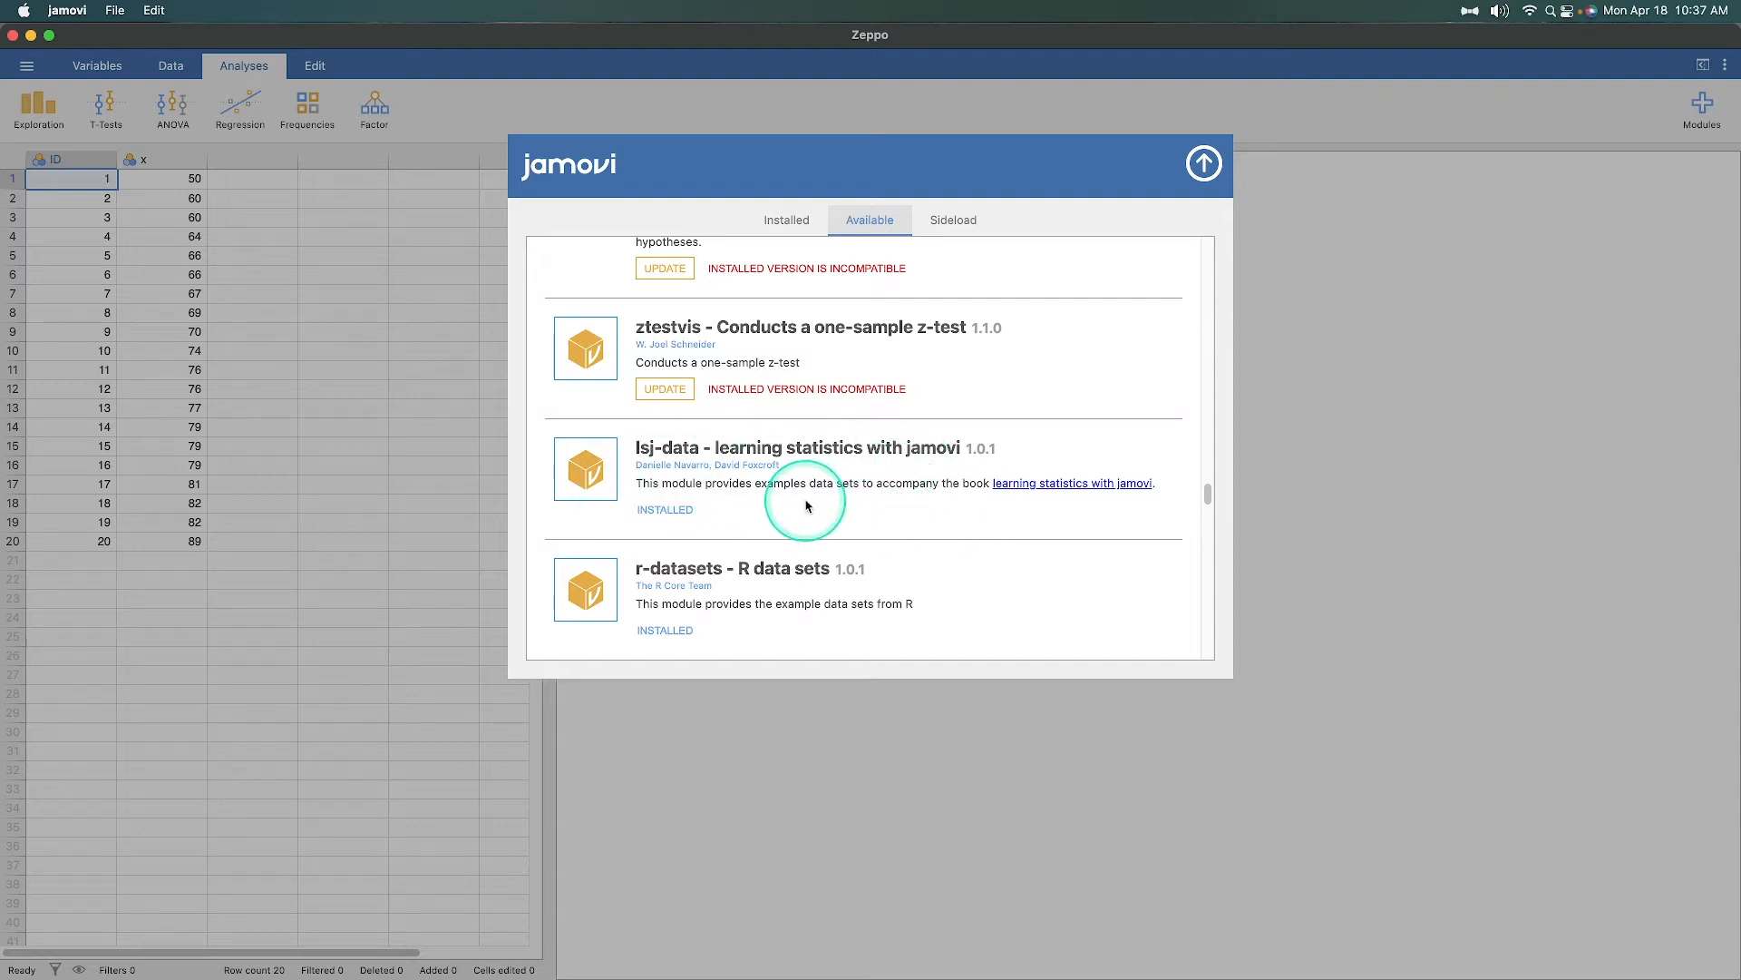
pyautogui.moveTo(813, 483)
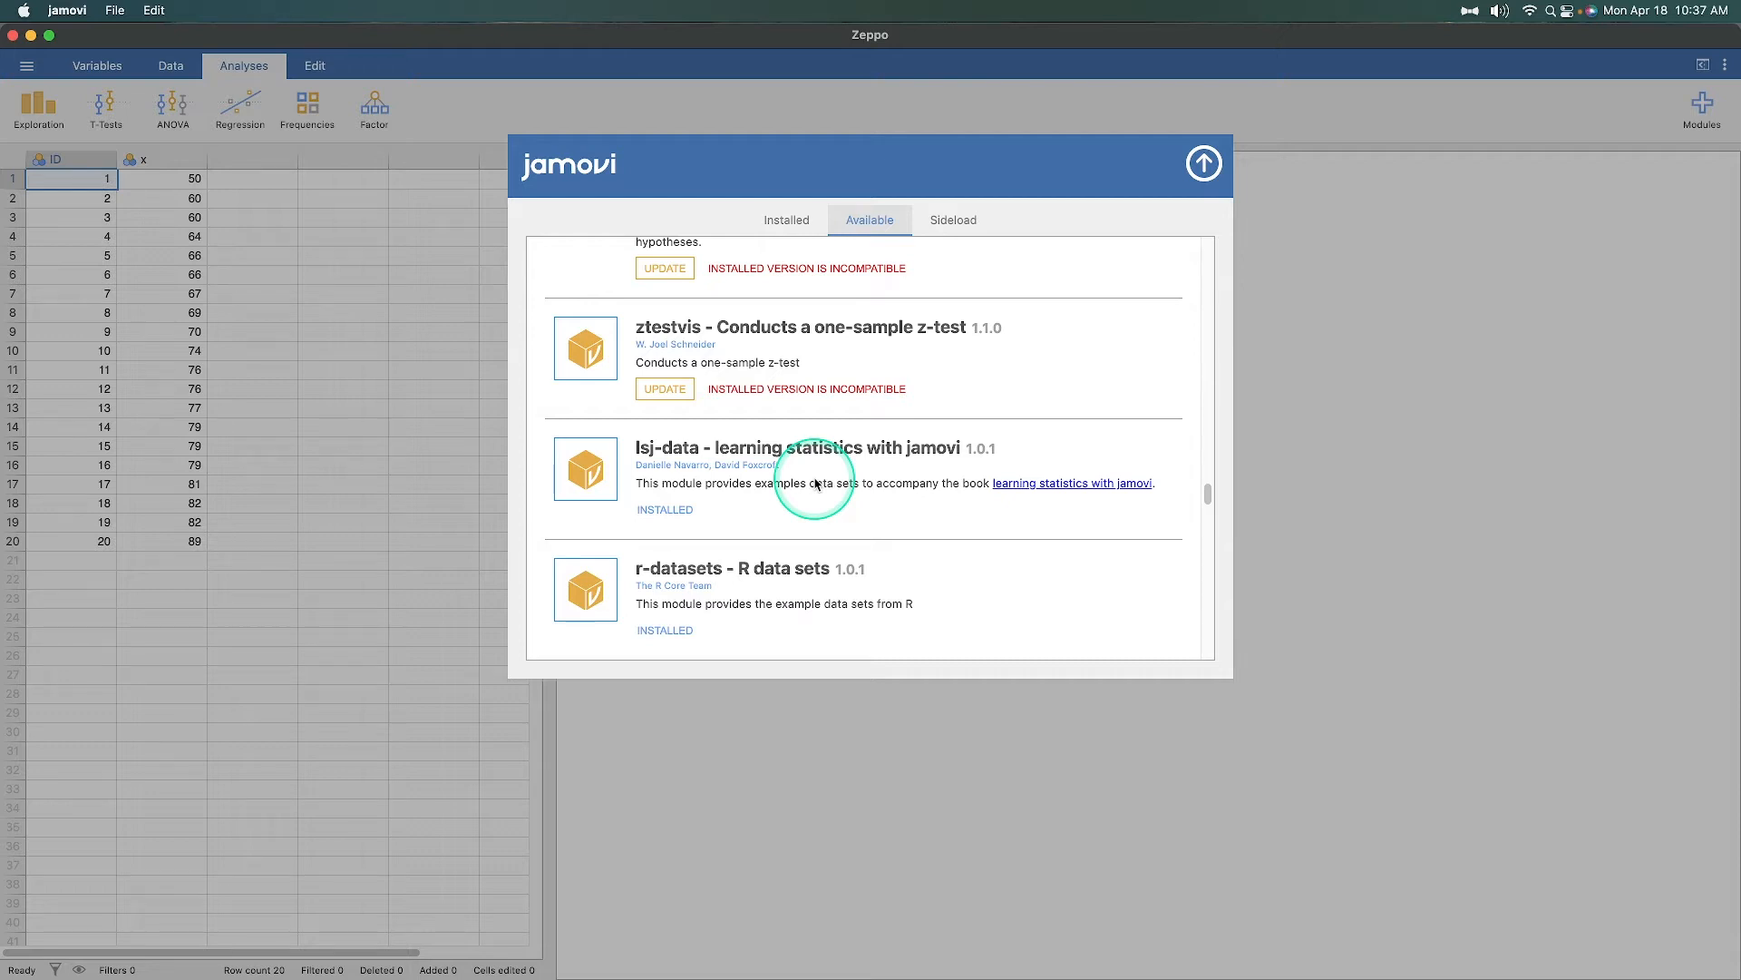
pyautogui.moveTo(1255, 129)
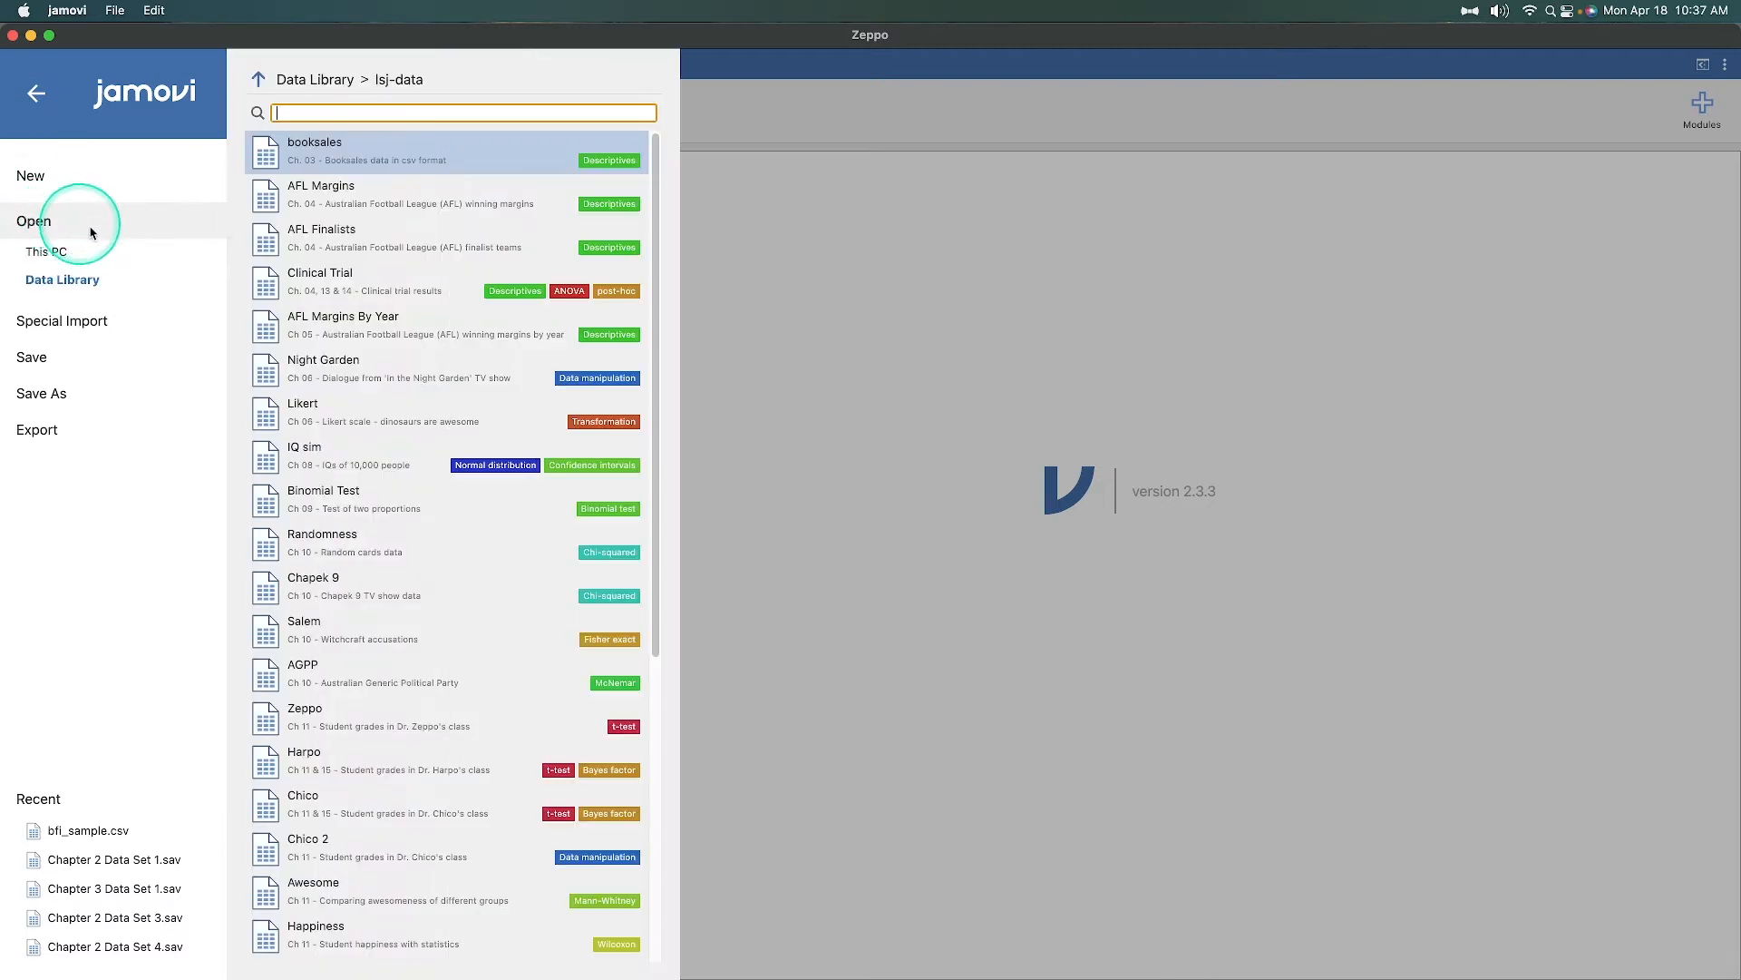
# Navigate the Data Library up to the 'learning statistics with jamovi' example sets.
pyautogui.click(260, 78)
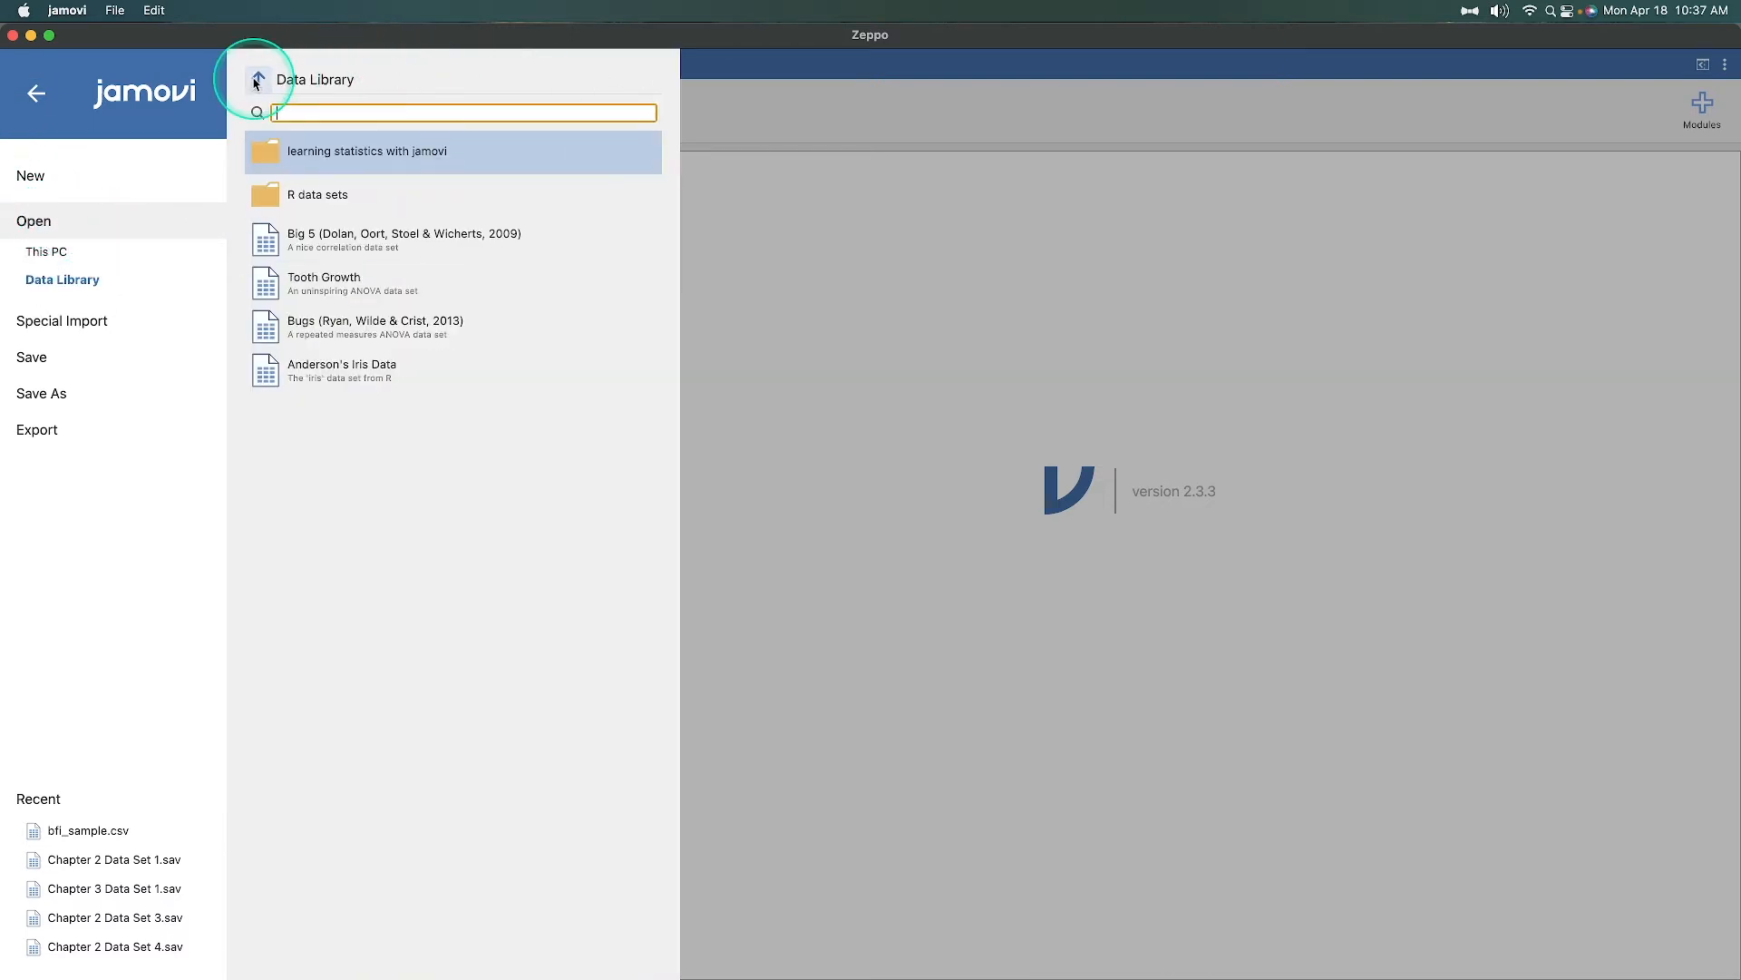
pyautogui.moveTo(329, 156)
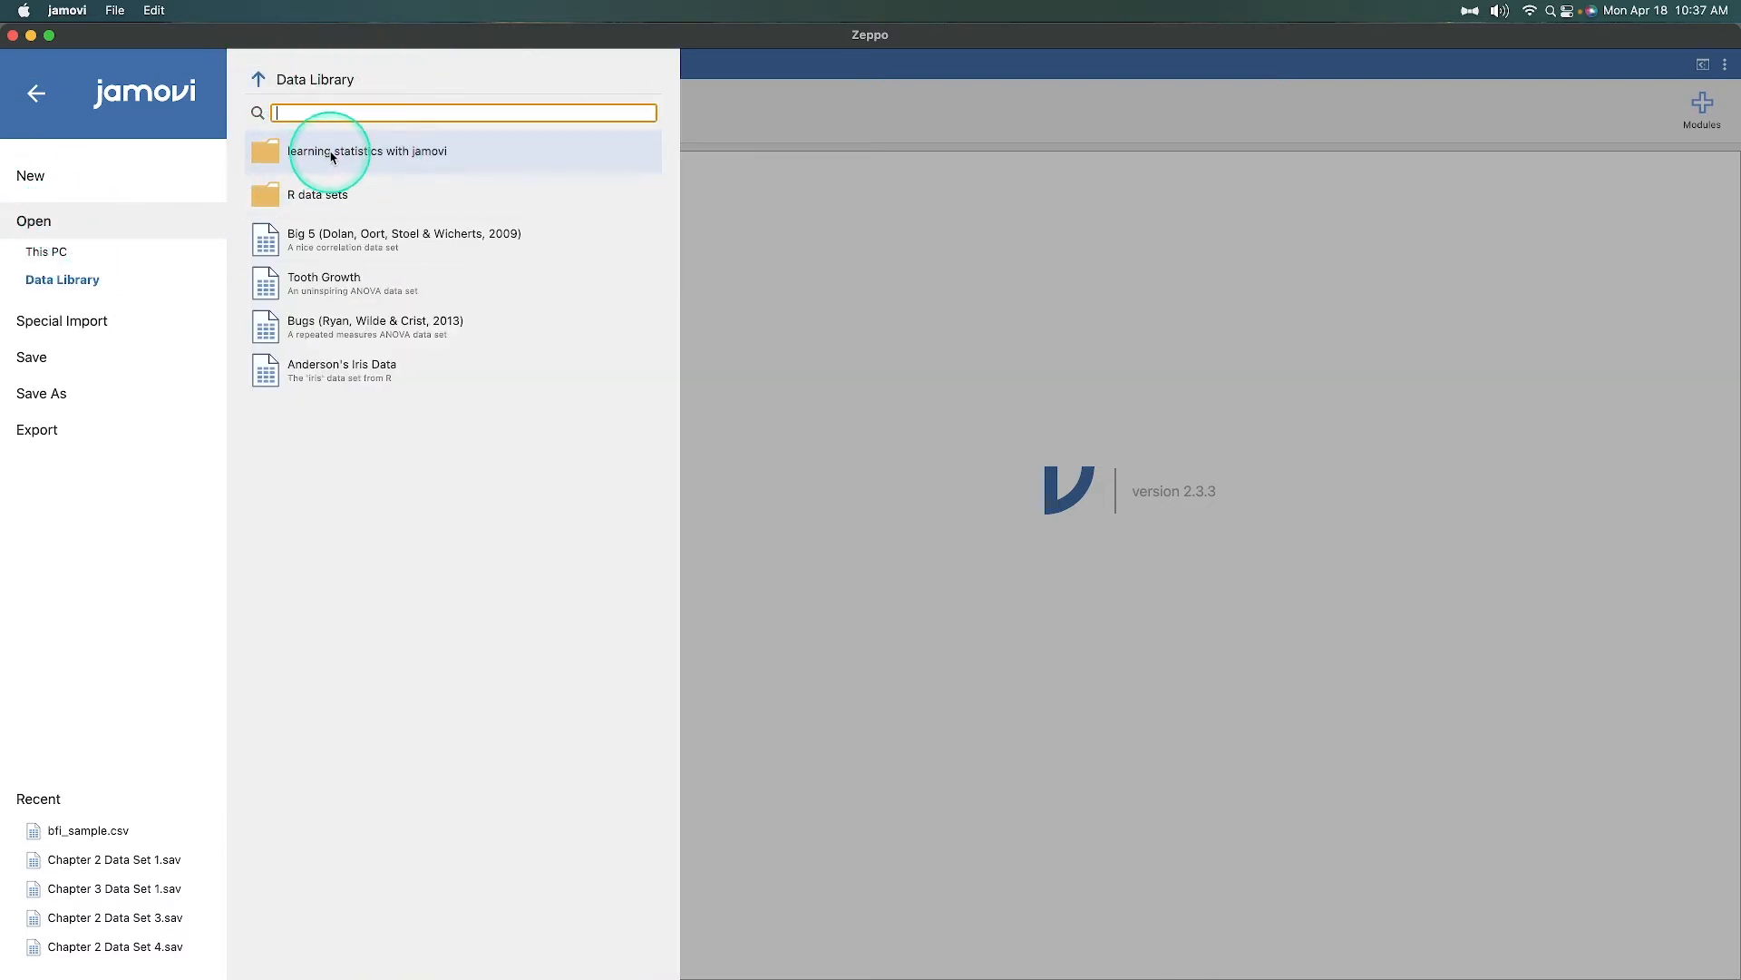
pyautogui.moveTo(323, 167)
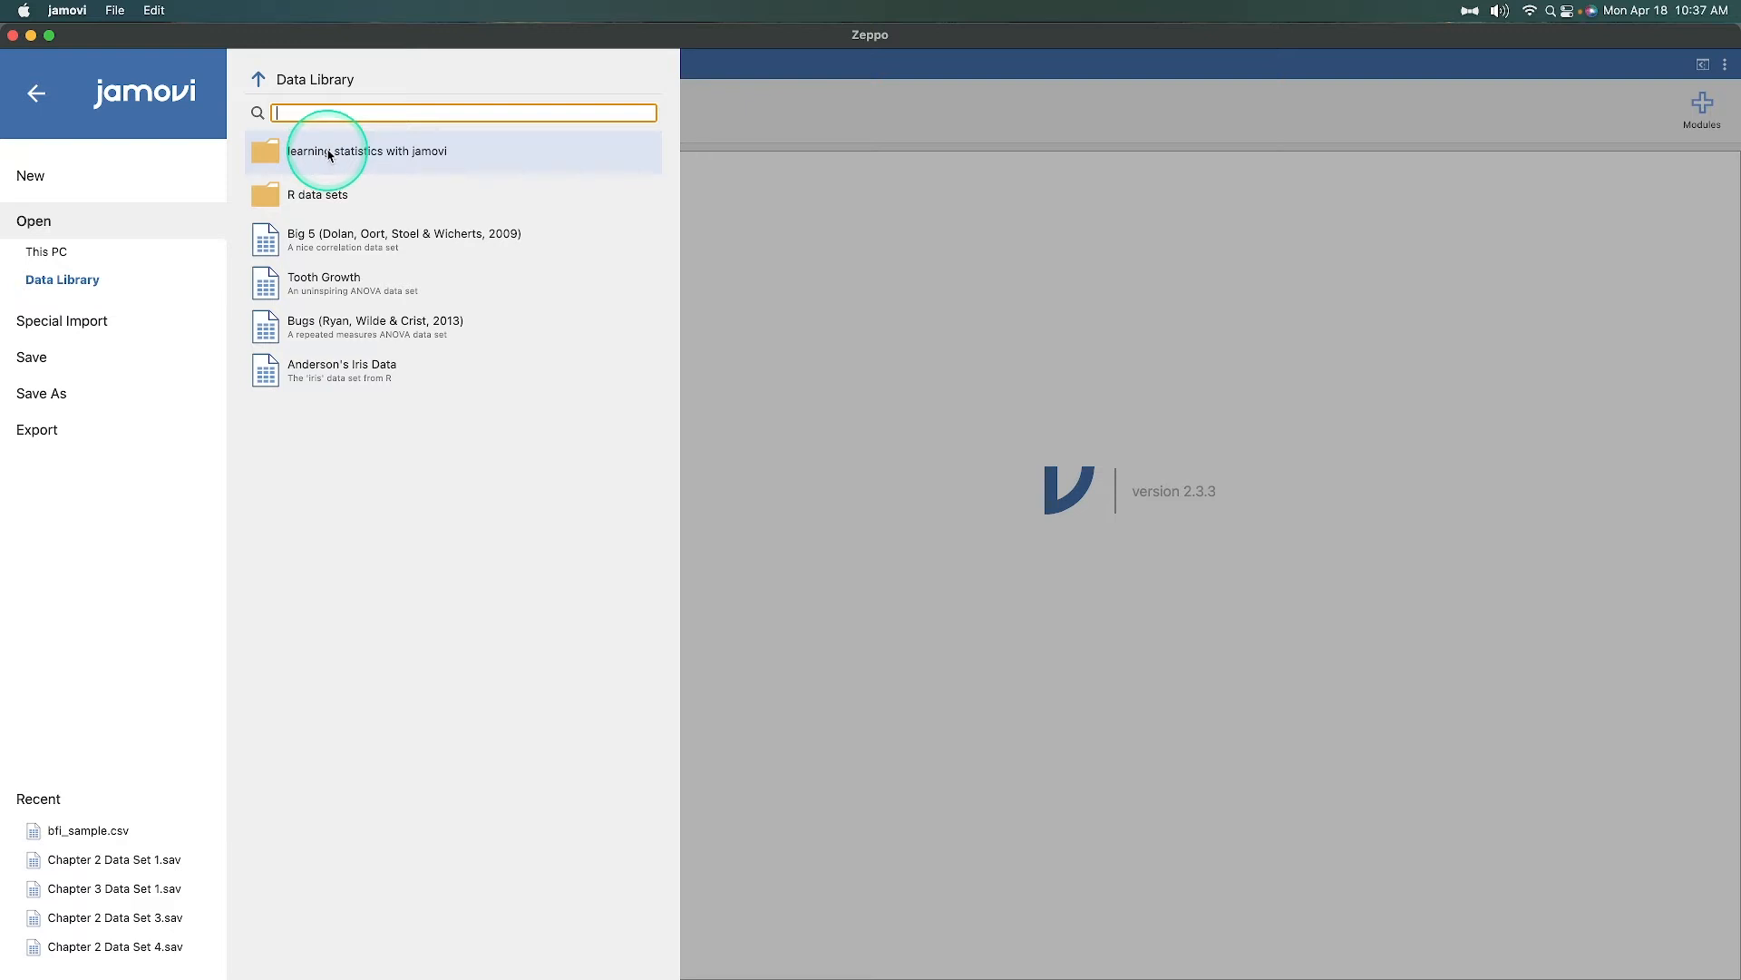
pyautogui.click(366, 151)
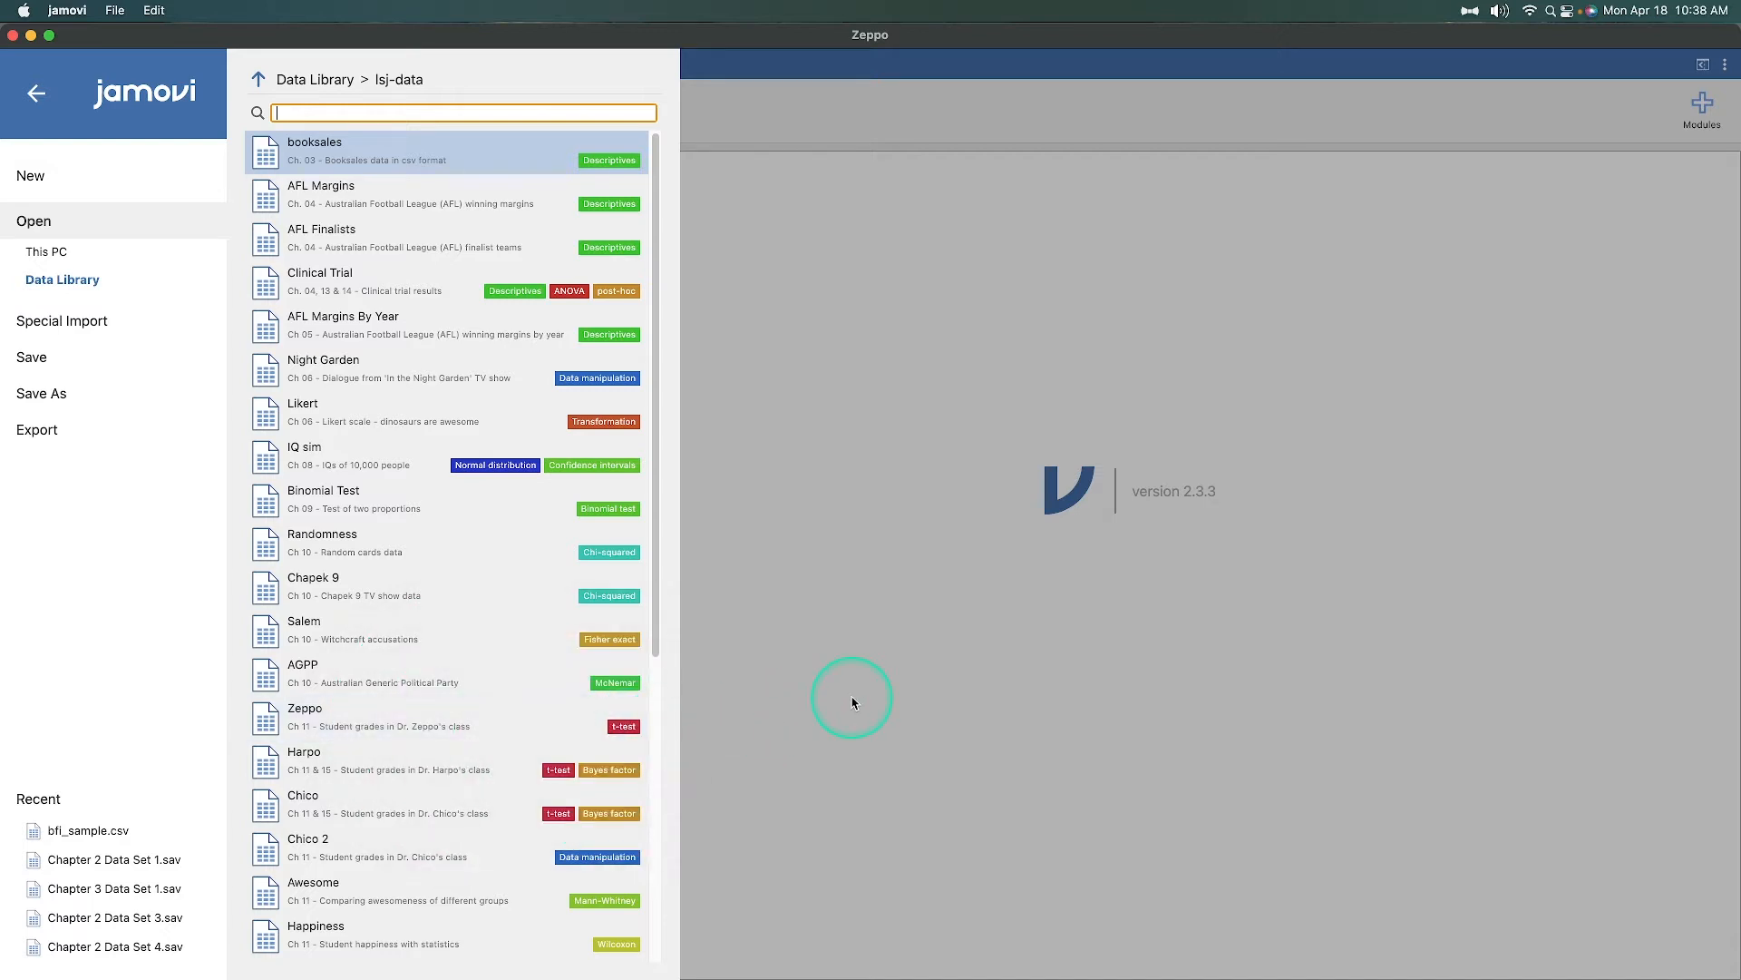
pyautogui.moveTo(450, 725)
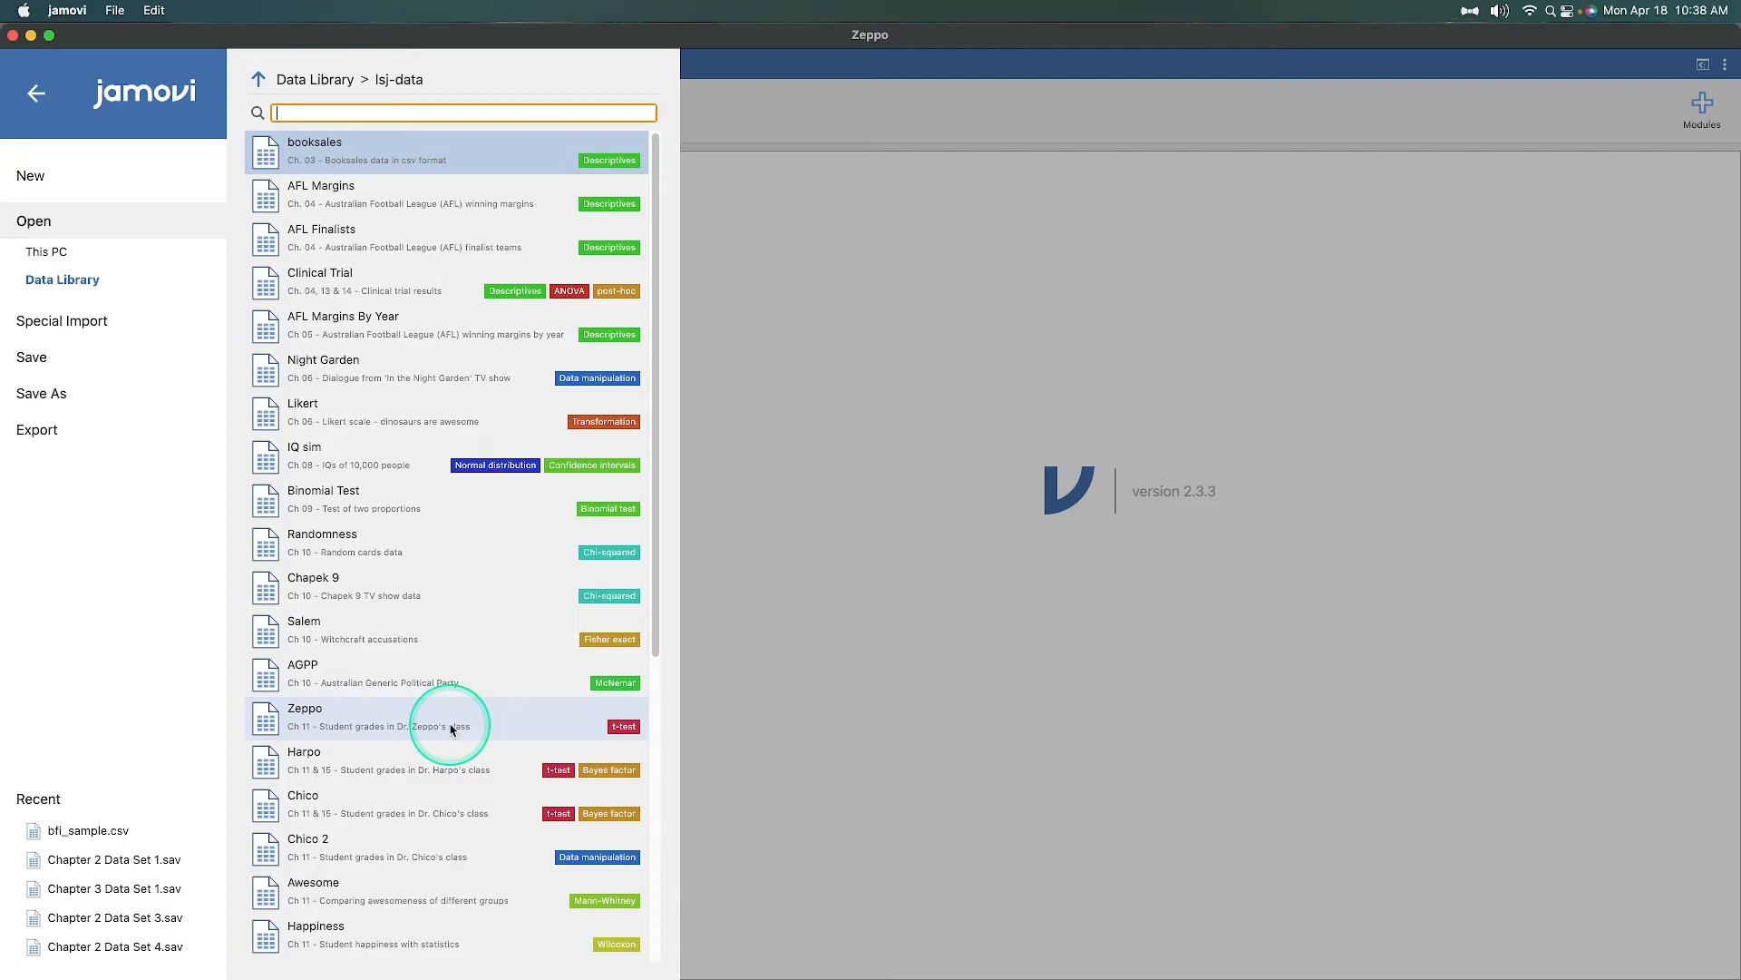
pyautogui.moveTo(370, 742)
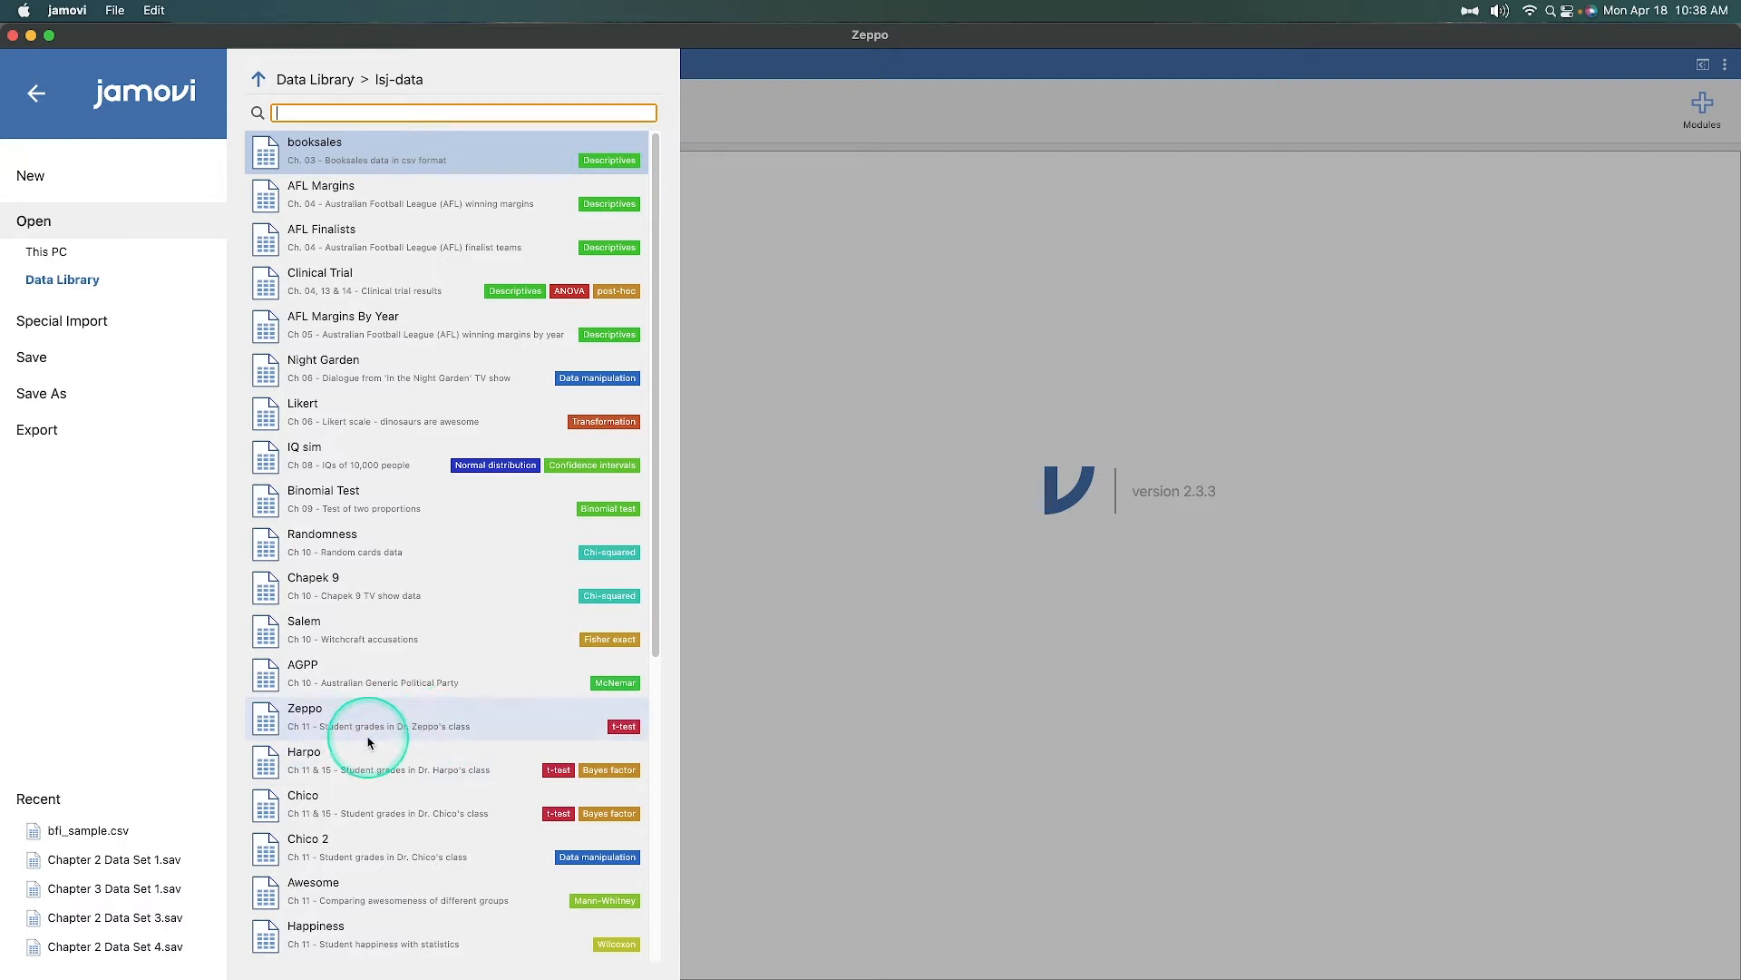
pyautogui.moveTo(388, 742)
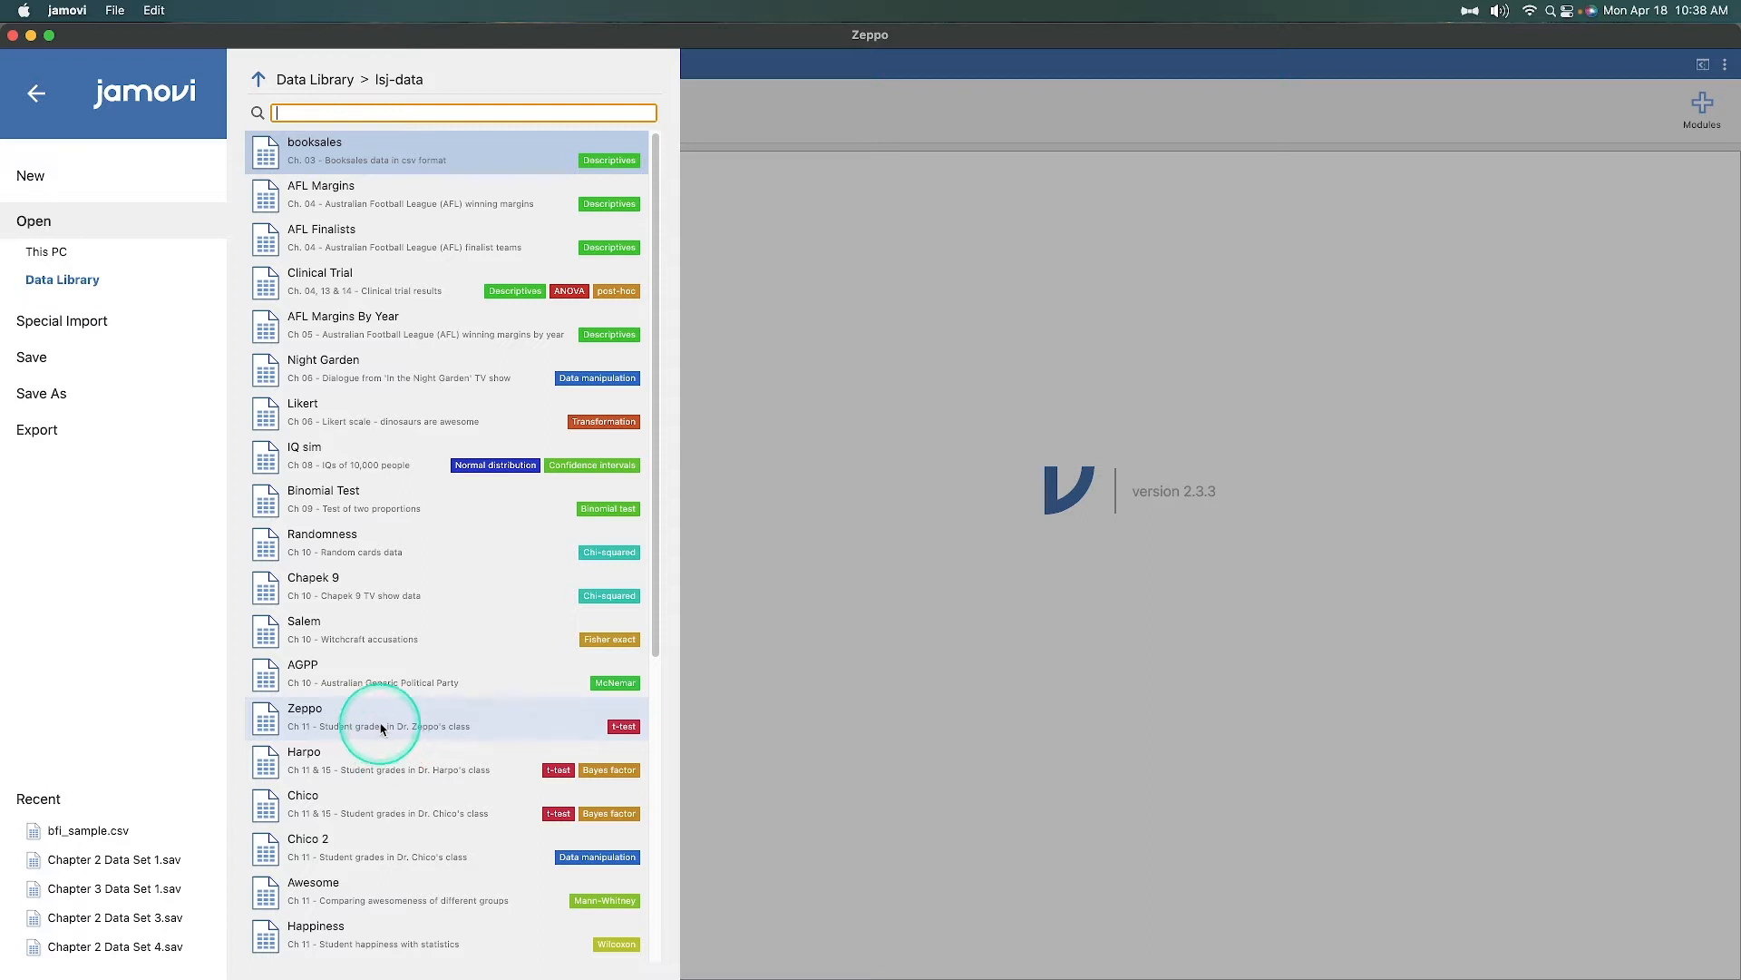
pyautogui.moveTo(310, 769)
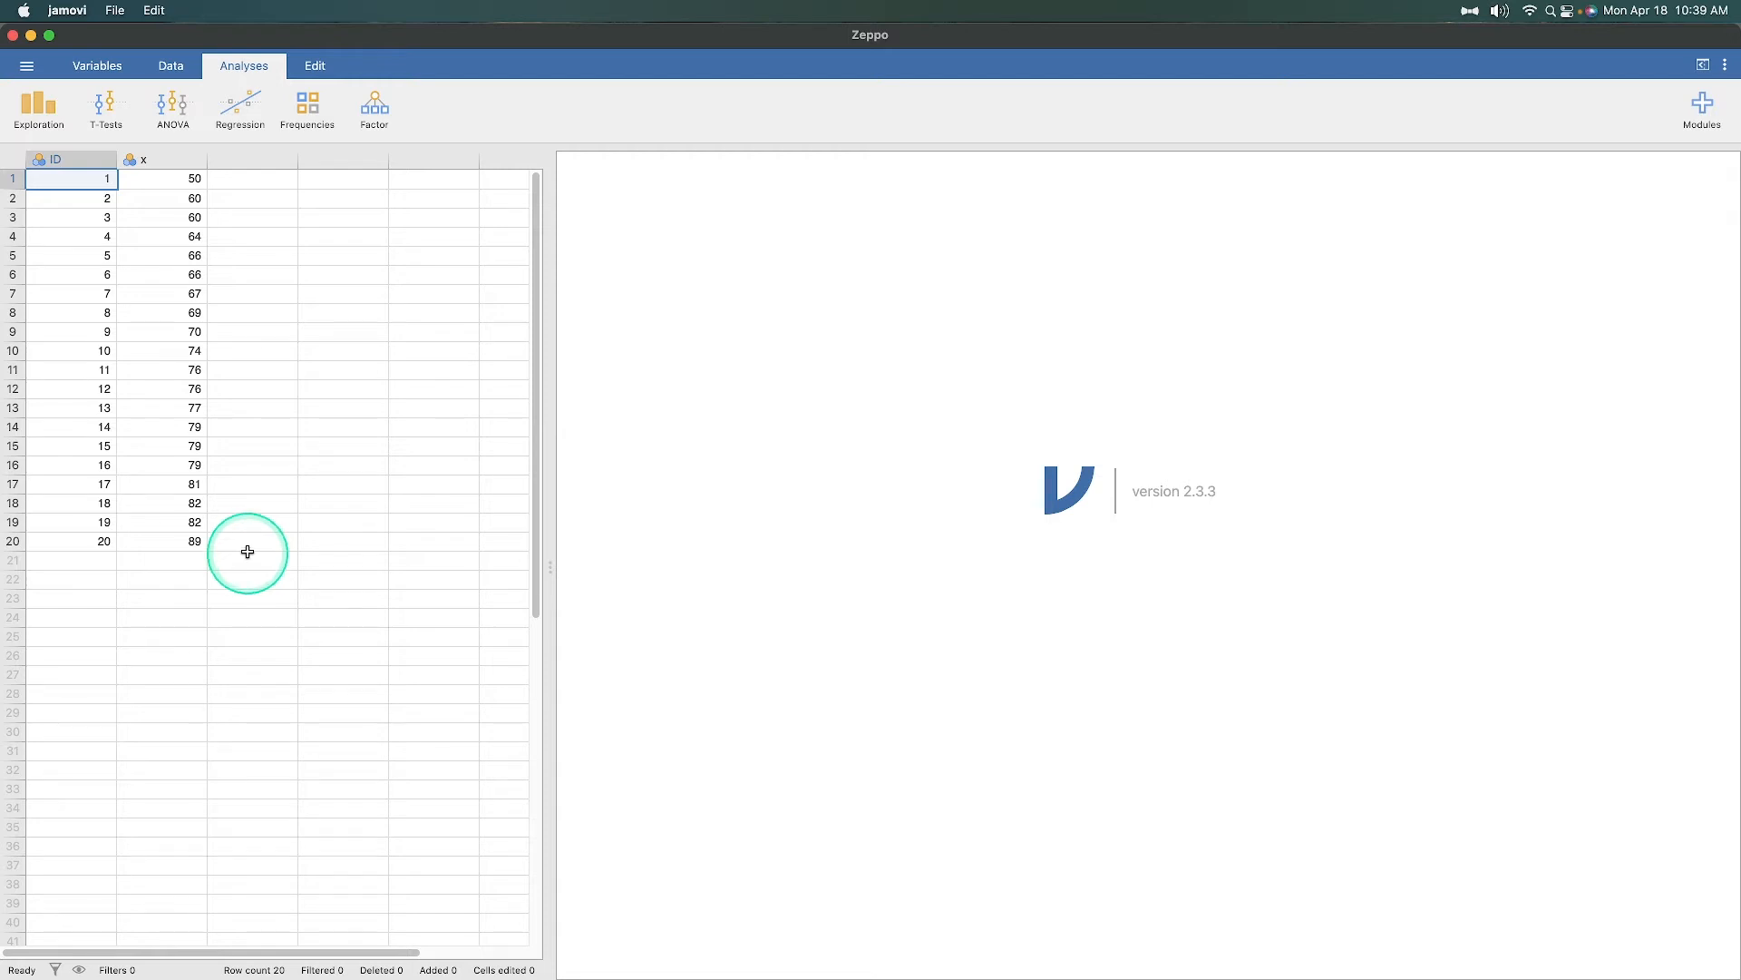
pyautogui.click(162, 160)
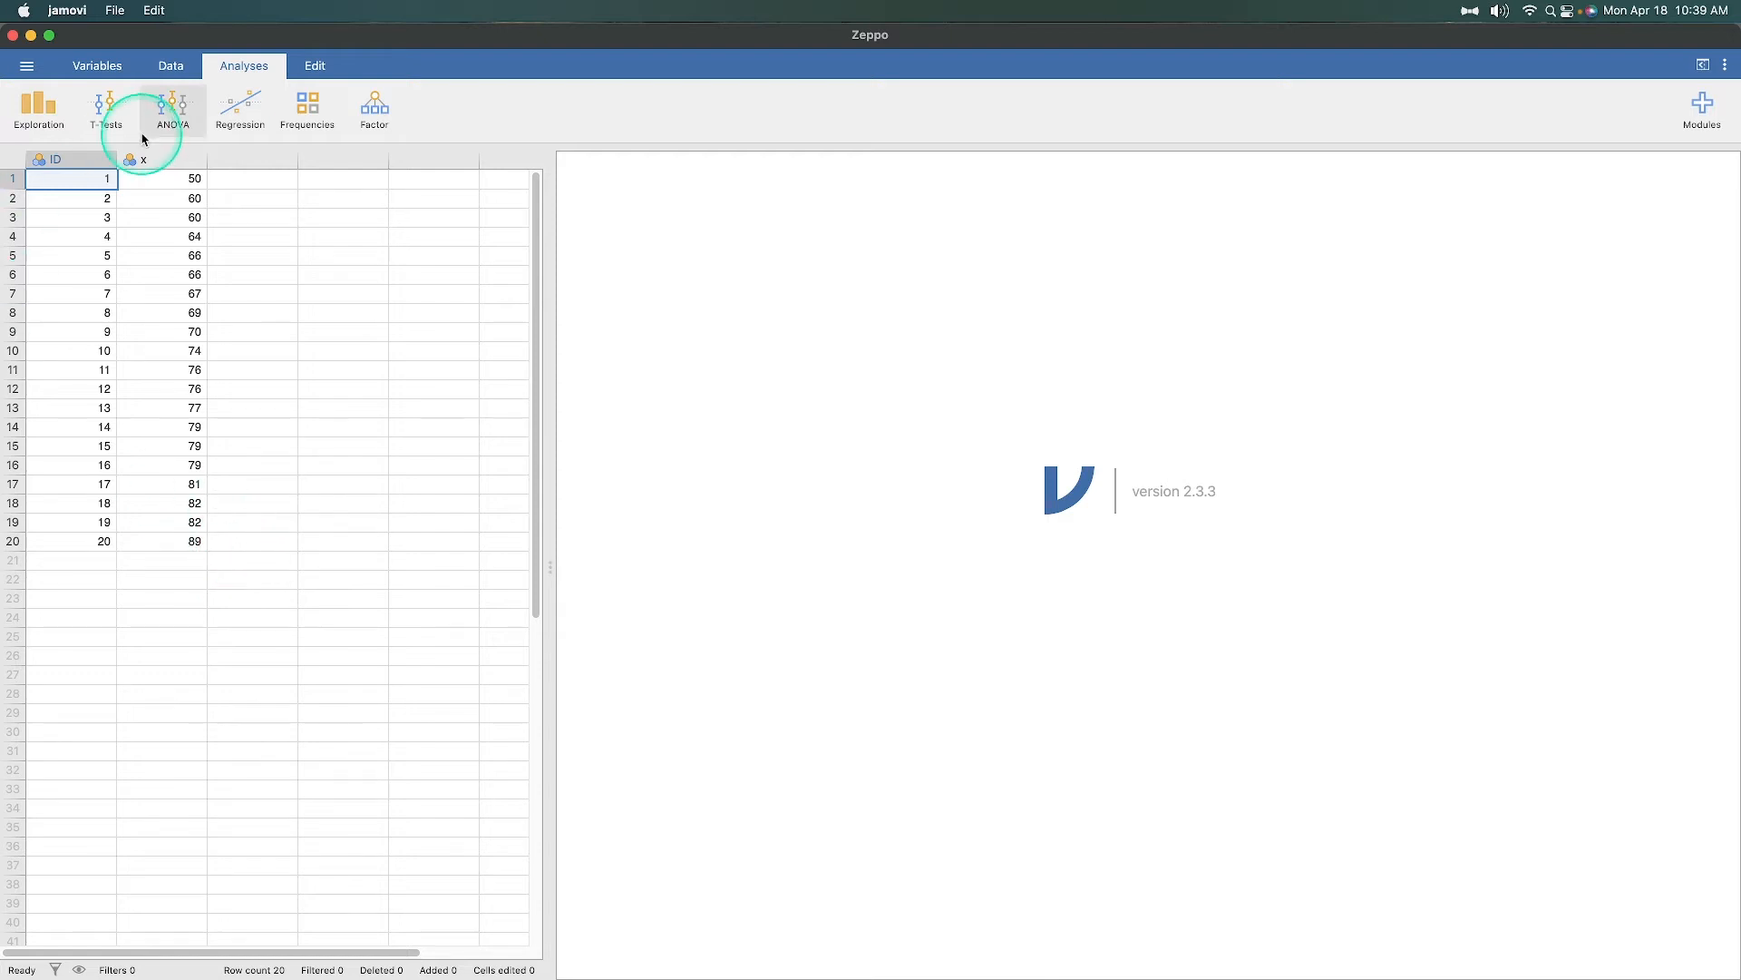
pyautogui.moveTo(196, 546)
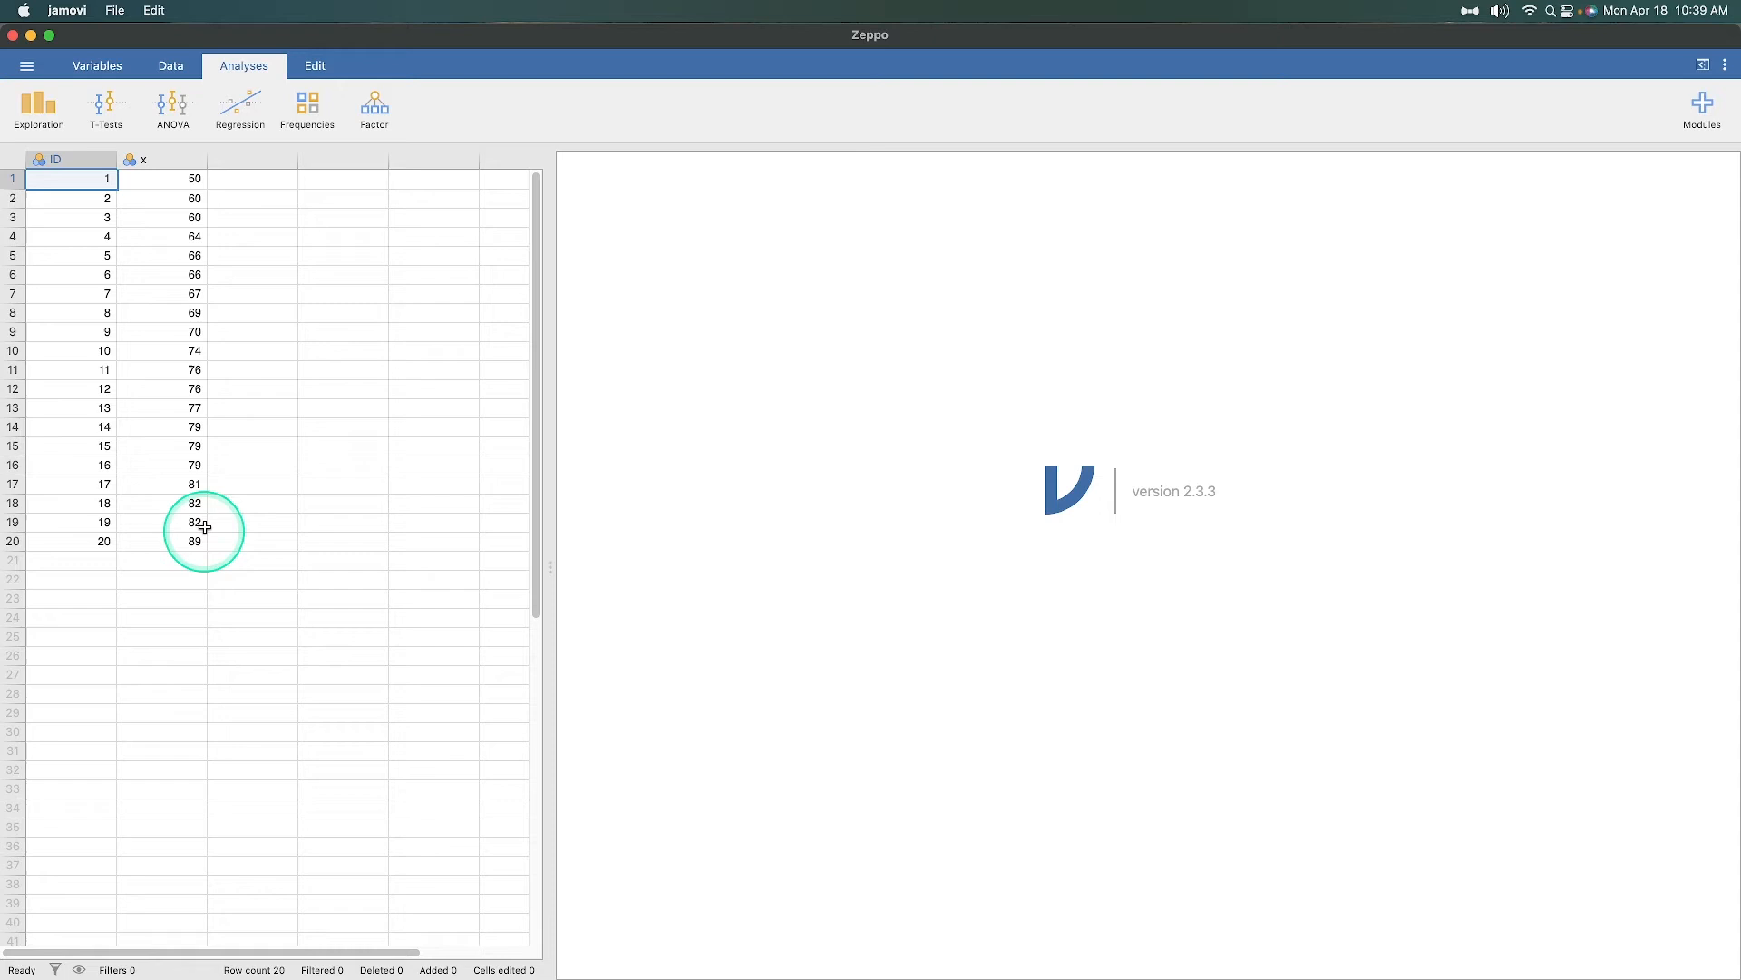
pyautogui.moveTo(205, 606)
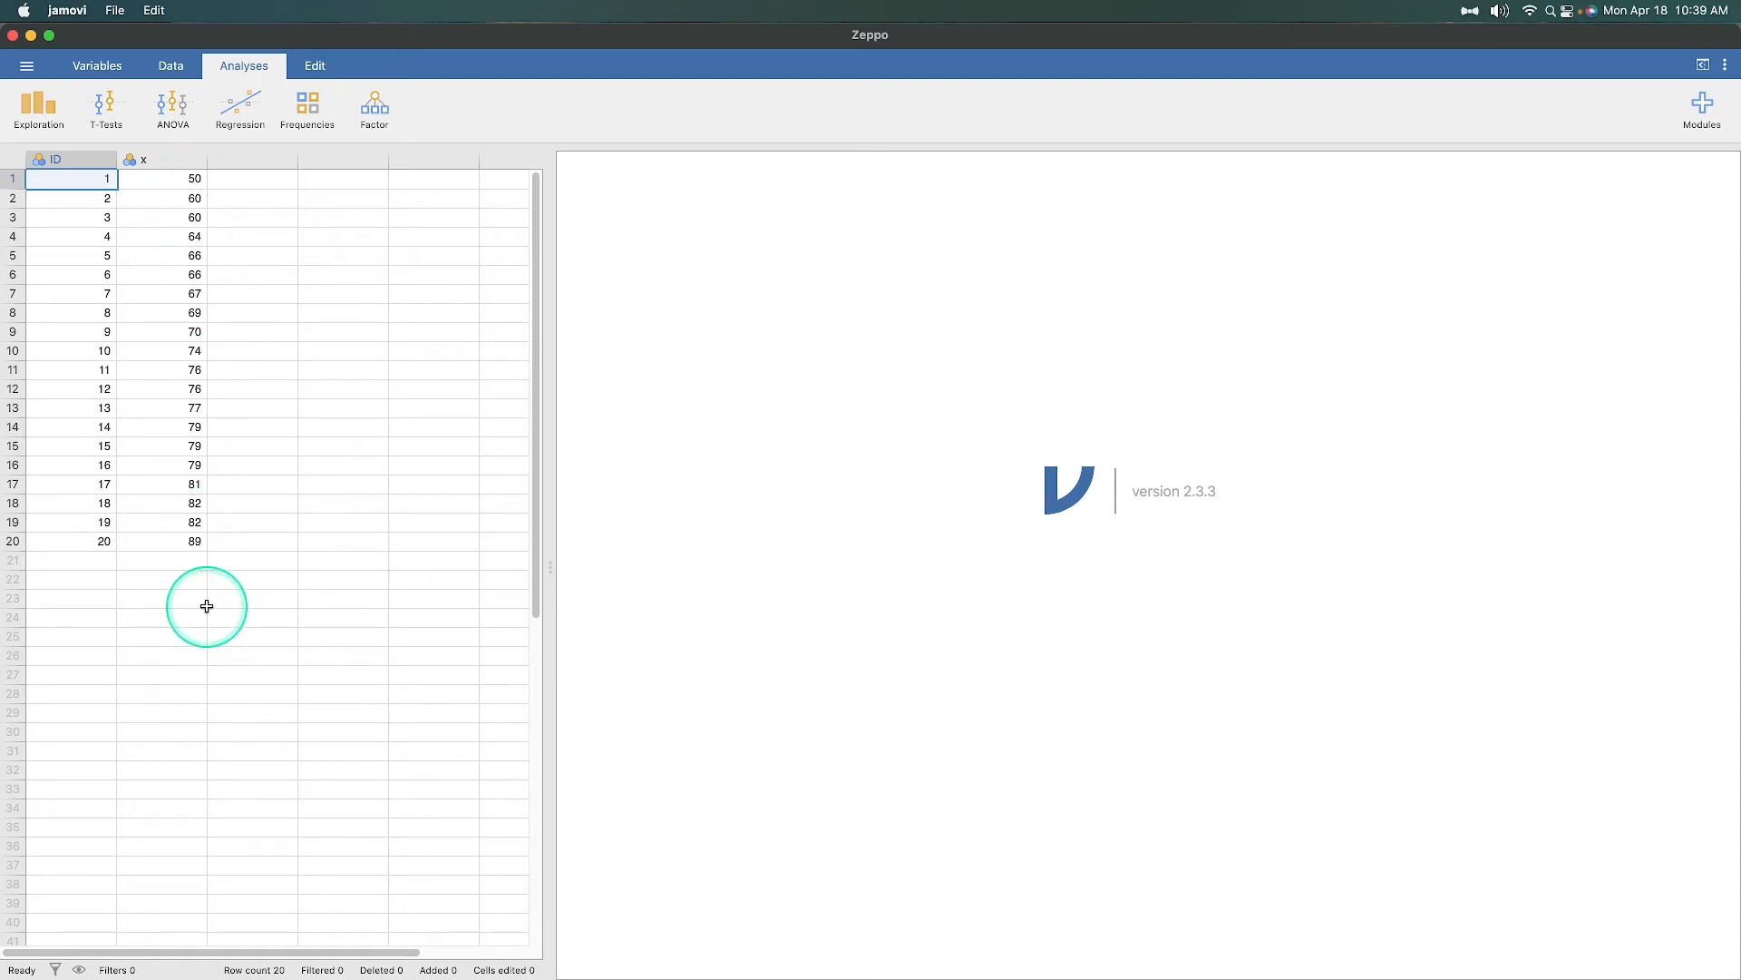
pyautogui.moveTo(209, 595)
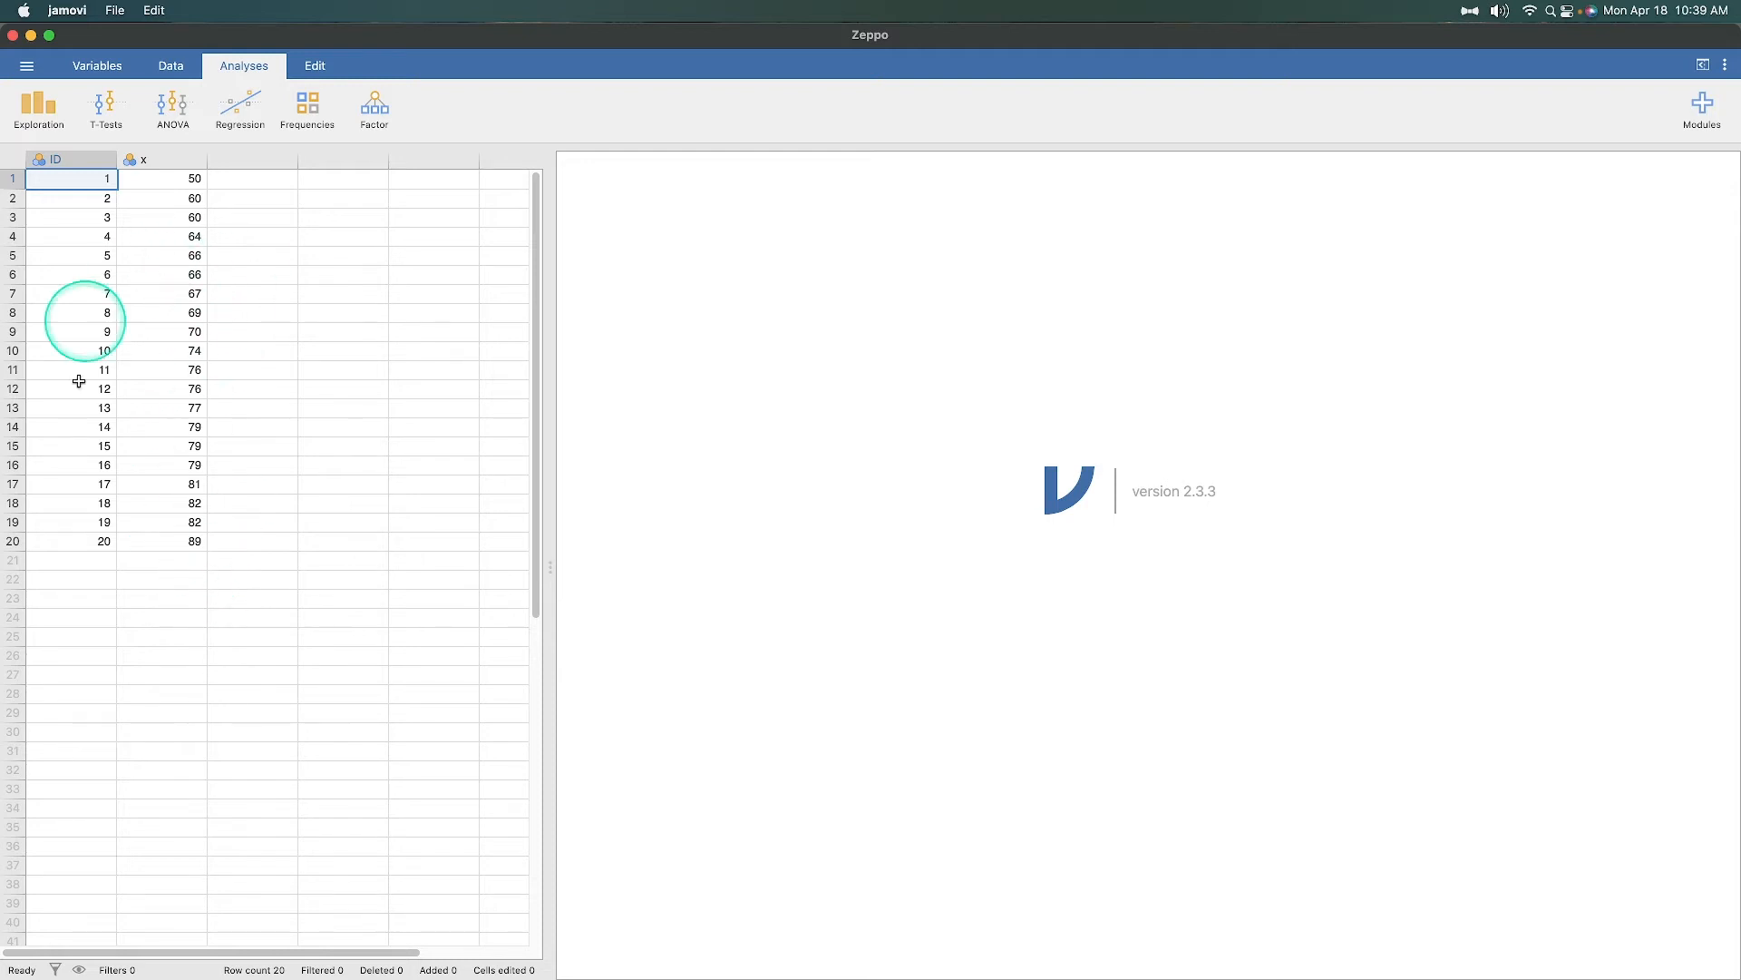
pyautogui.moveTo(123, 377)
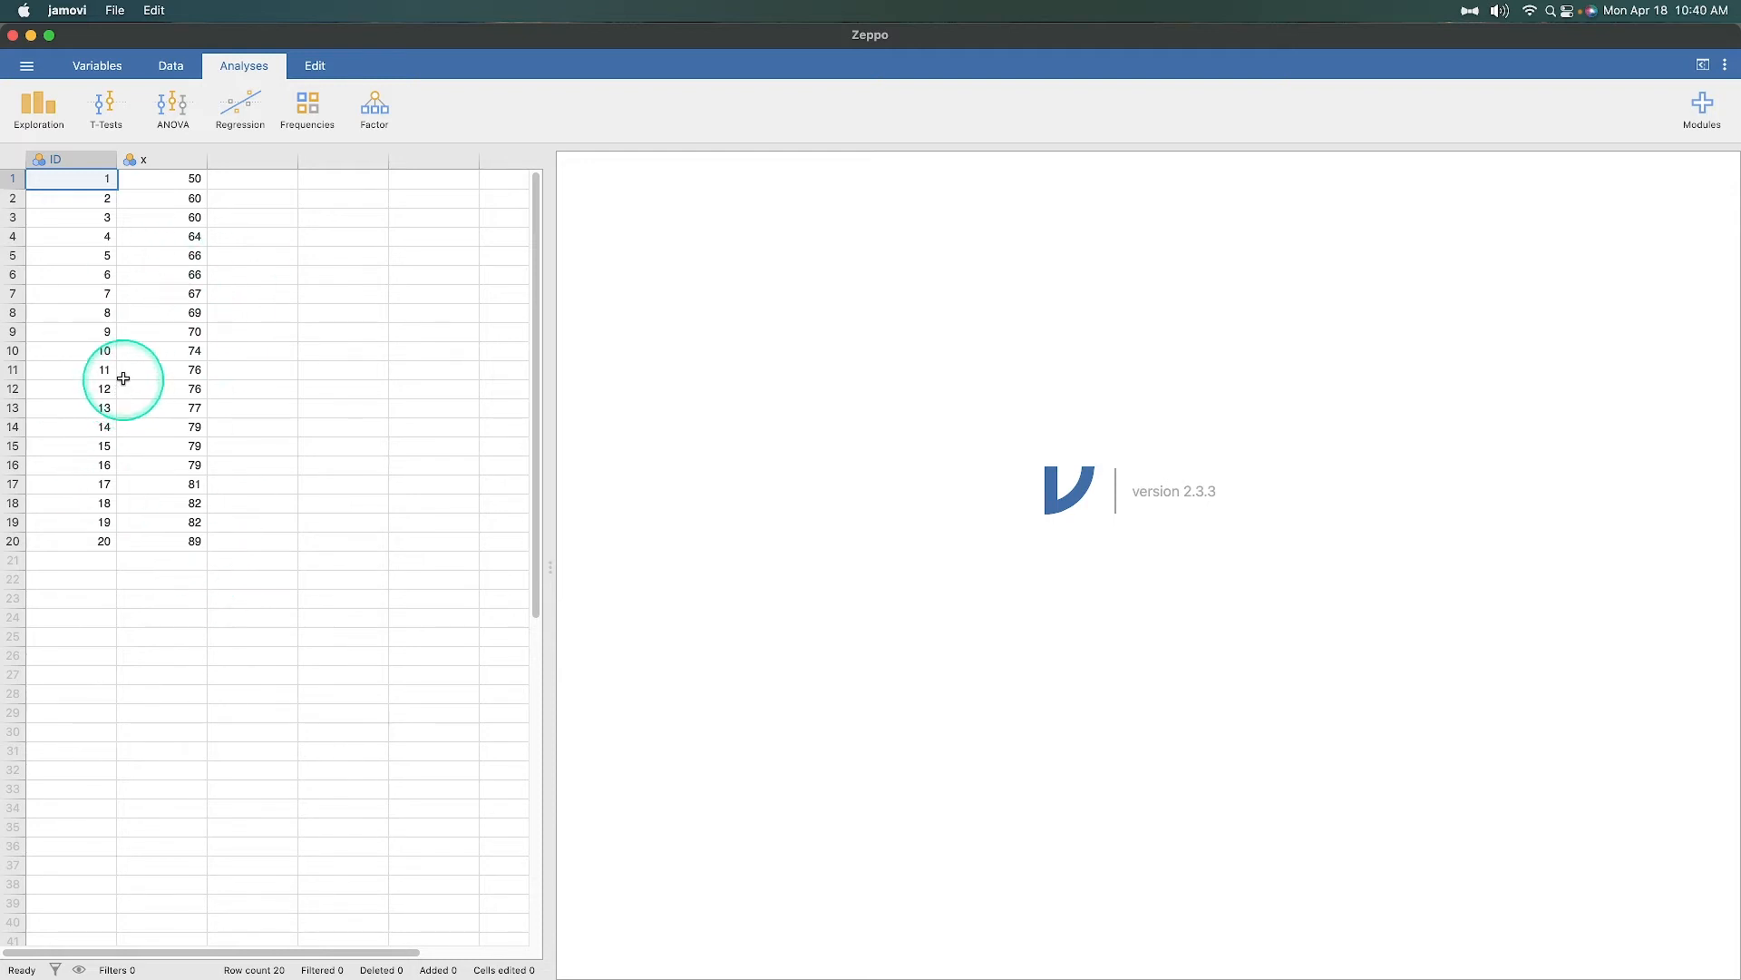
pyautogui.moveTo(274, 247)
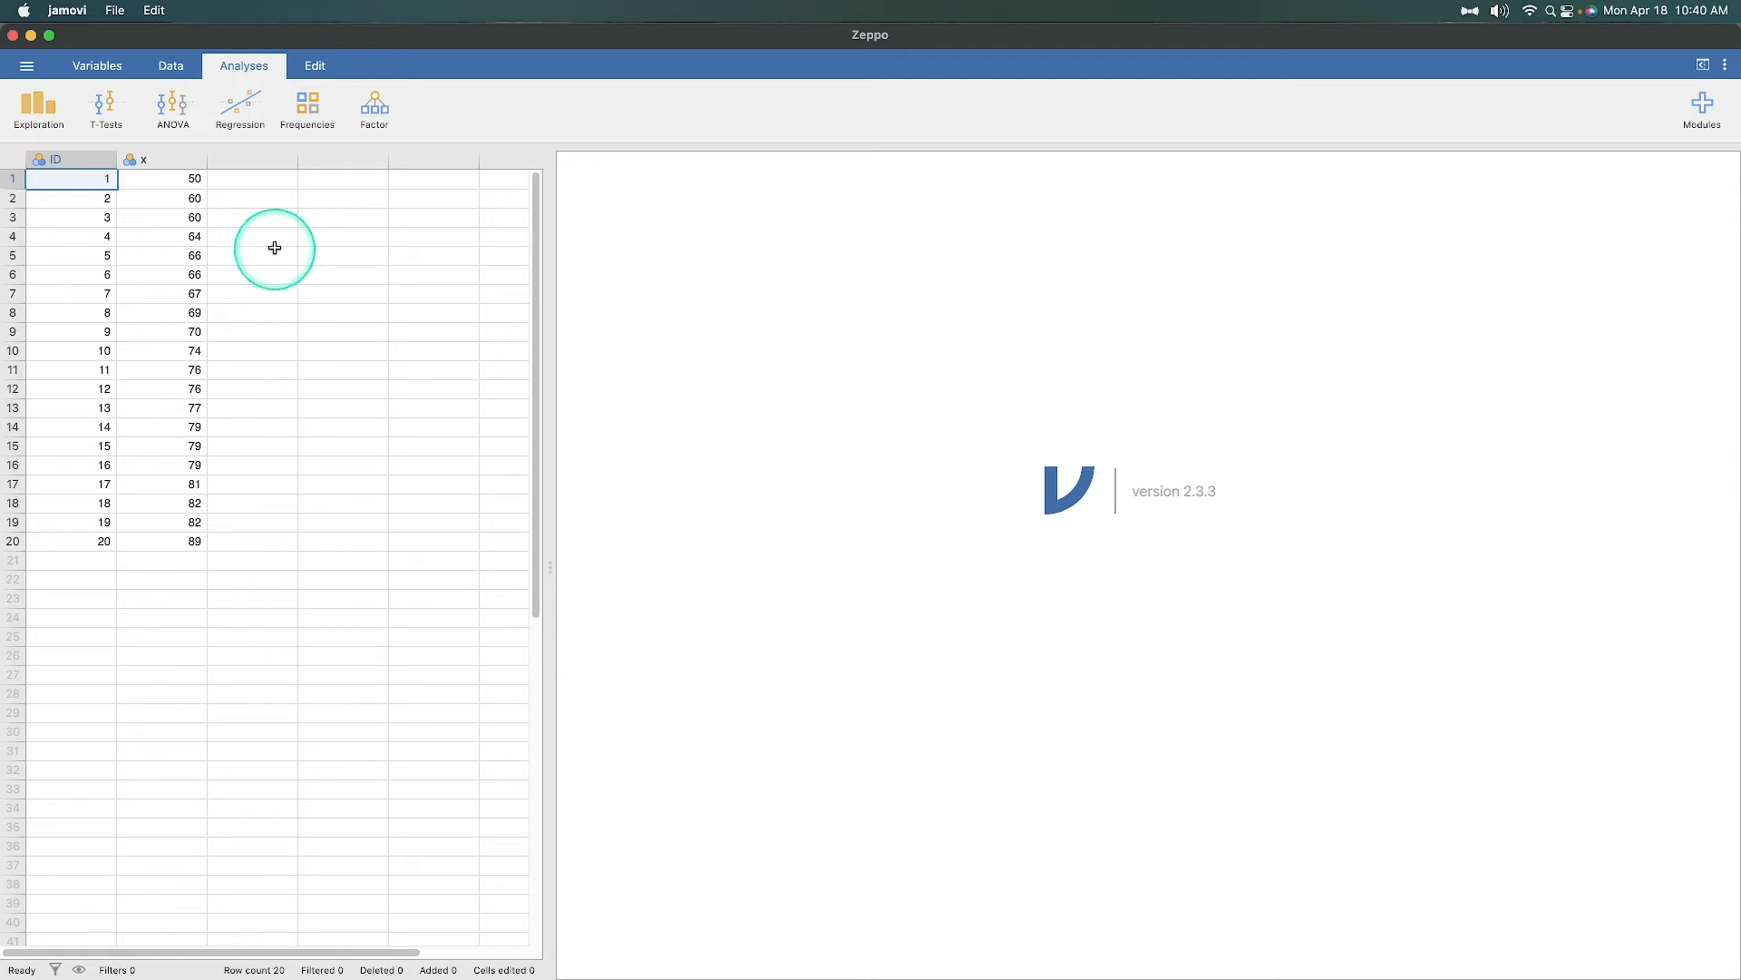
# Start a One Sample T-Test from the T-Tests analyses.
pyautogui.click(105, 107)
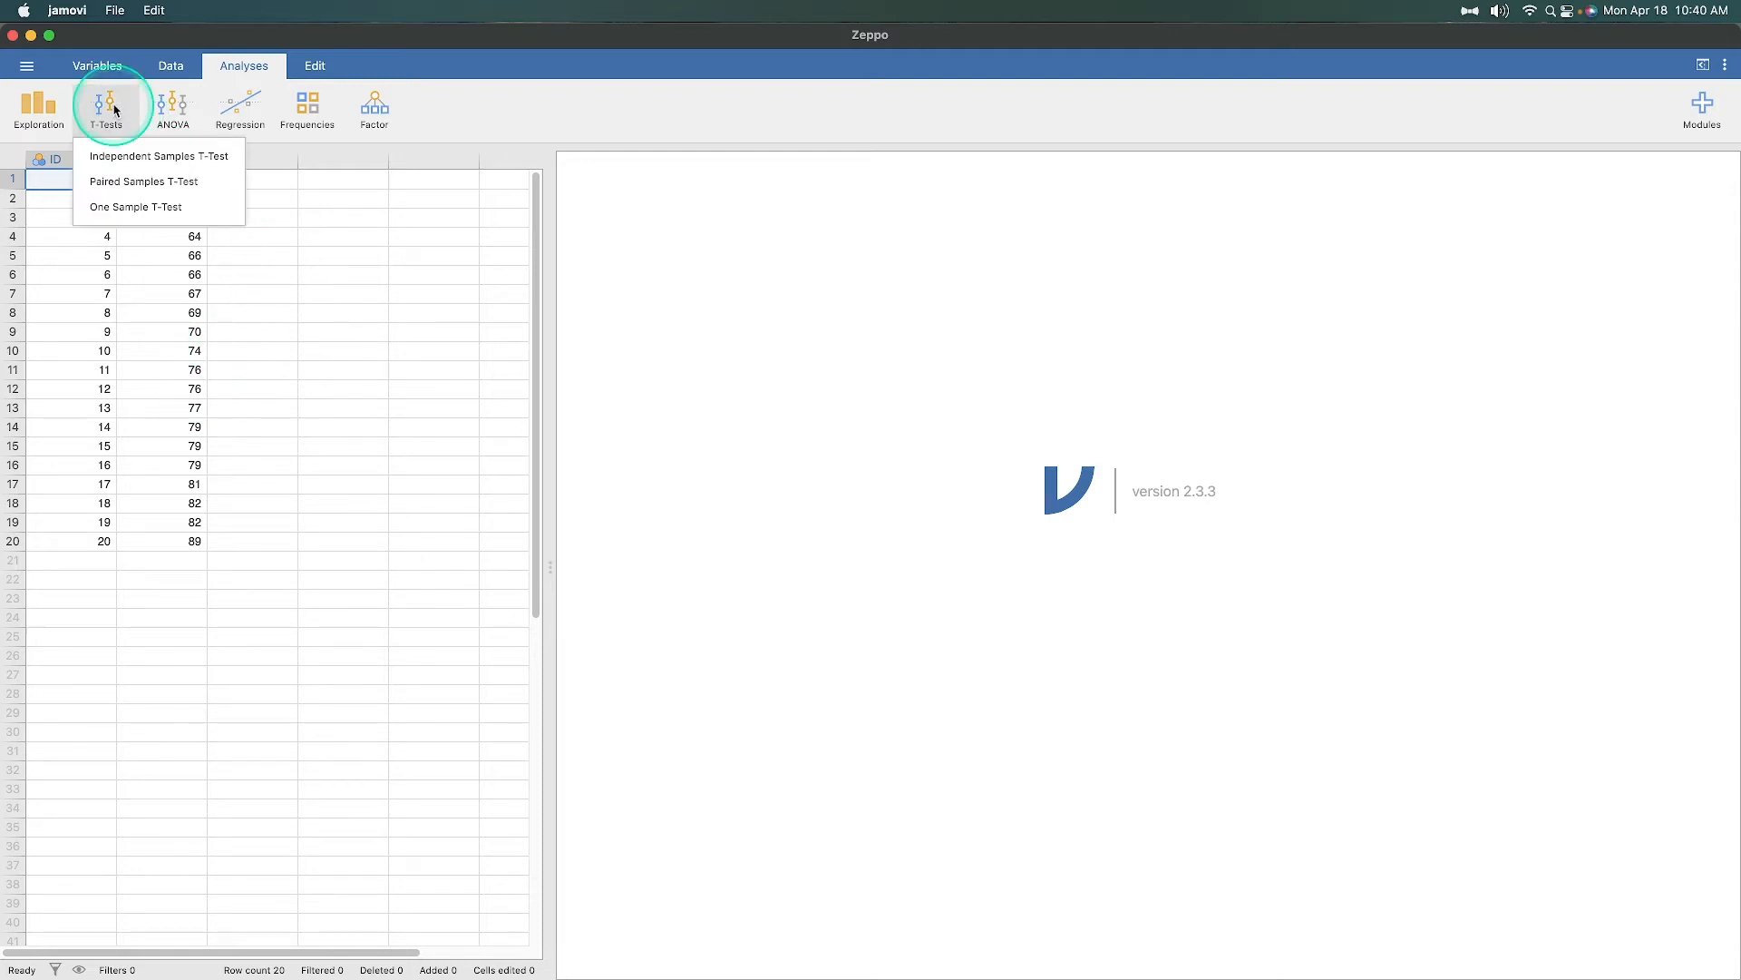
pyautogui.moveTo(123, 211)
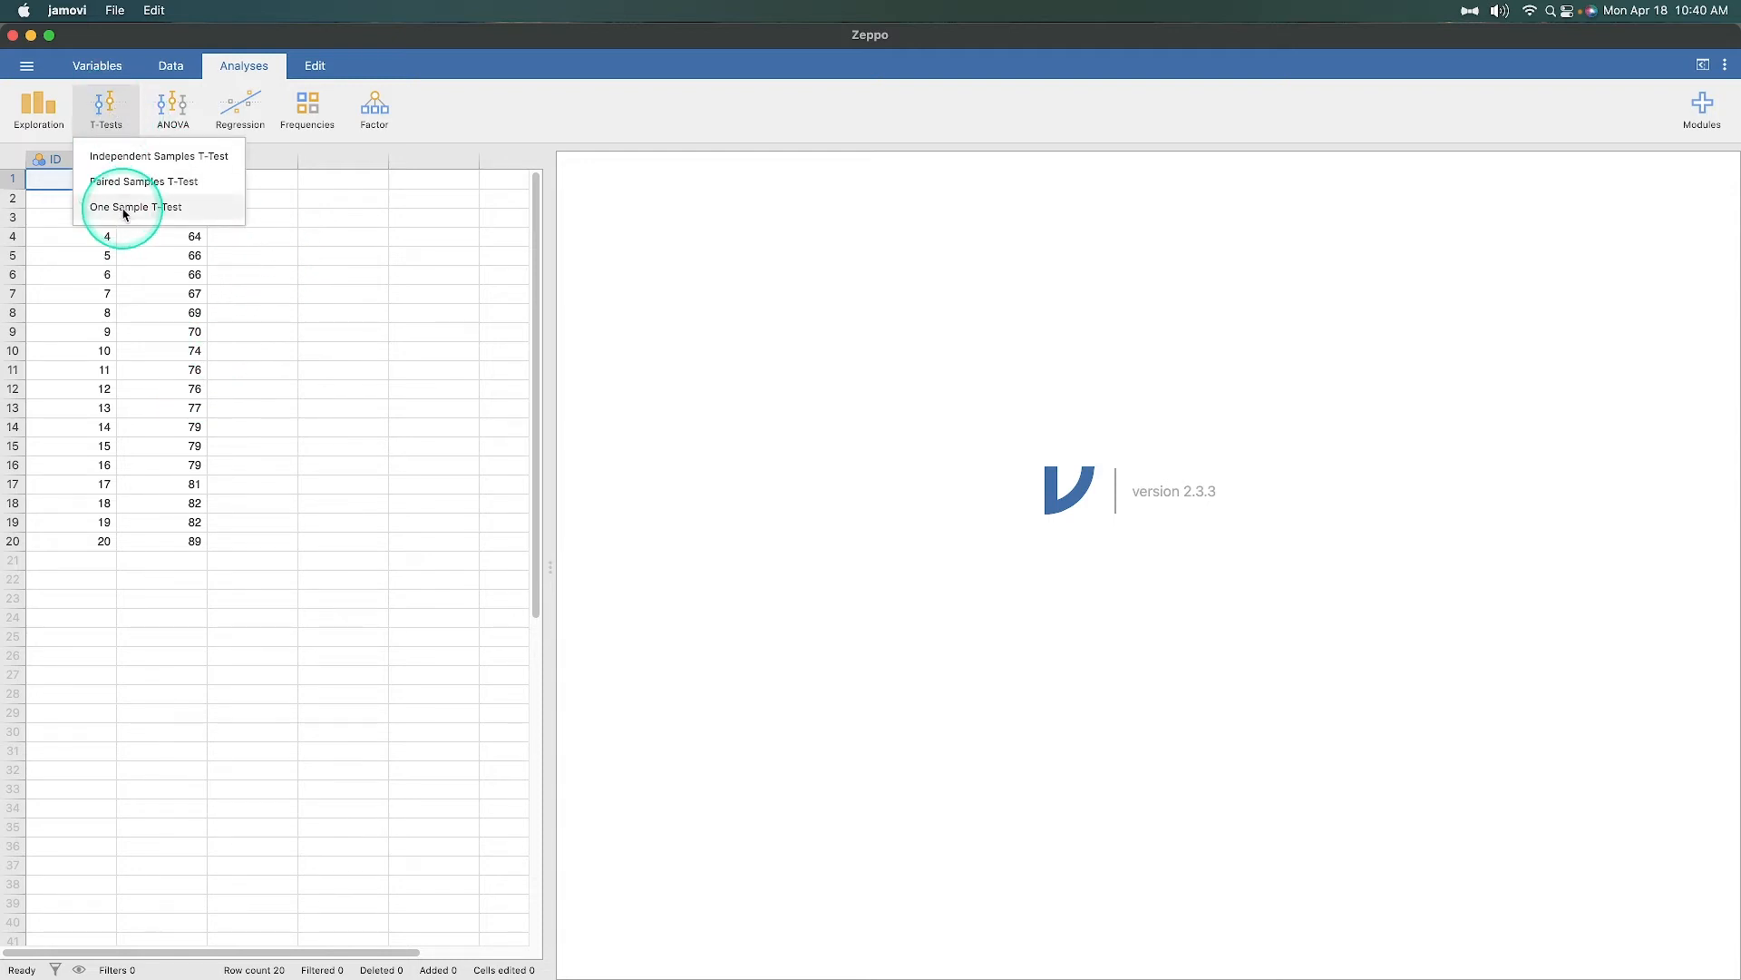
pyautogui.moveTo(107, 201)
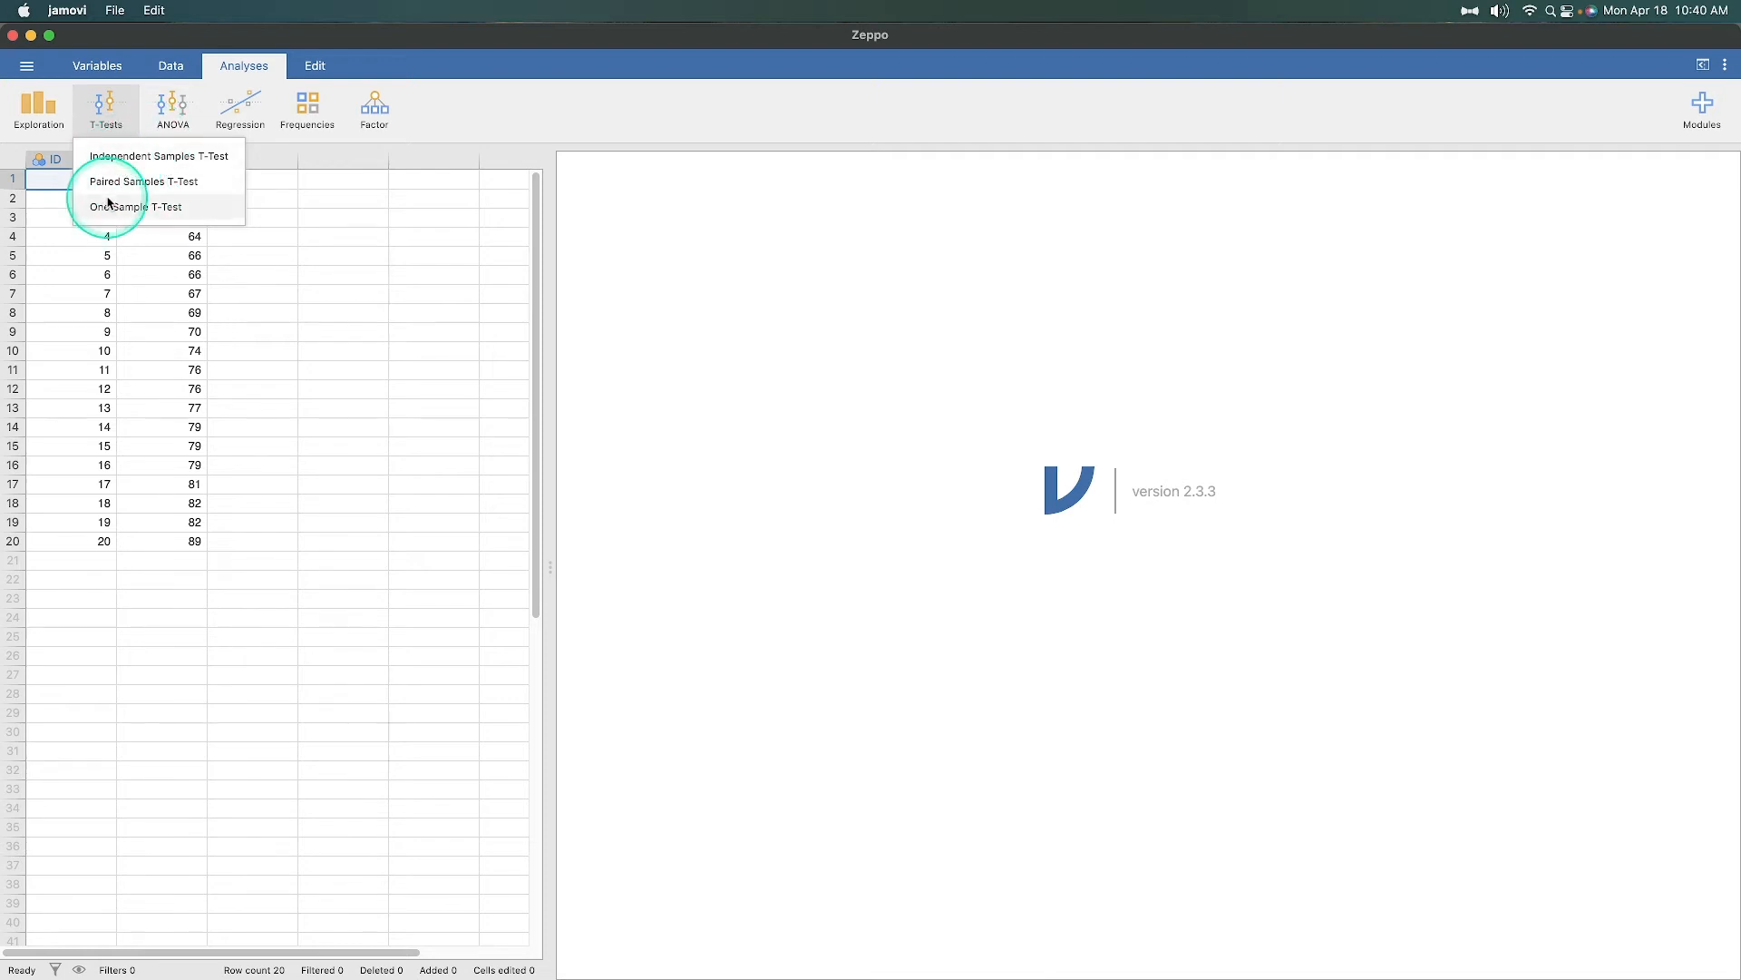
pyautogui.click(136, 207)
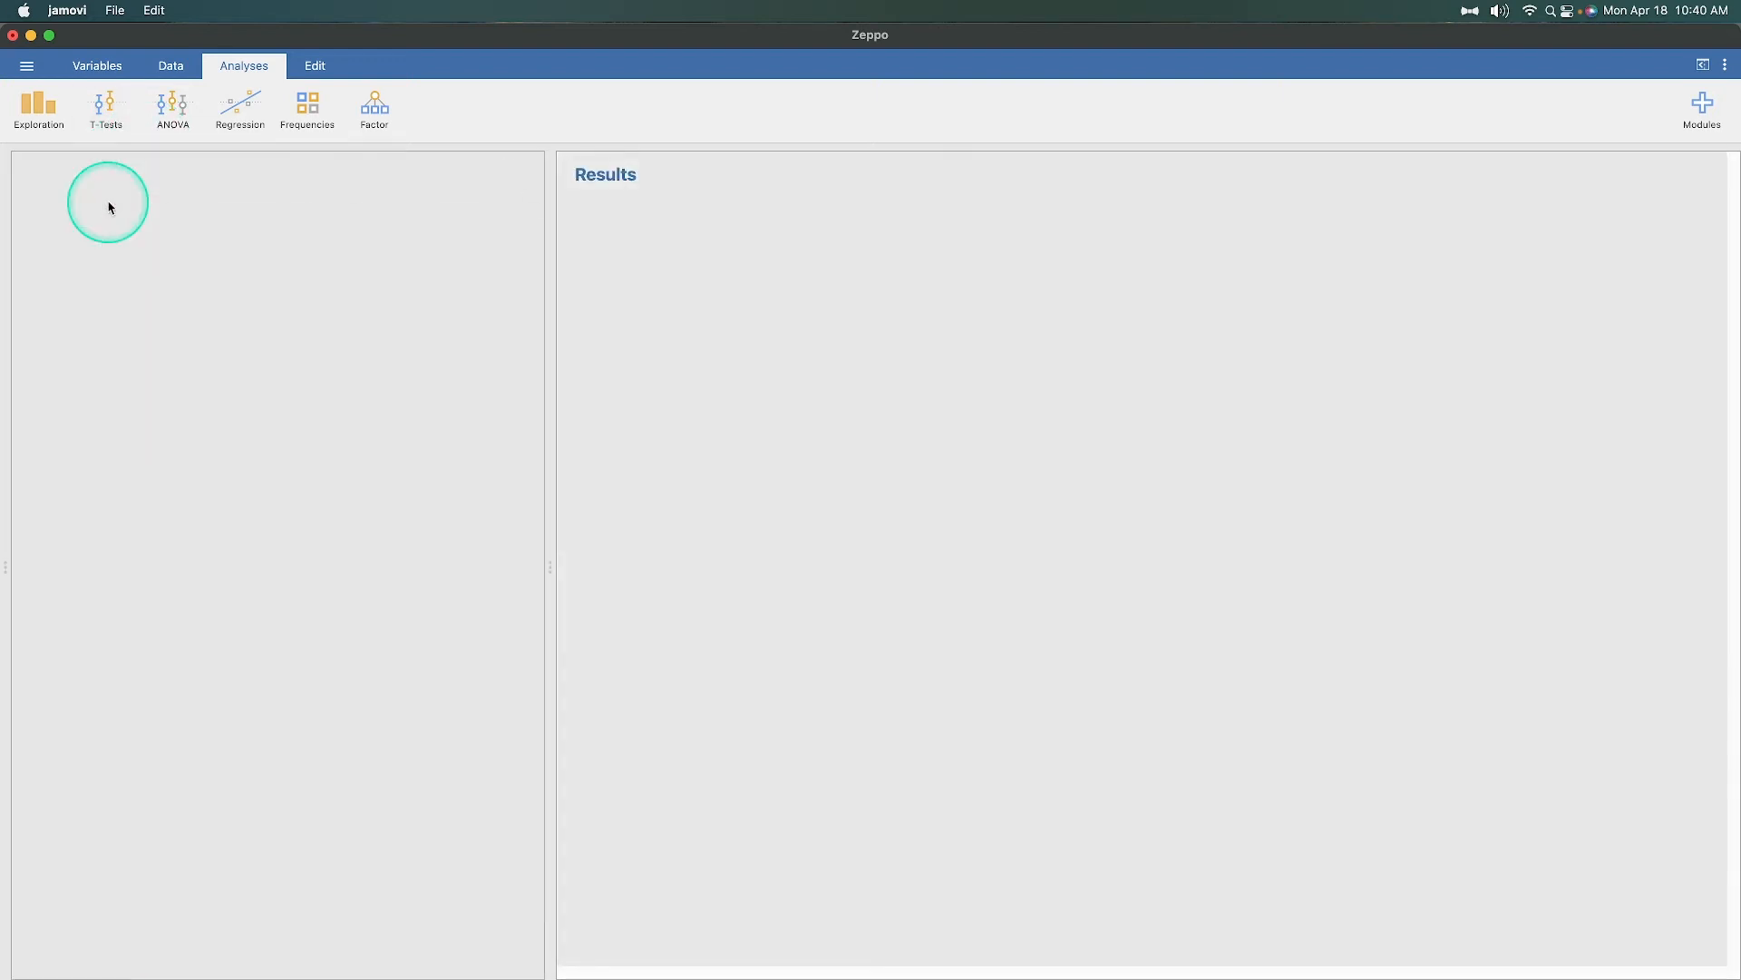
pyautogui.click(105, 108)
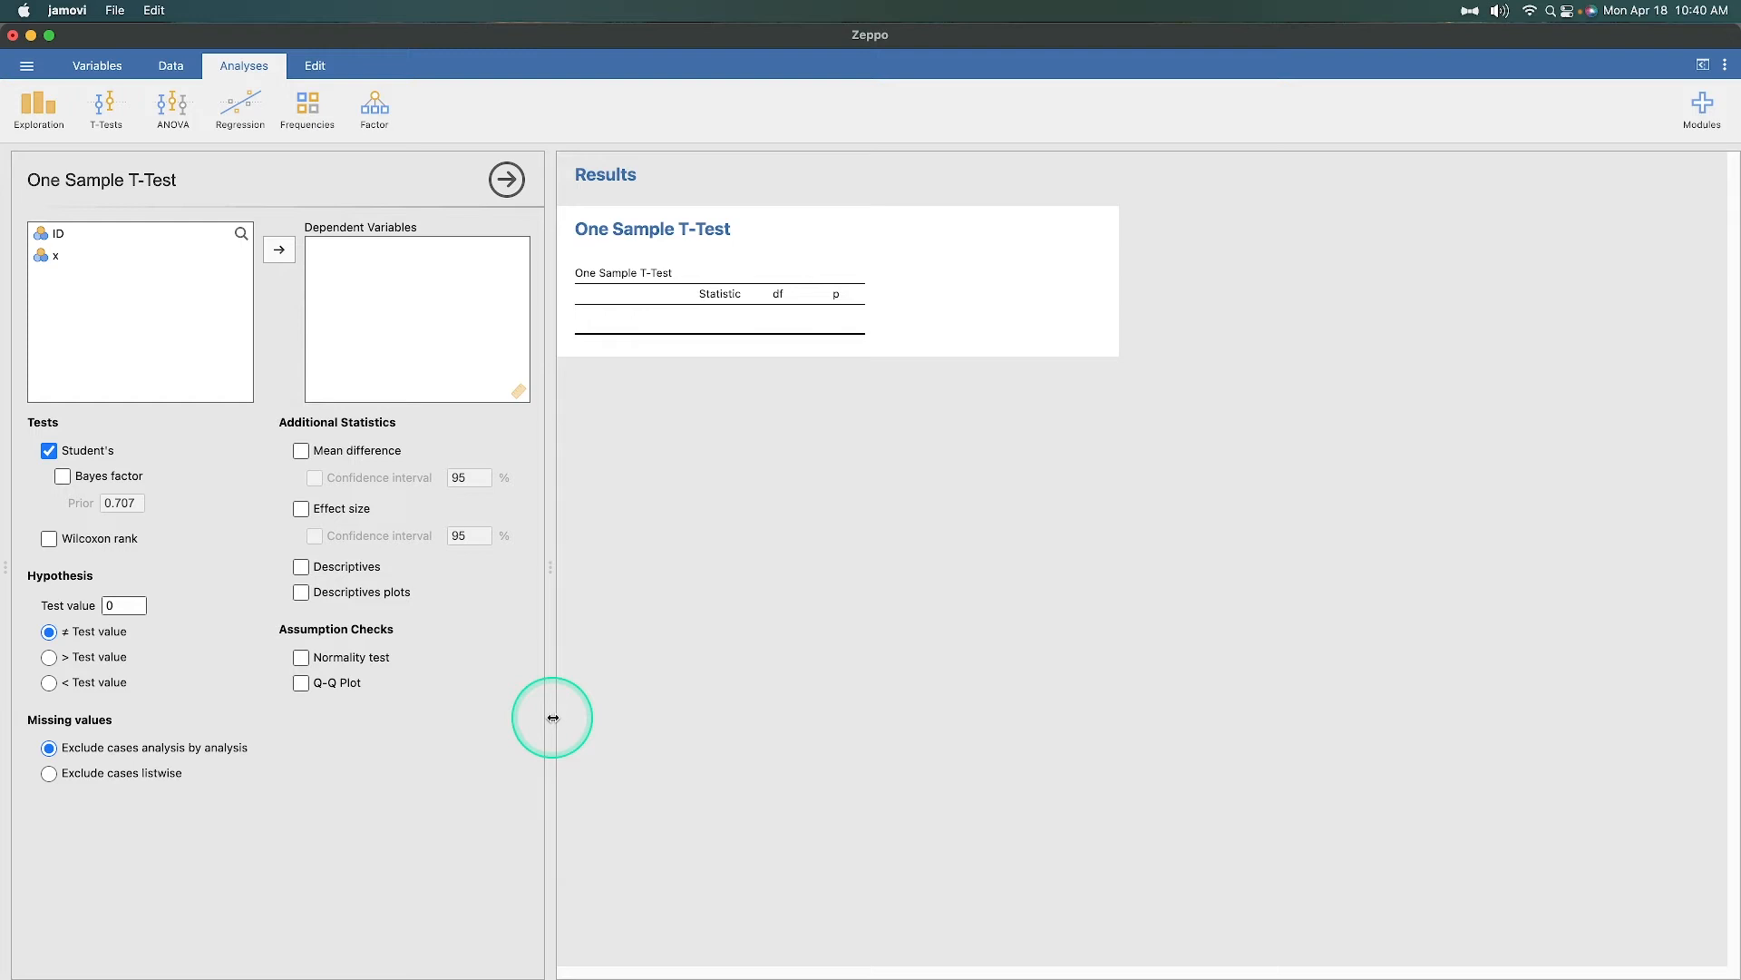
pyautogui.moveTo(162, 575)
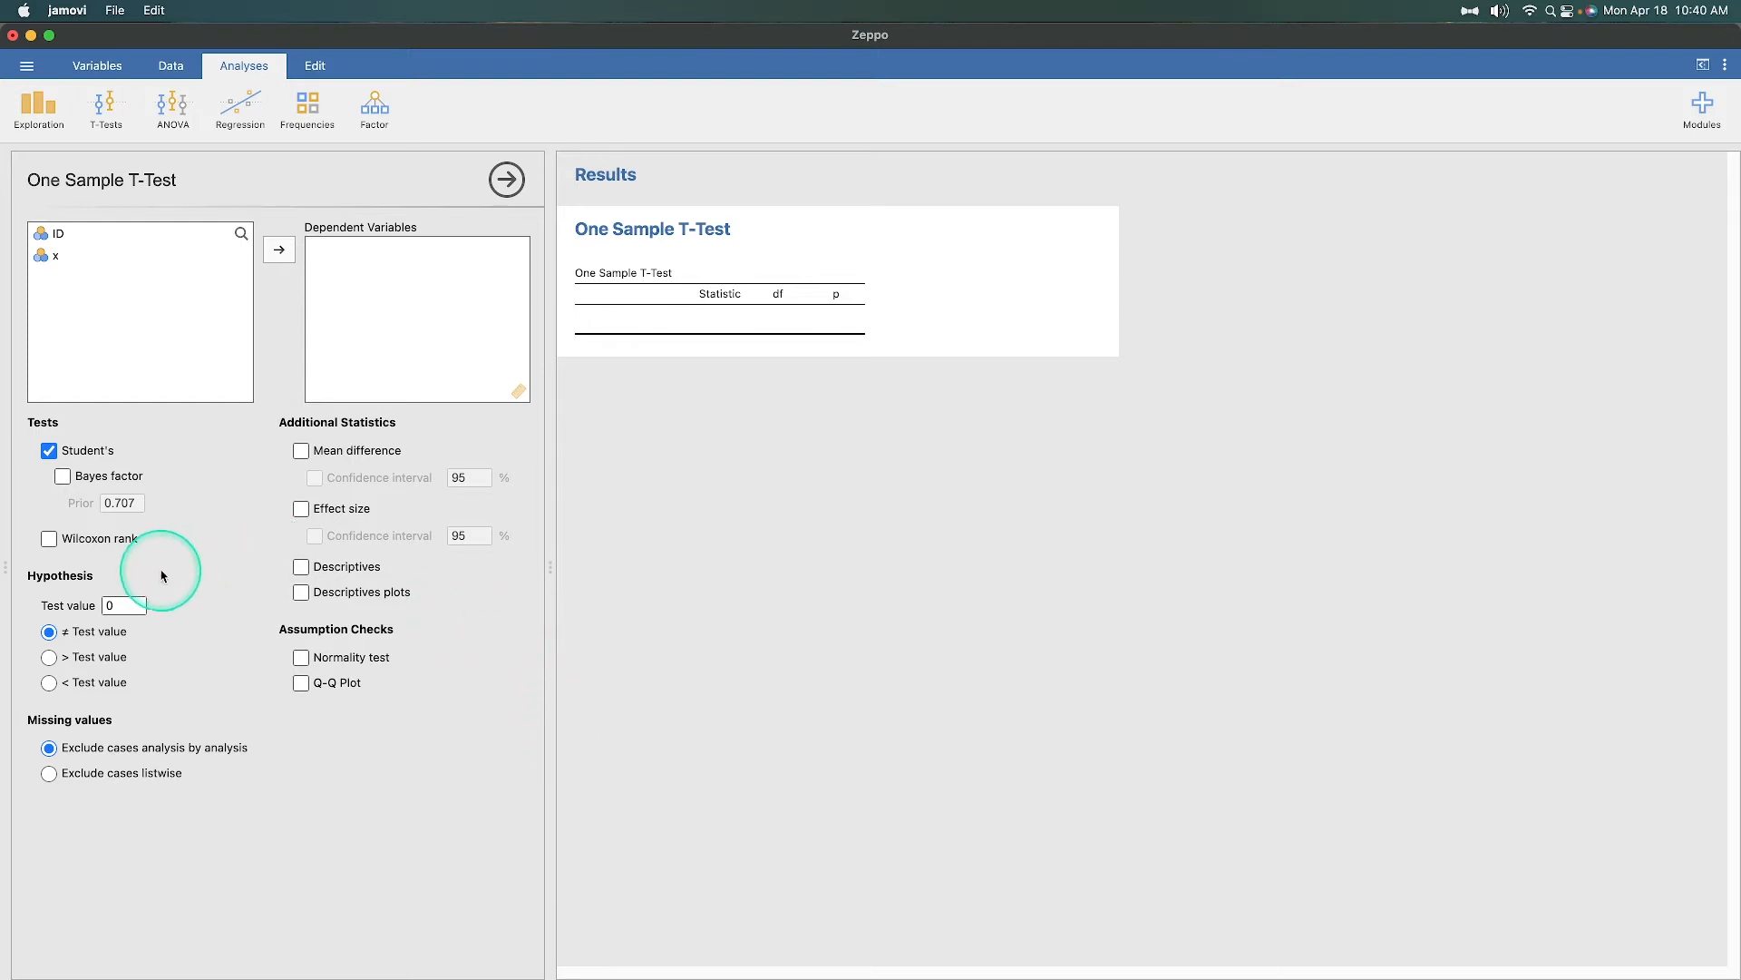
# Make the grade variable x the dependent variable of the t-test.
pyautogui.click(56, 256)
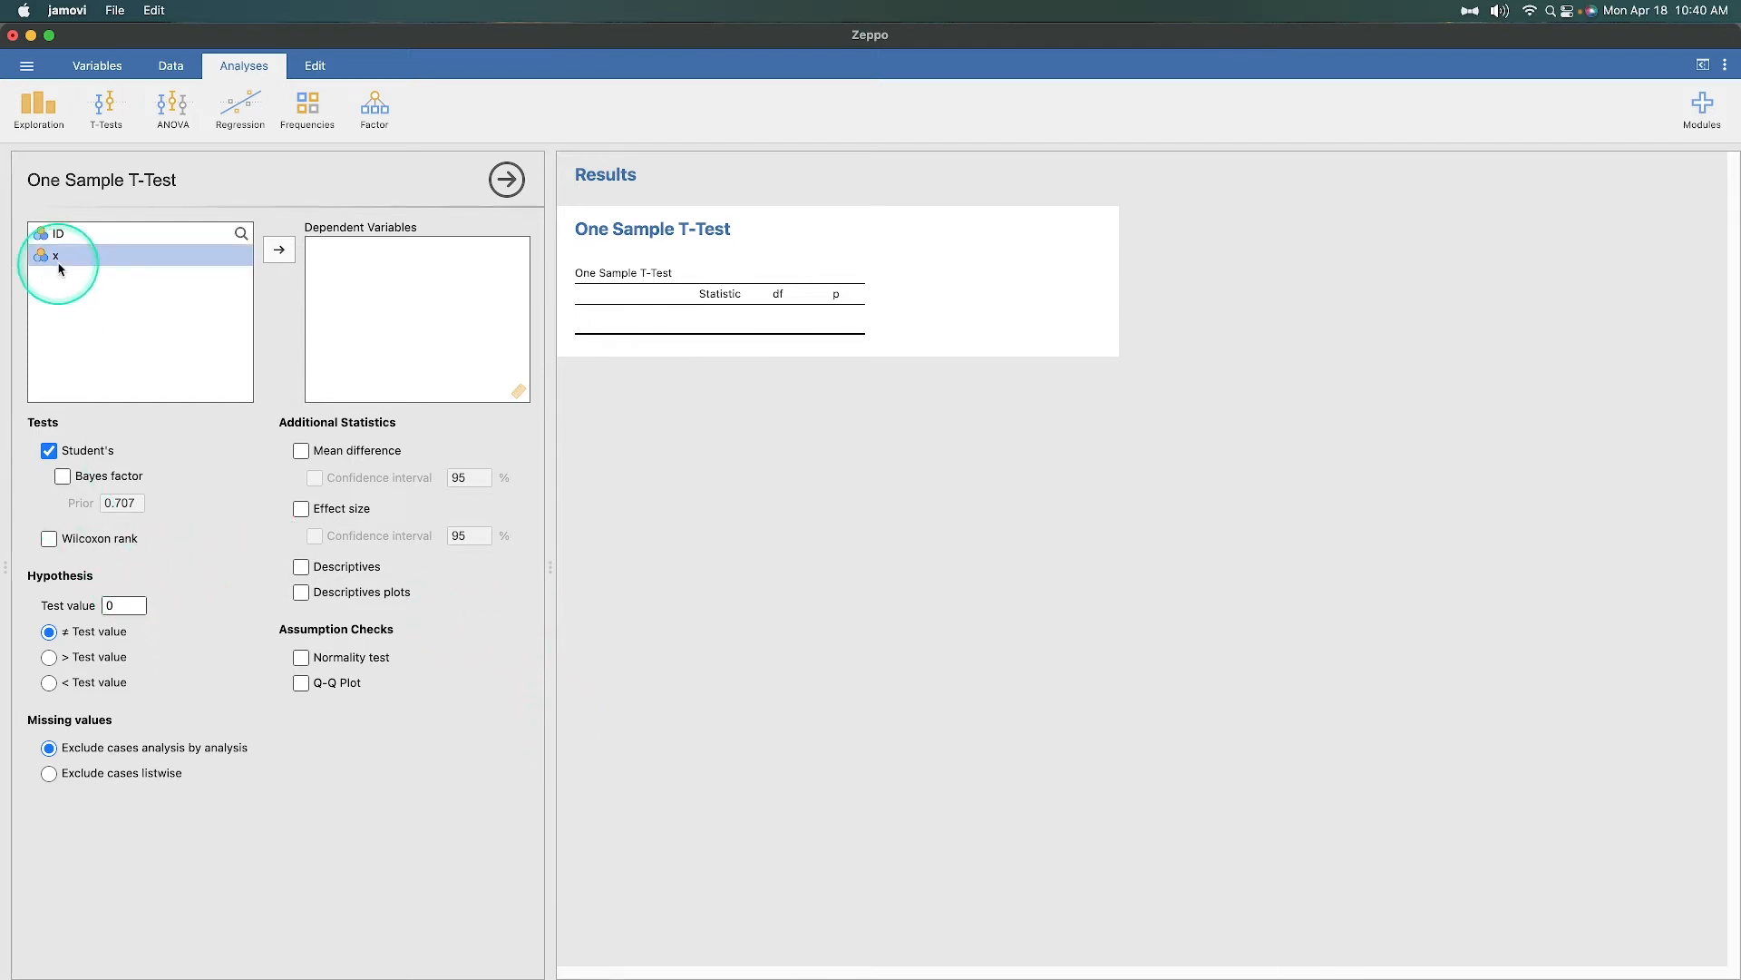
pyautogui.click(280, 249)
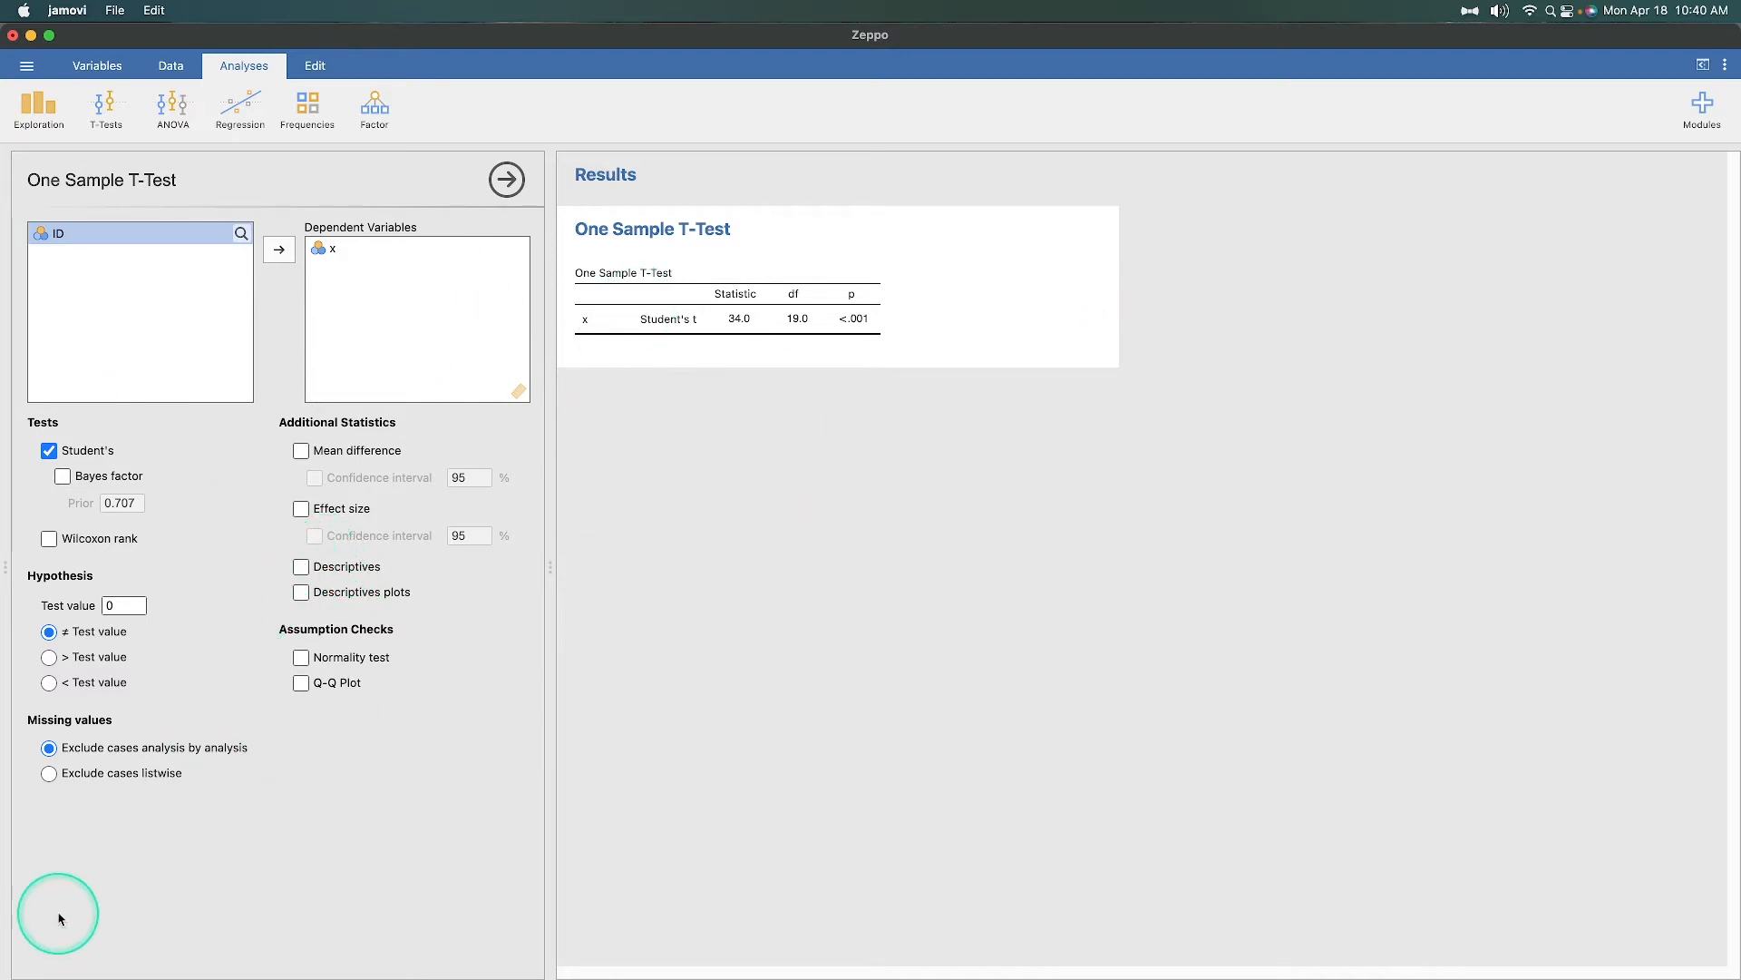
pyautogui.moveTo(700, 488)
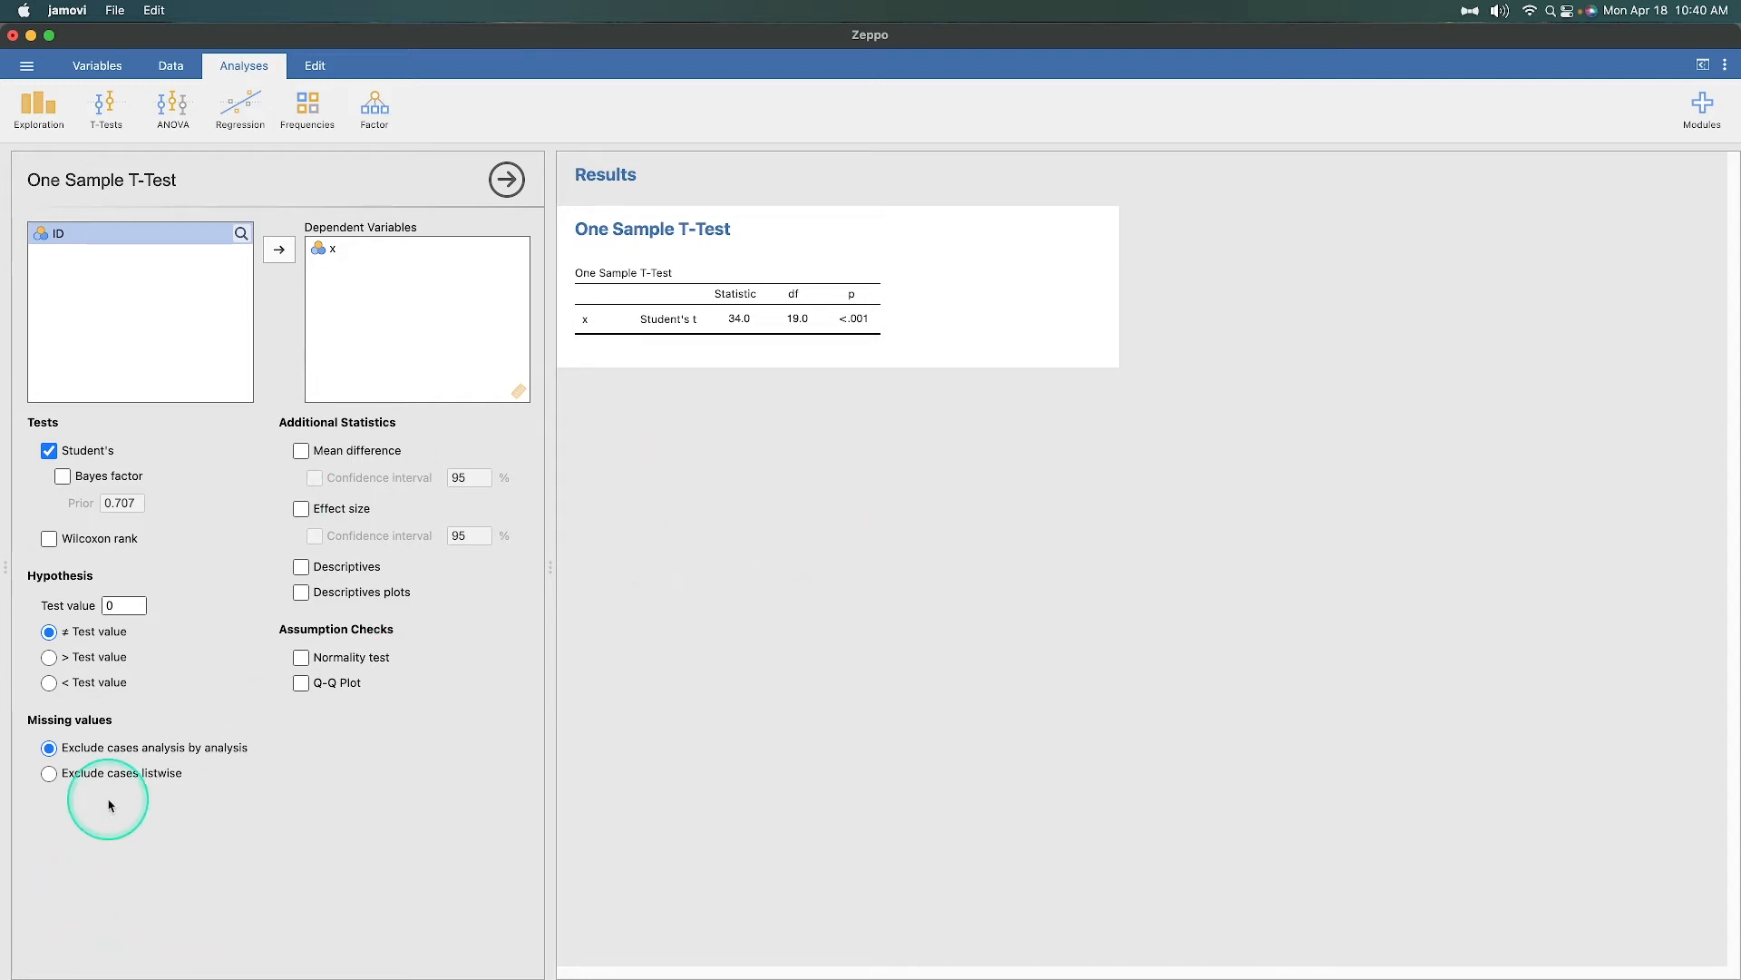
pyautogui.moveTo(127, 742)
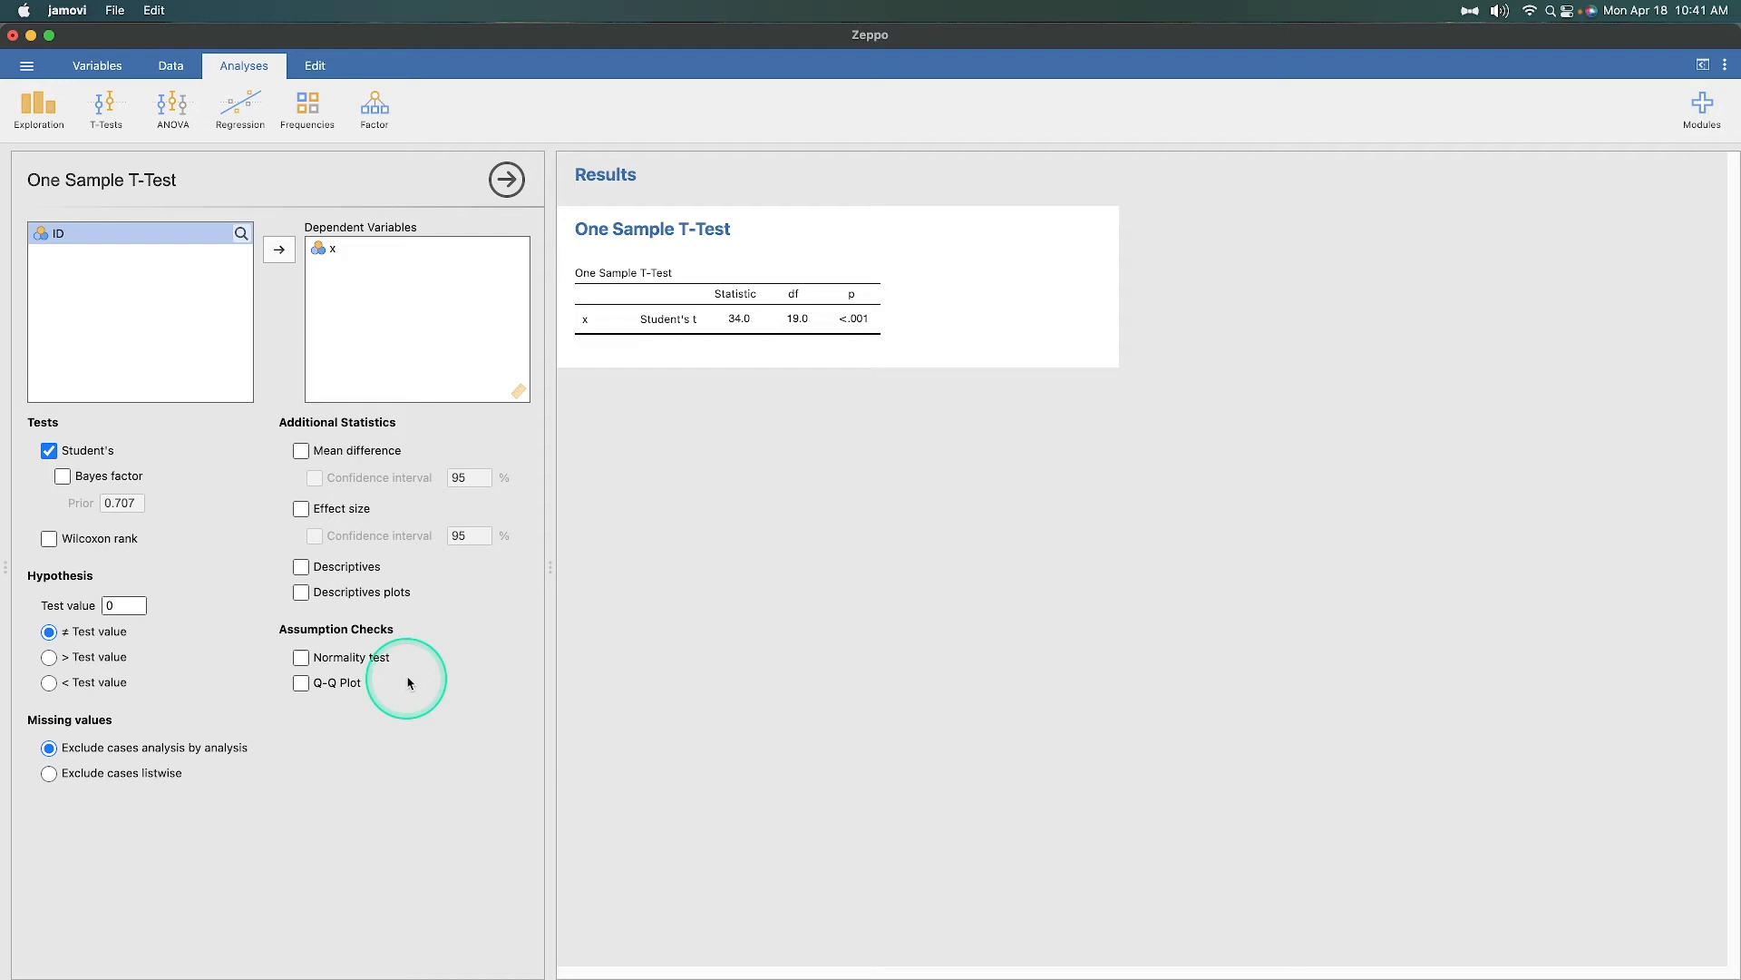
# Add a Shapiro-Wilk normality test for x under Assumption Checks.
pyautogui.click(301, 657)
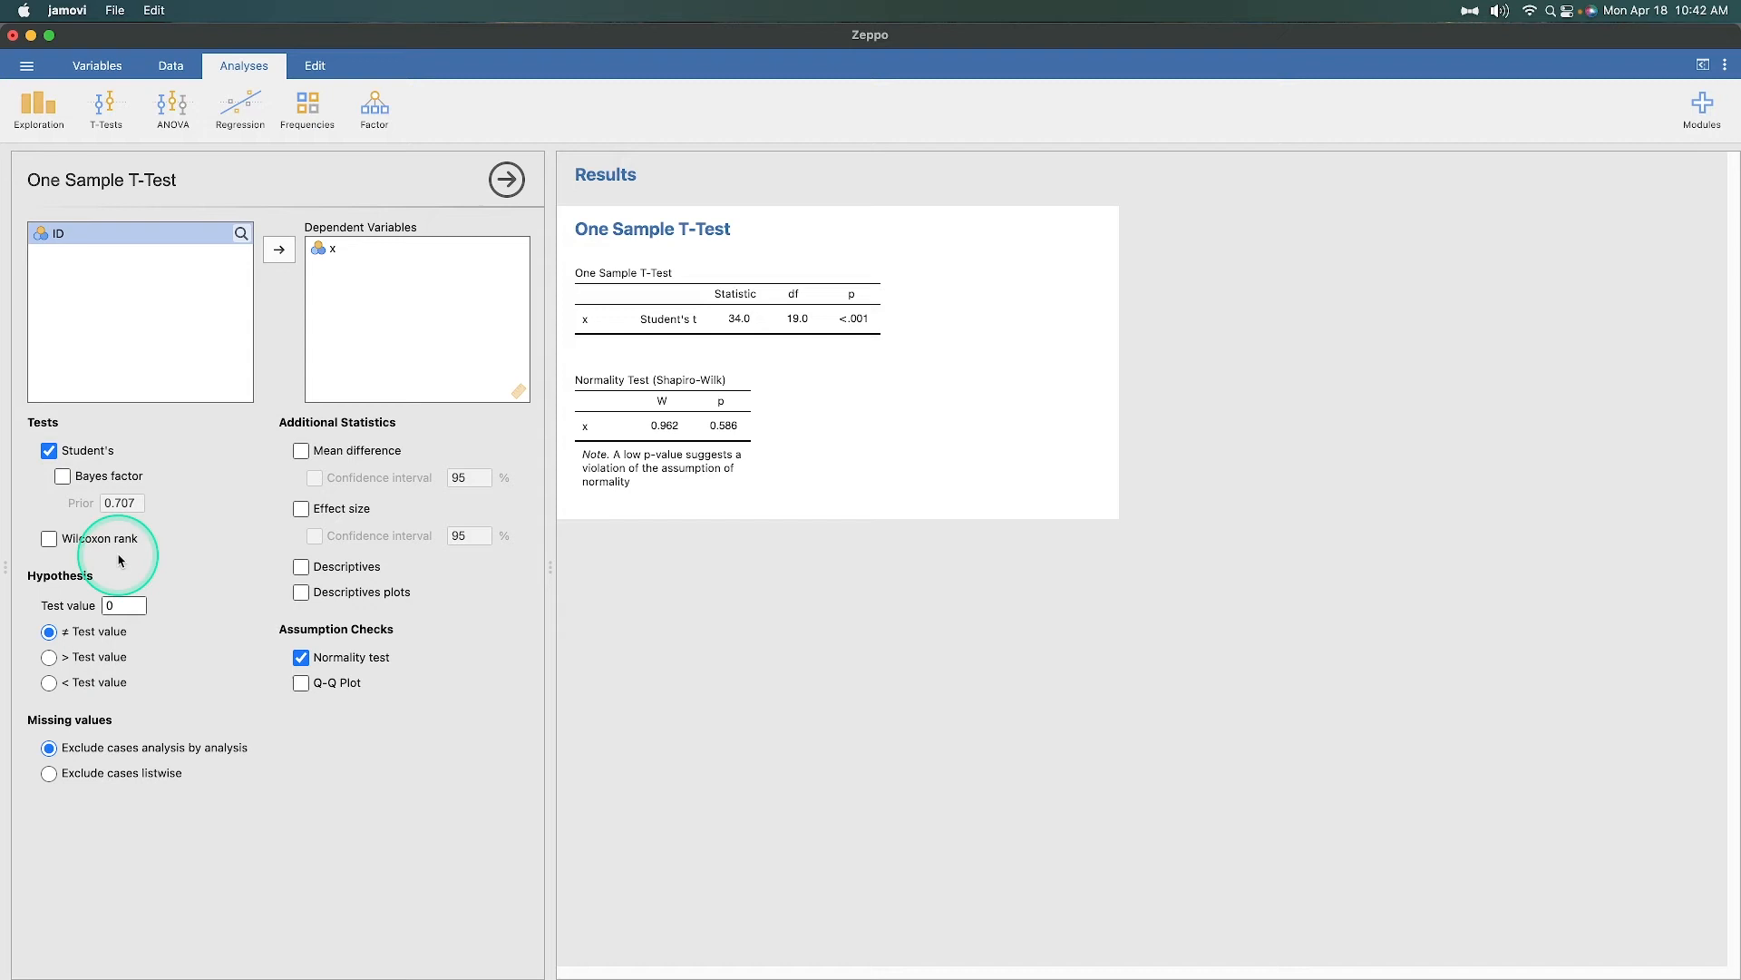
pyautogui.moveTo(120, 560)
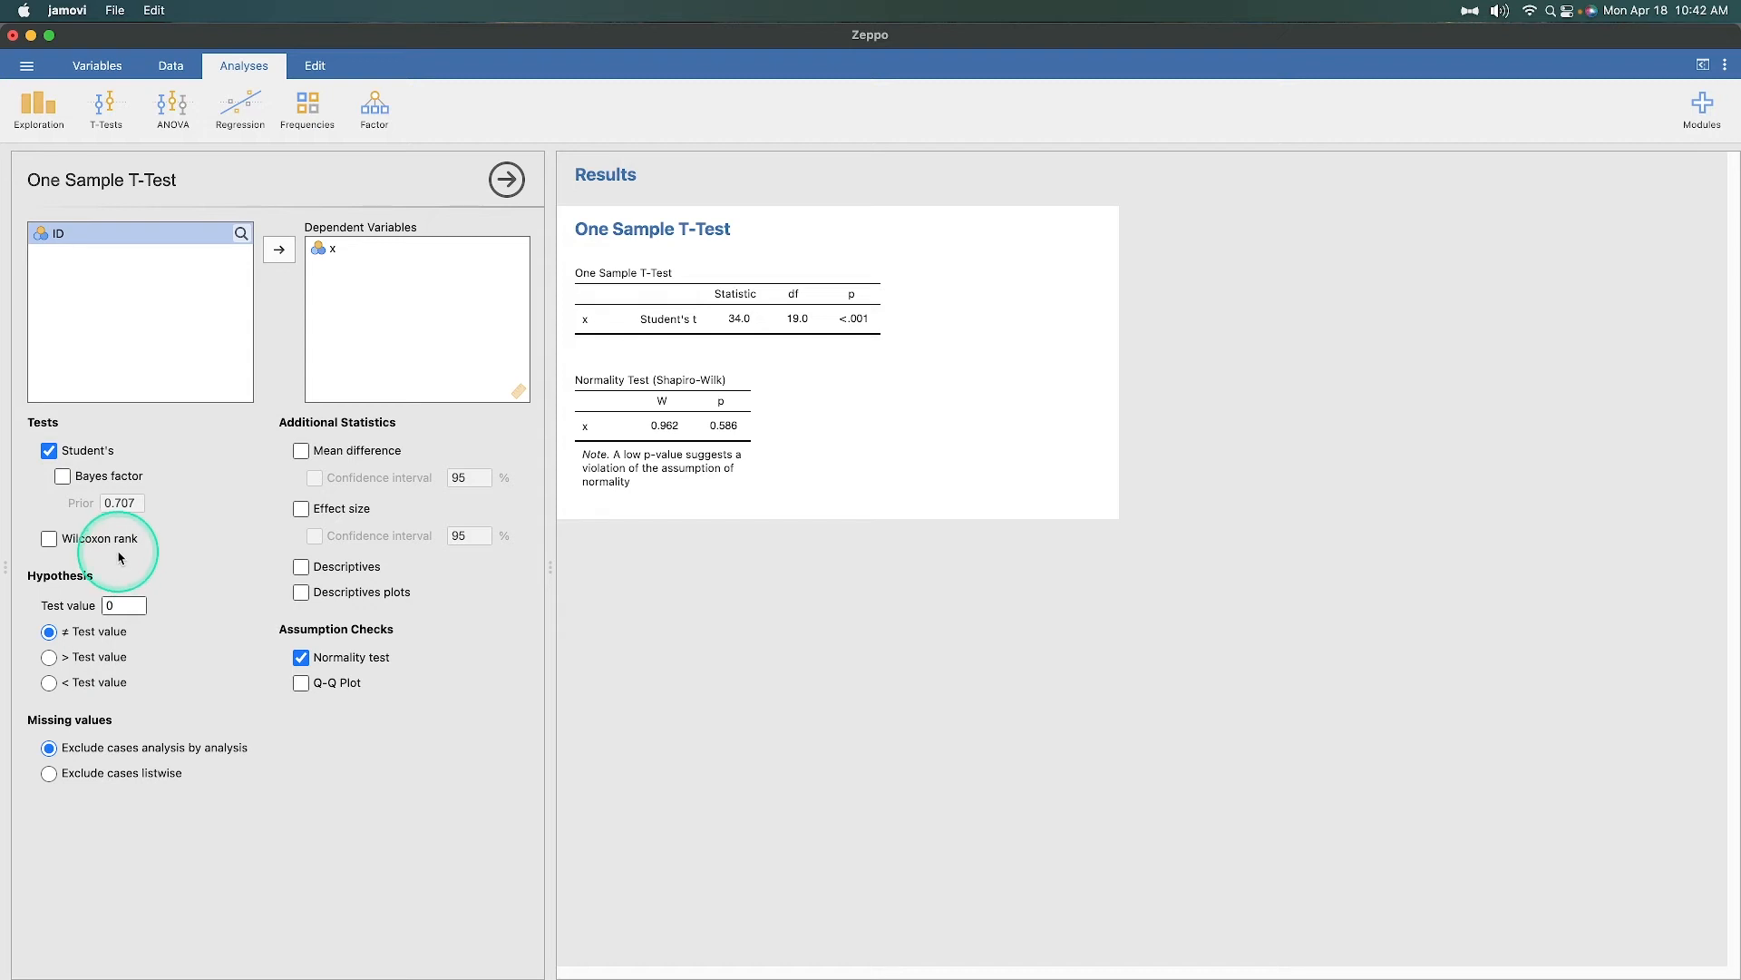
pyautogui.moveTo(100, 555)
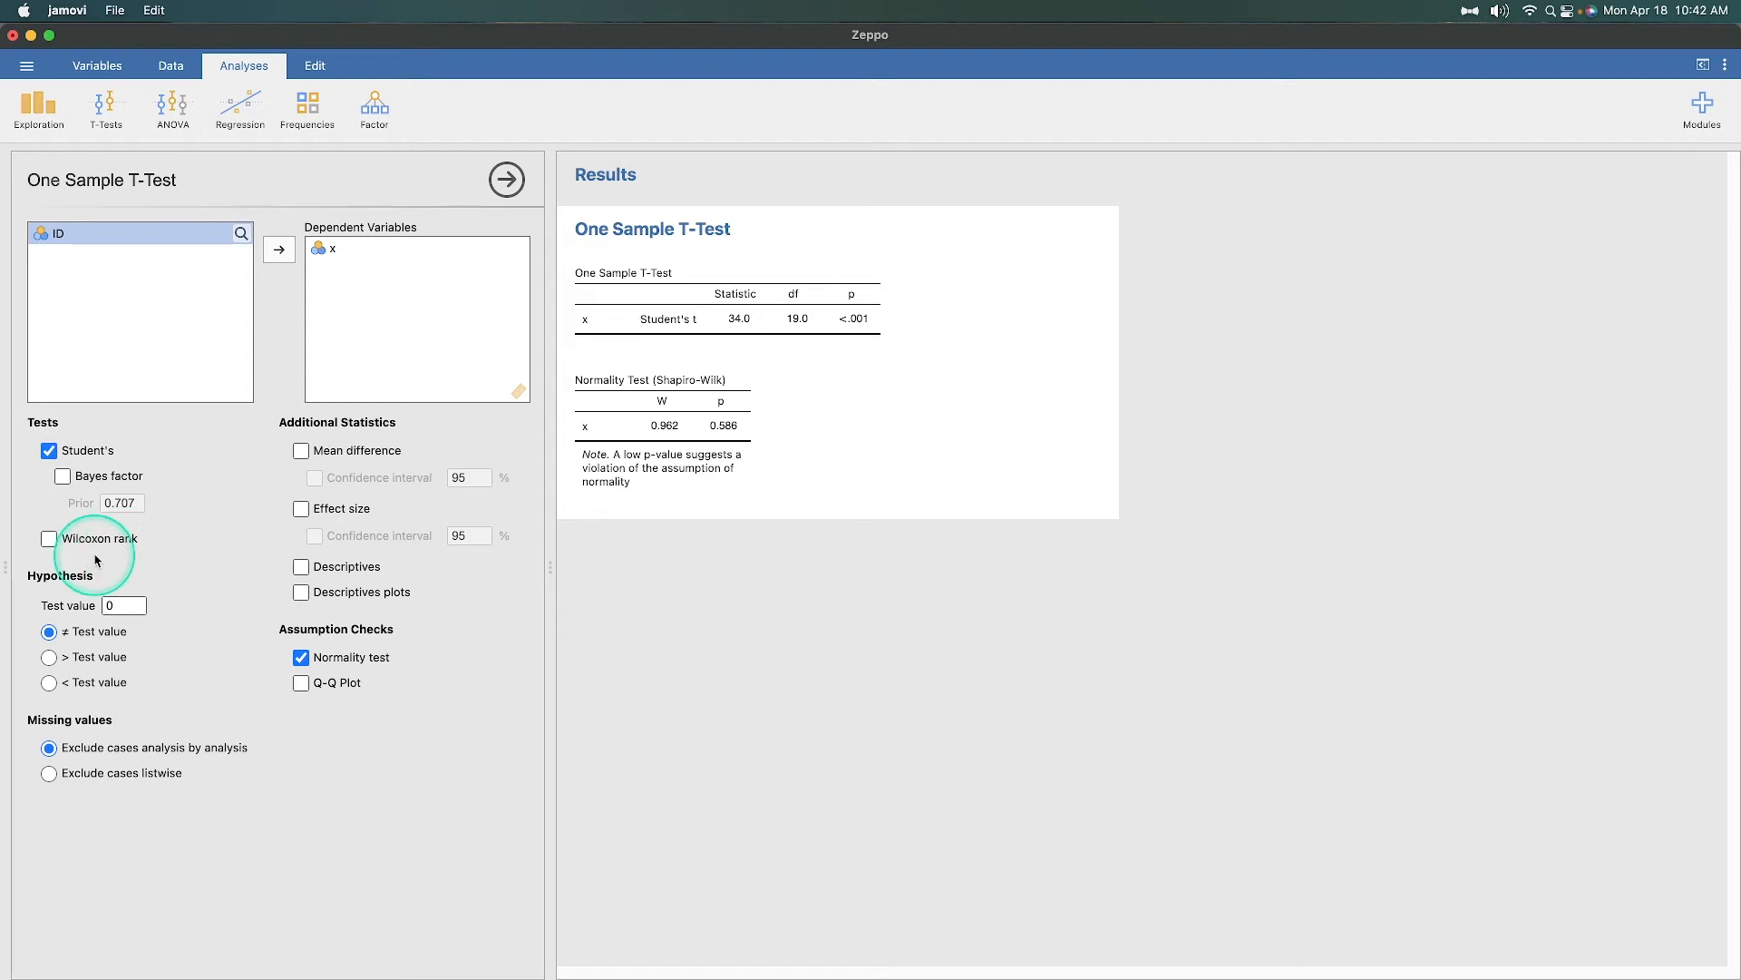
pyautogui.moveTo(71, 581)
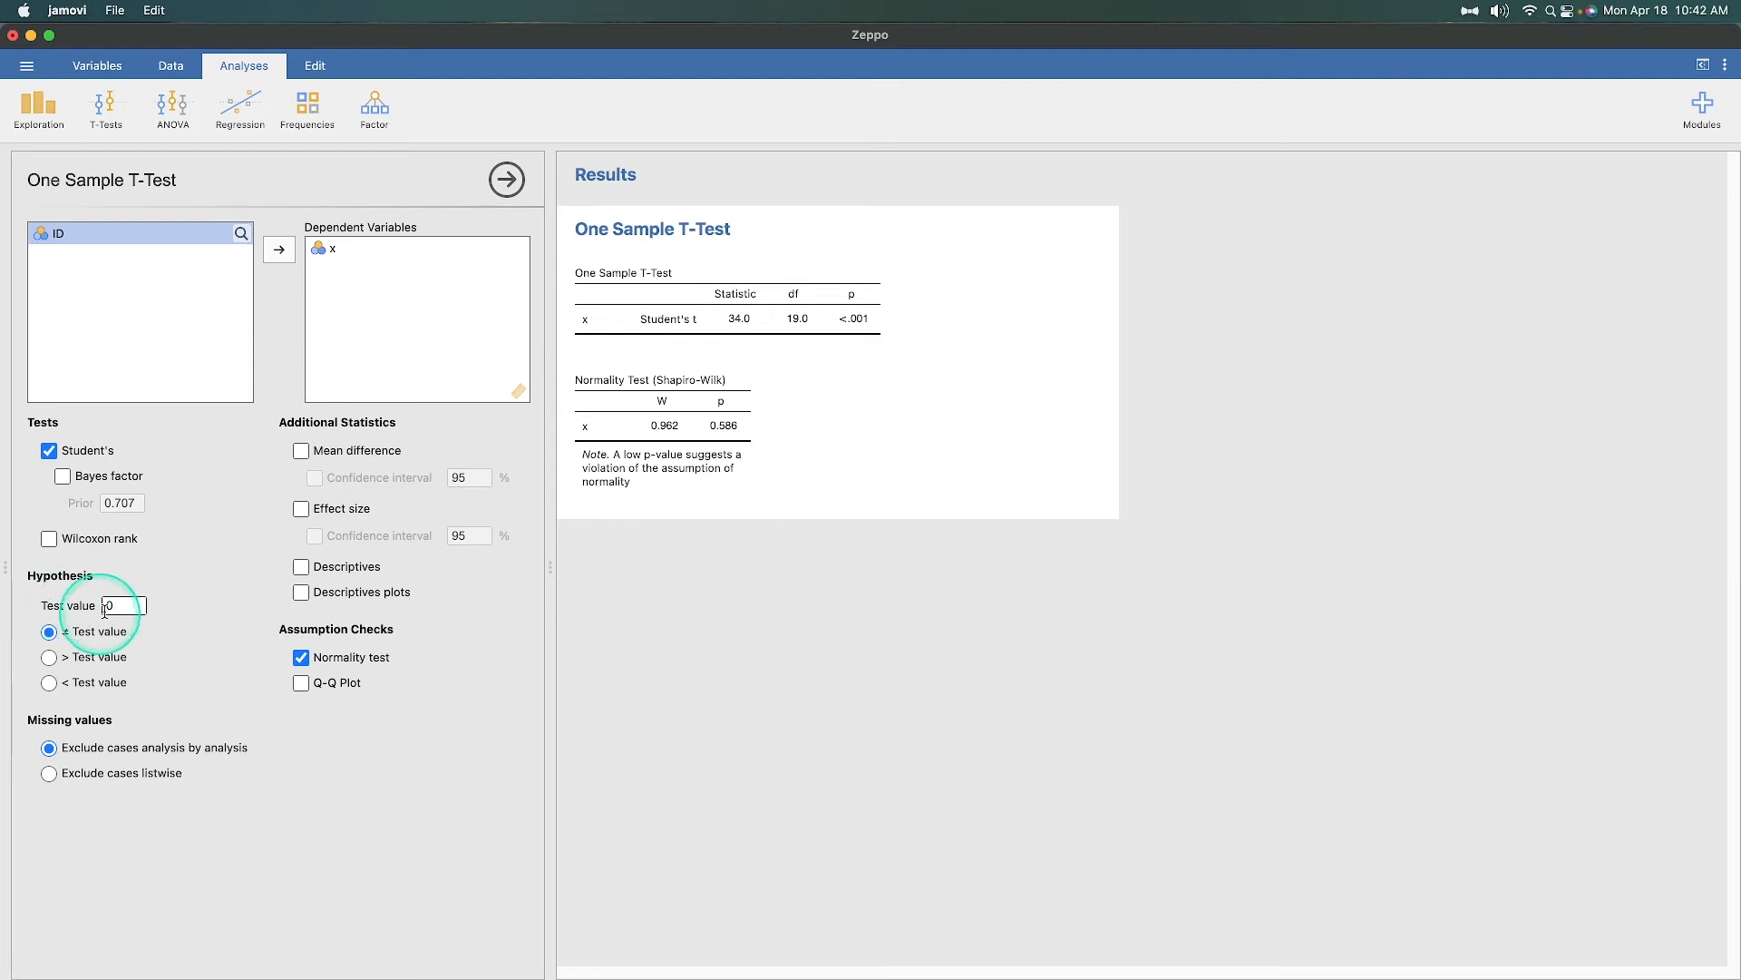
# Set the hypothesised test value to 67.5.
pyautogui.write('67.5')
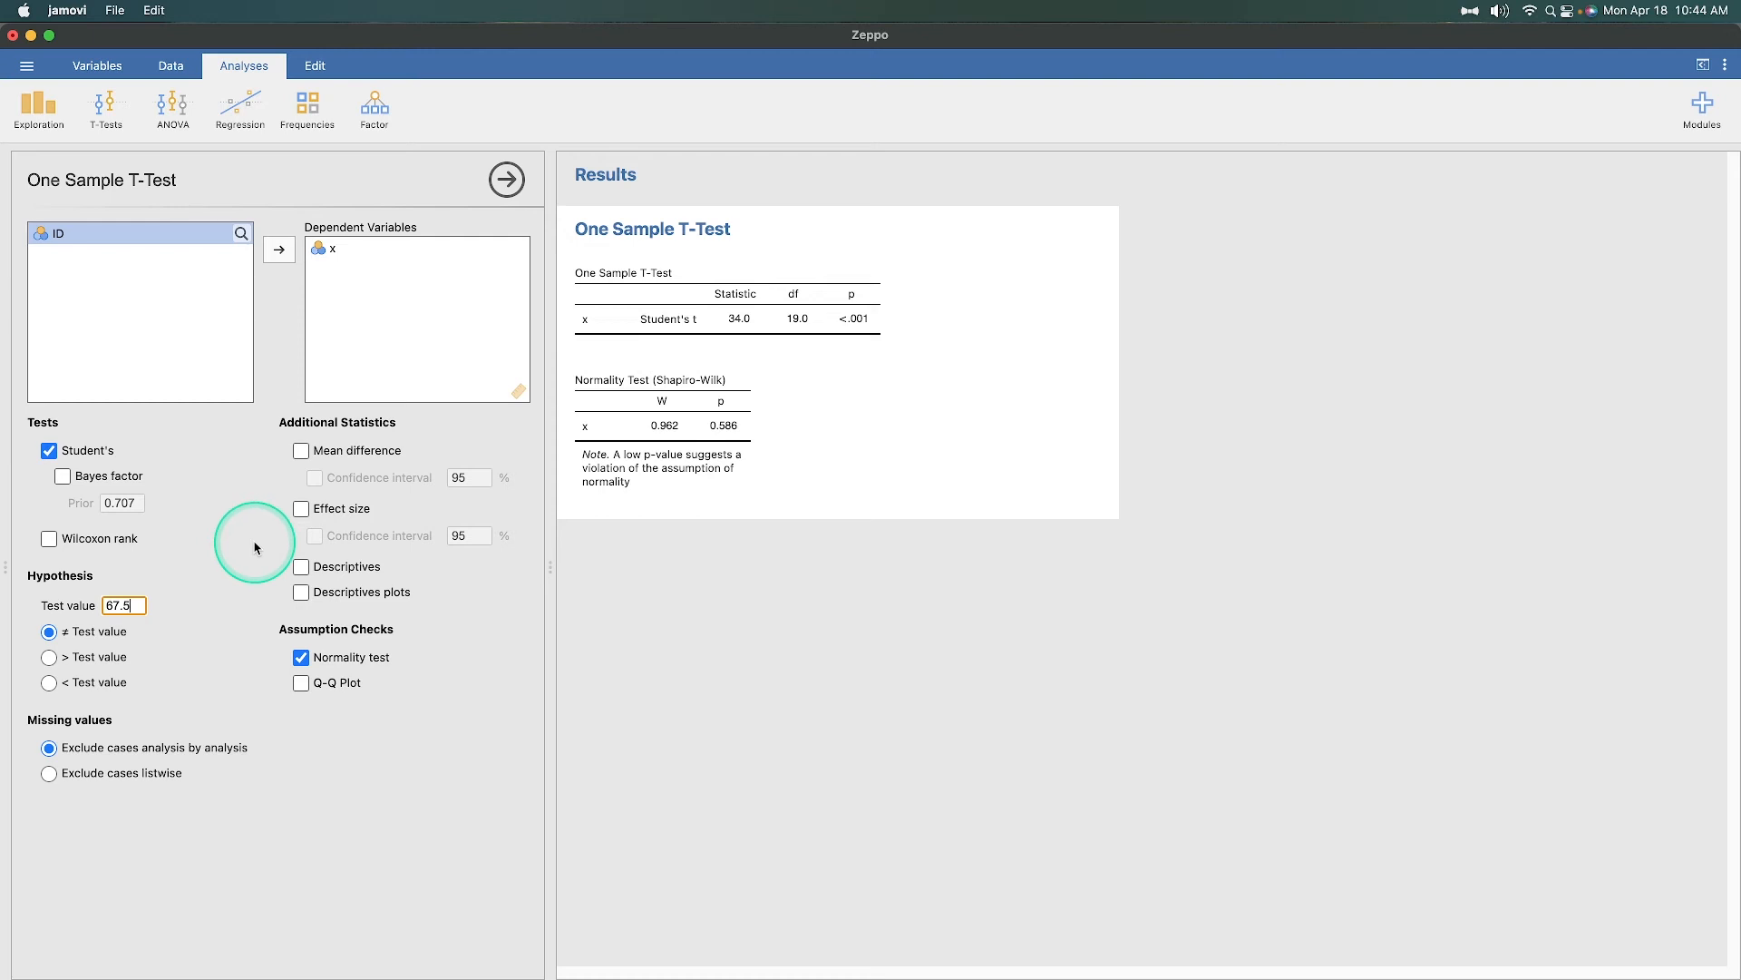
pyautogui.moveTo(284, 575)
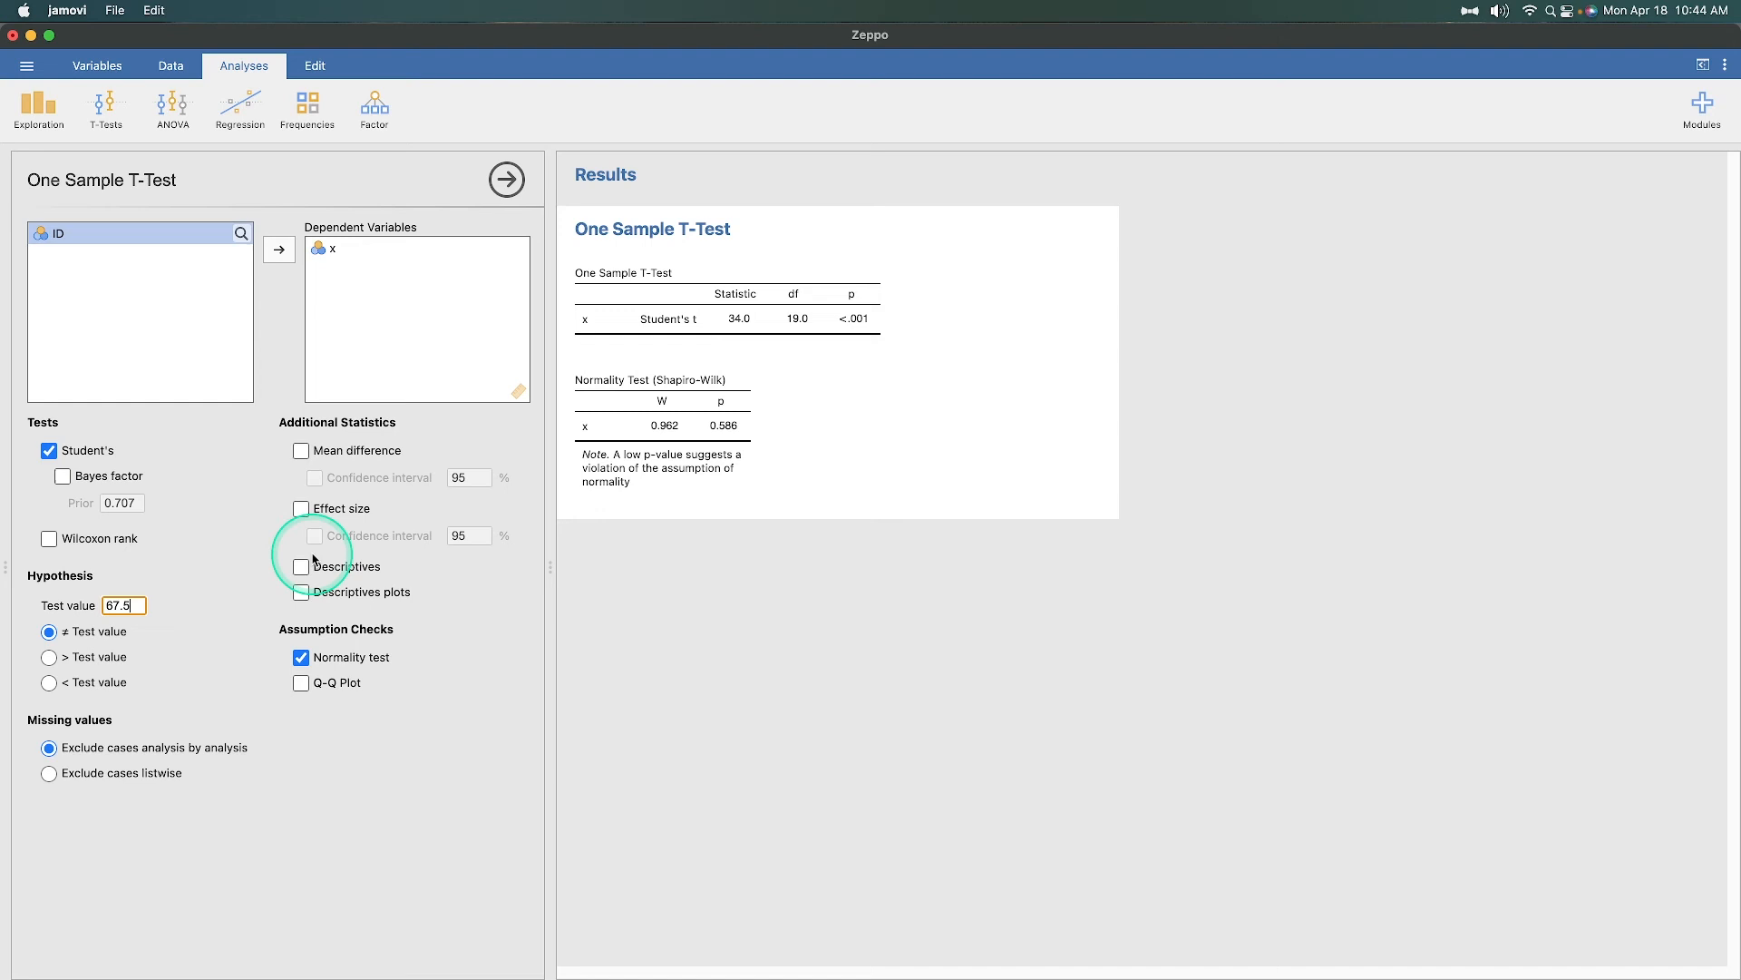
pyautogui.moveTo(285, 555)
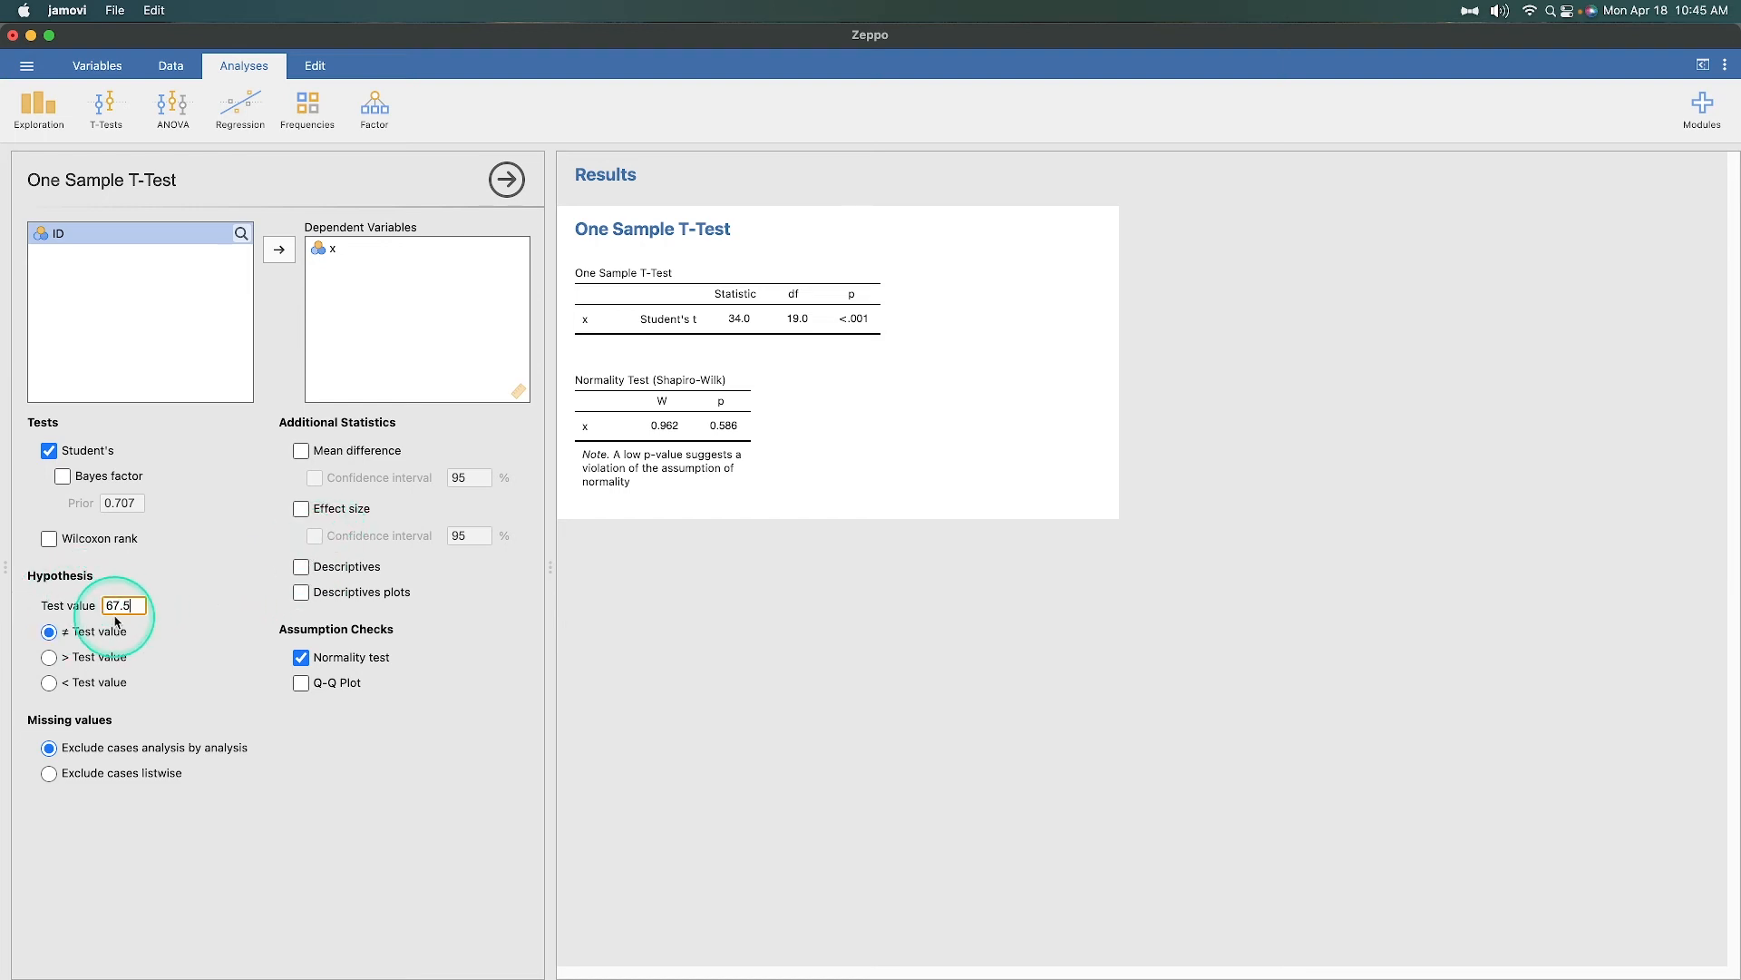
pyautogui.moveTo(197, 611)
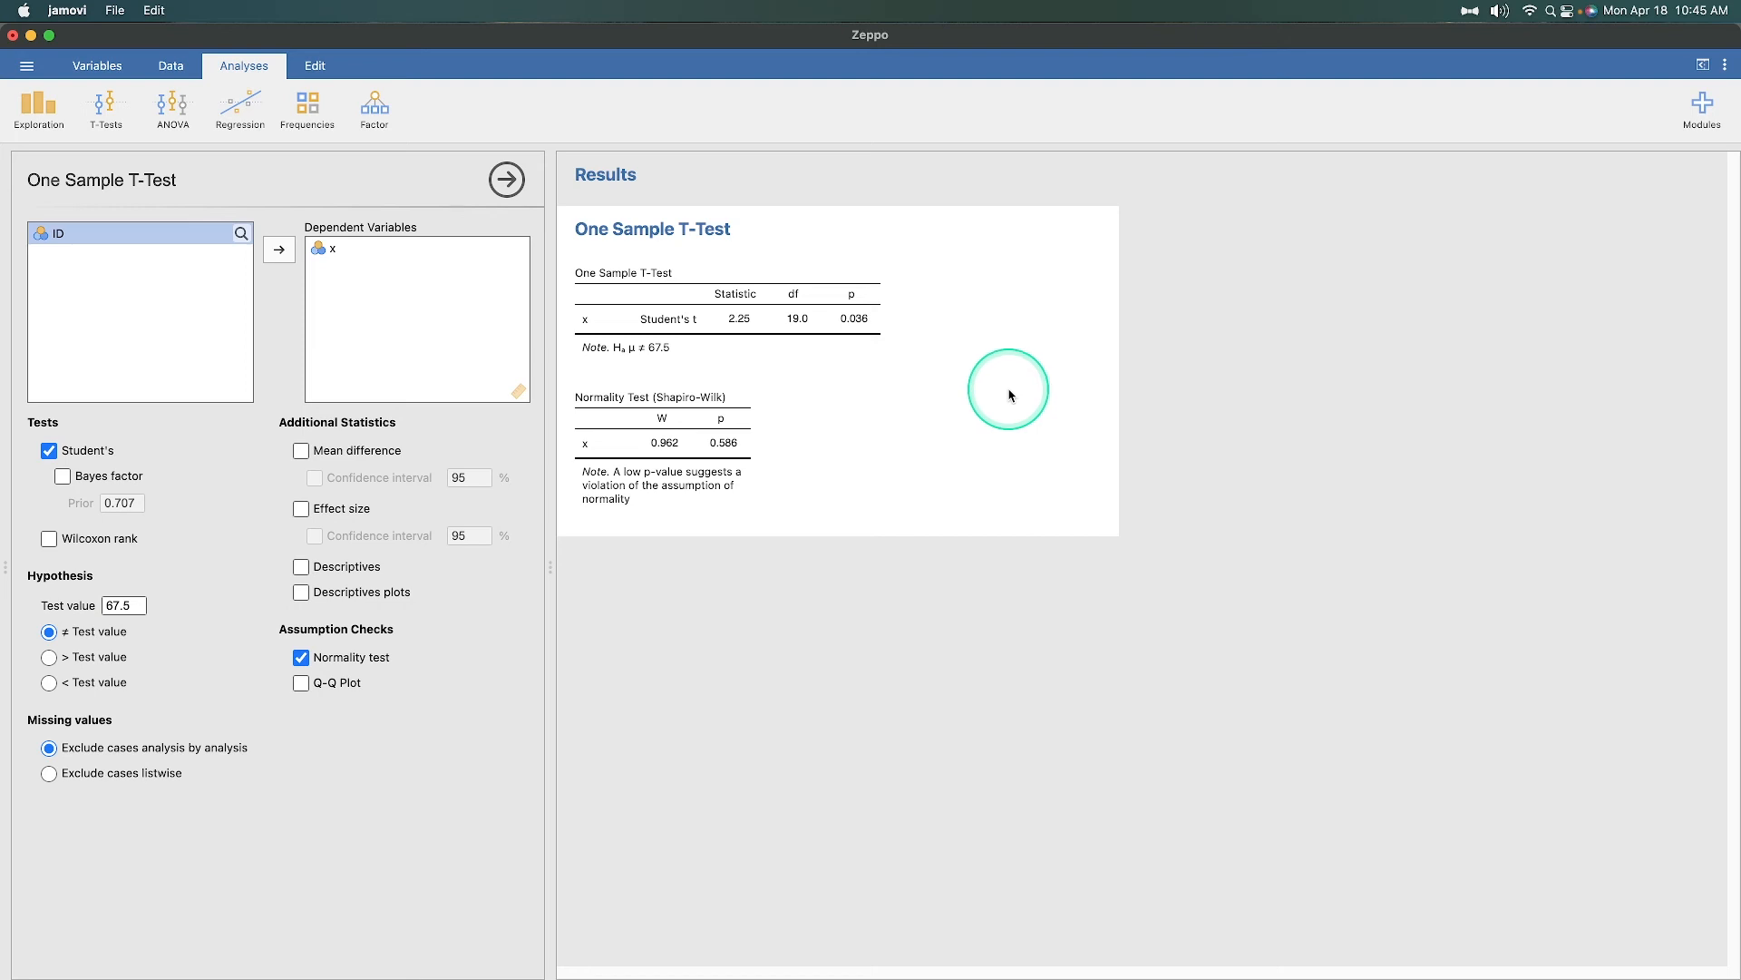
pyautogui.moveTo(731, 322)
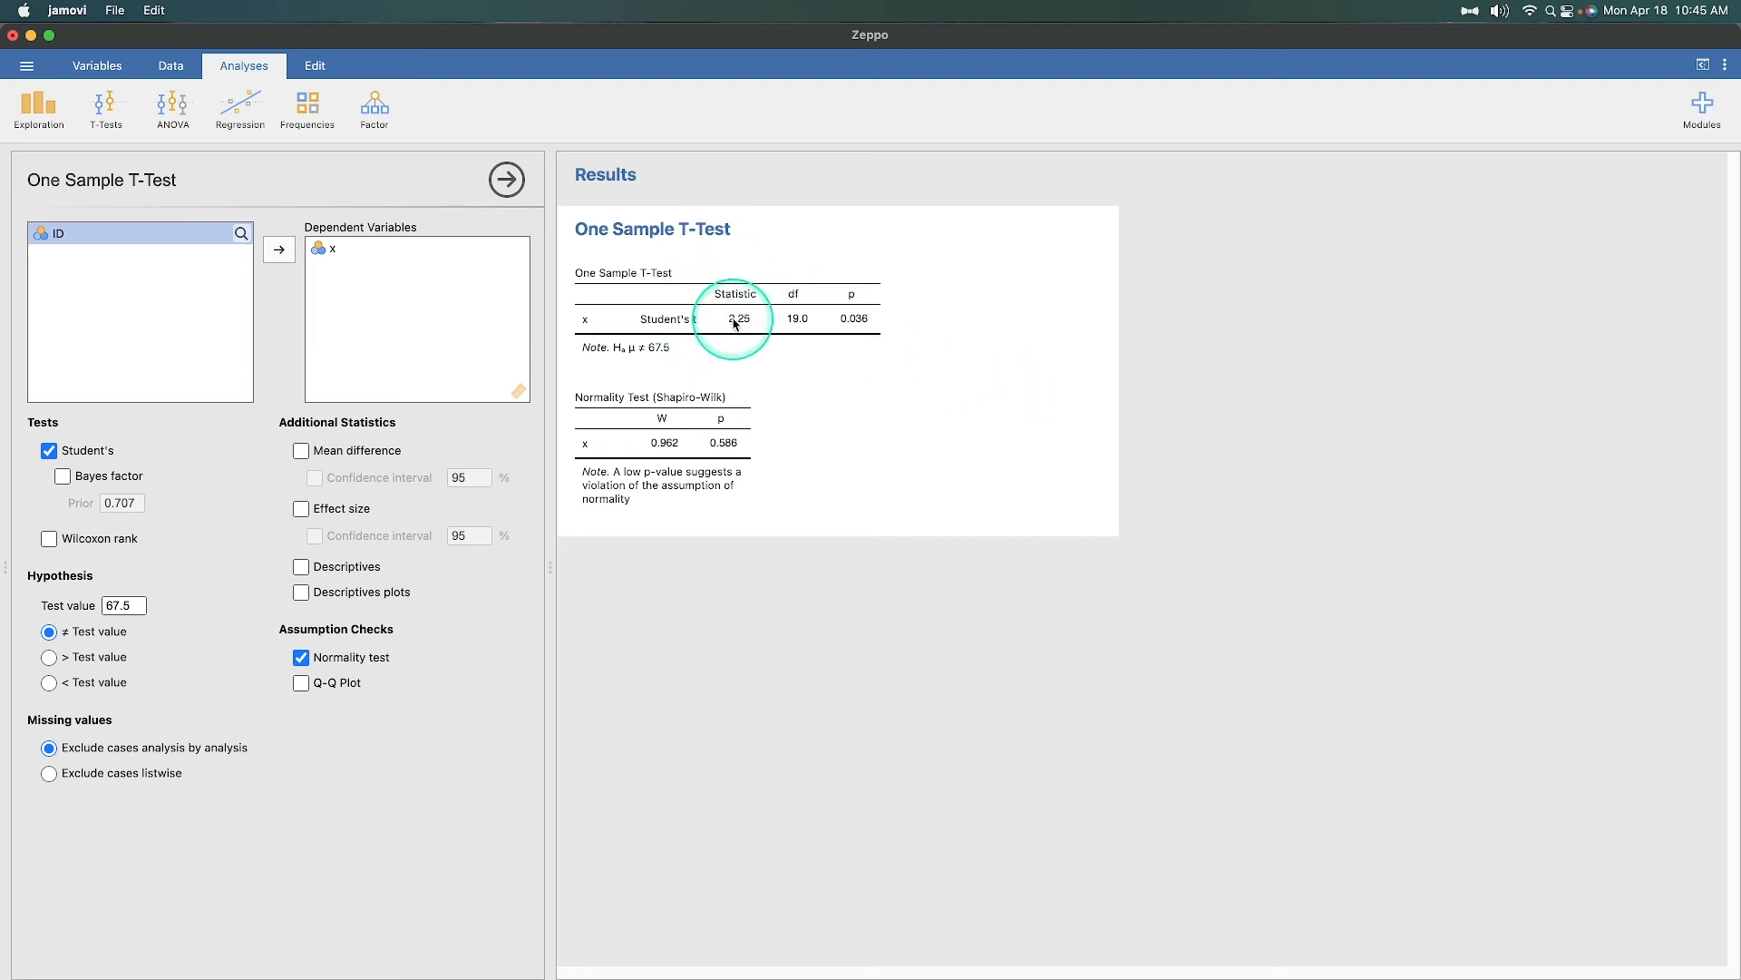
pyautogui.moveTo(863, 324)
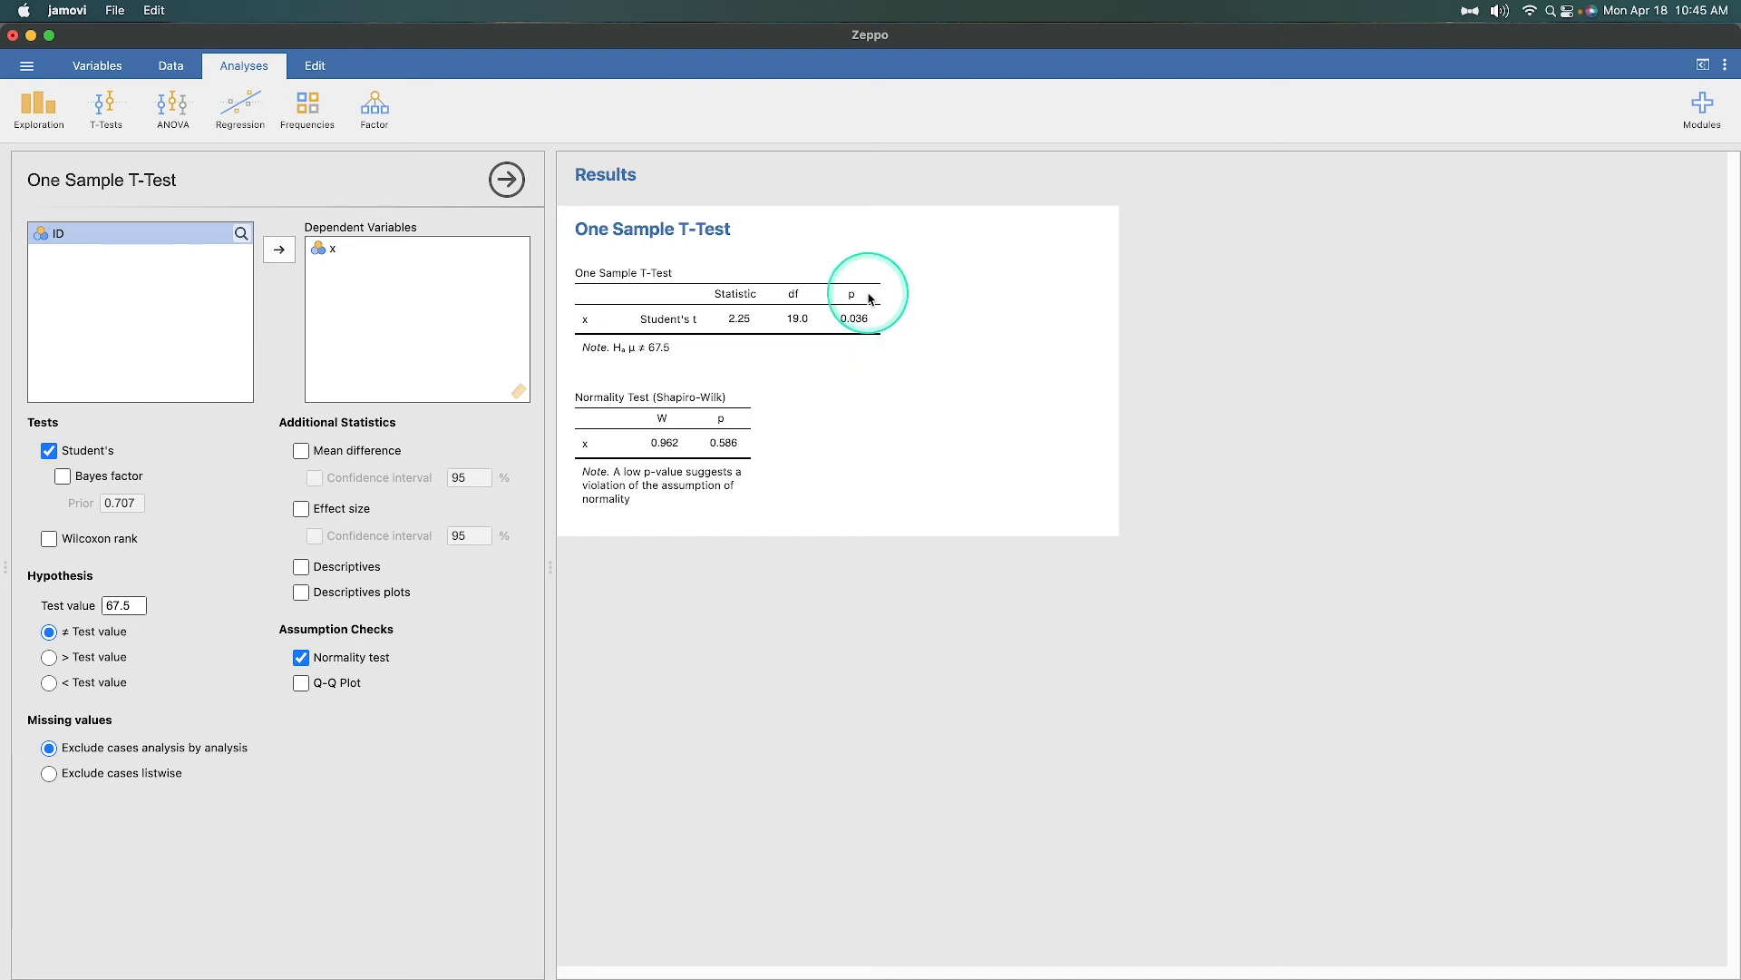
pyautogui.moveTo(807, 658)
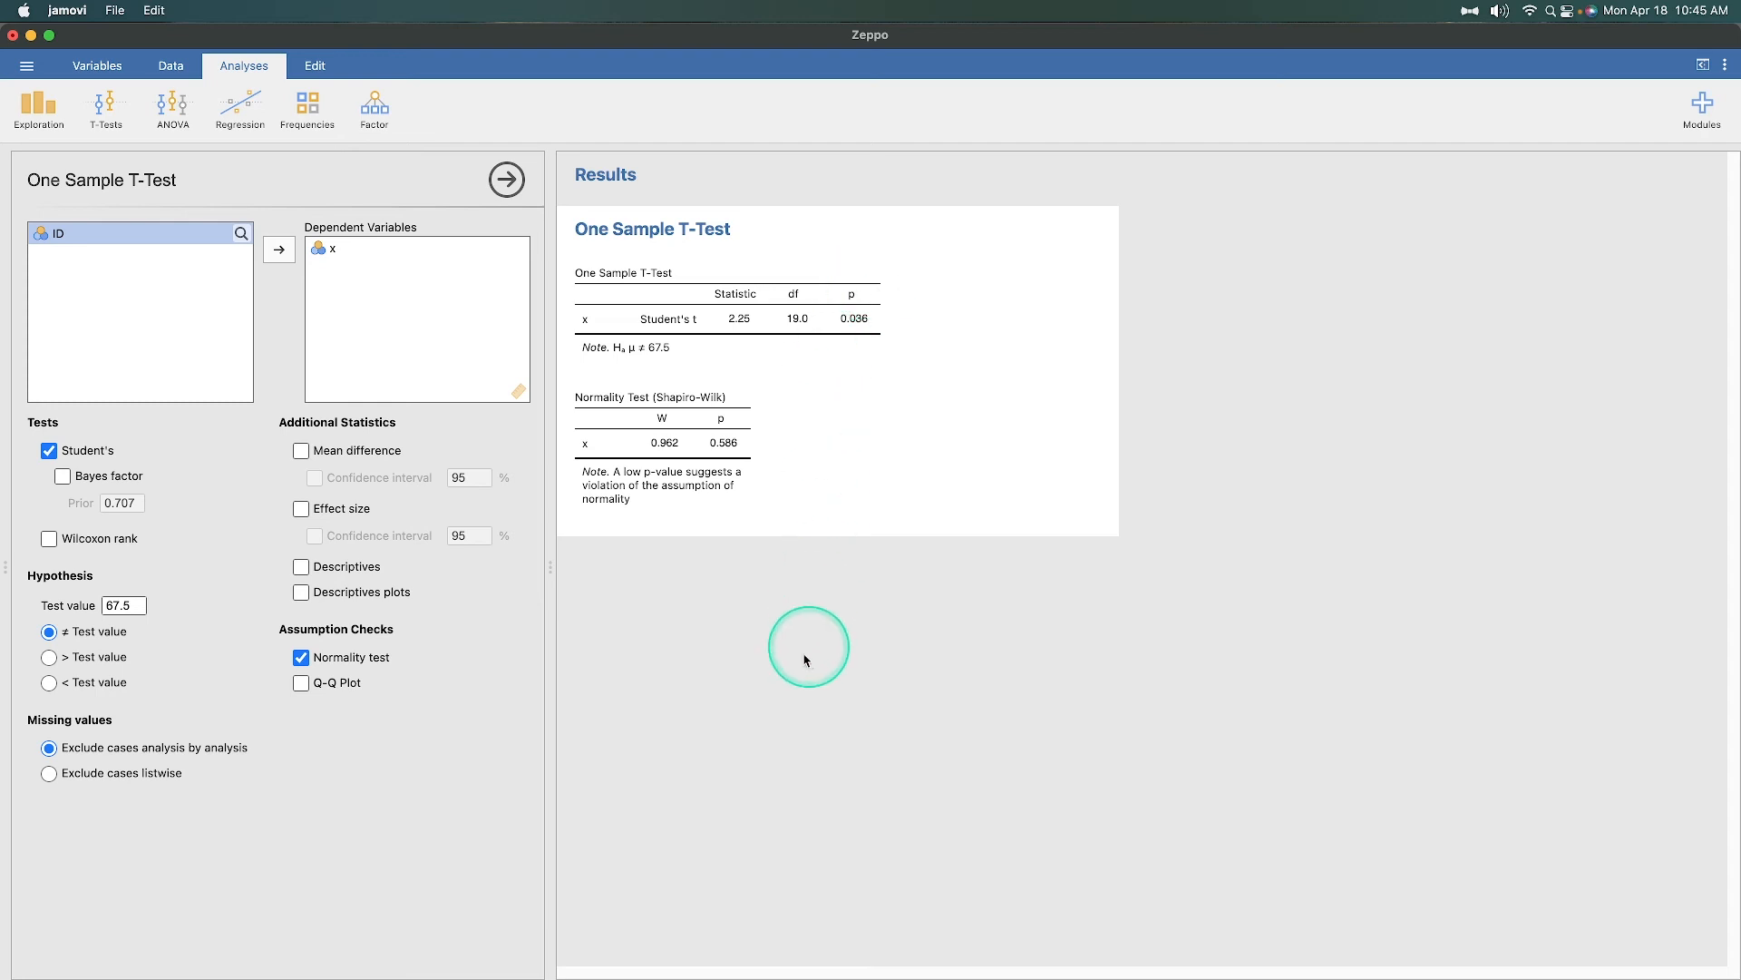
pyautogui.moveTo(817, 679)
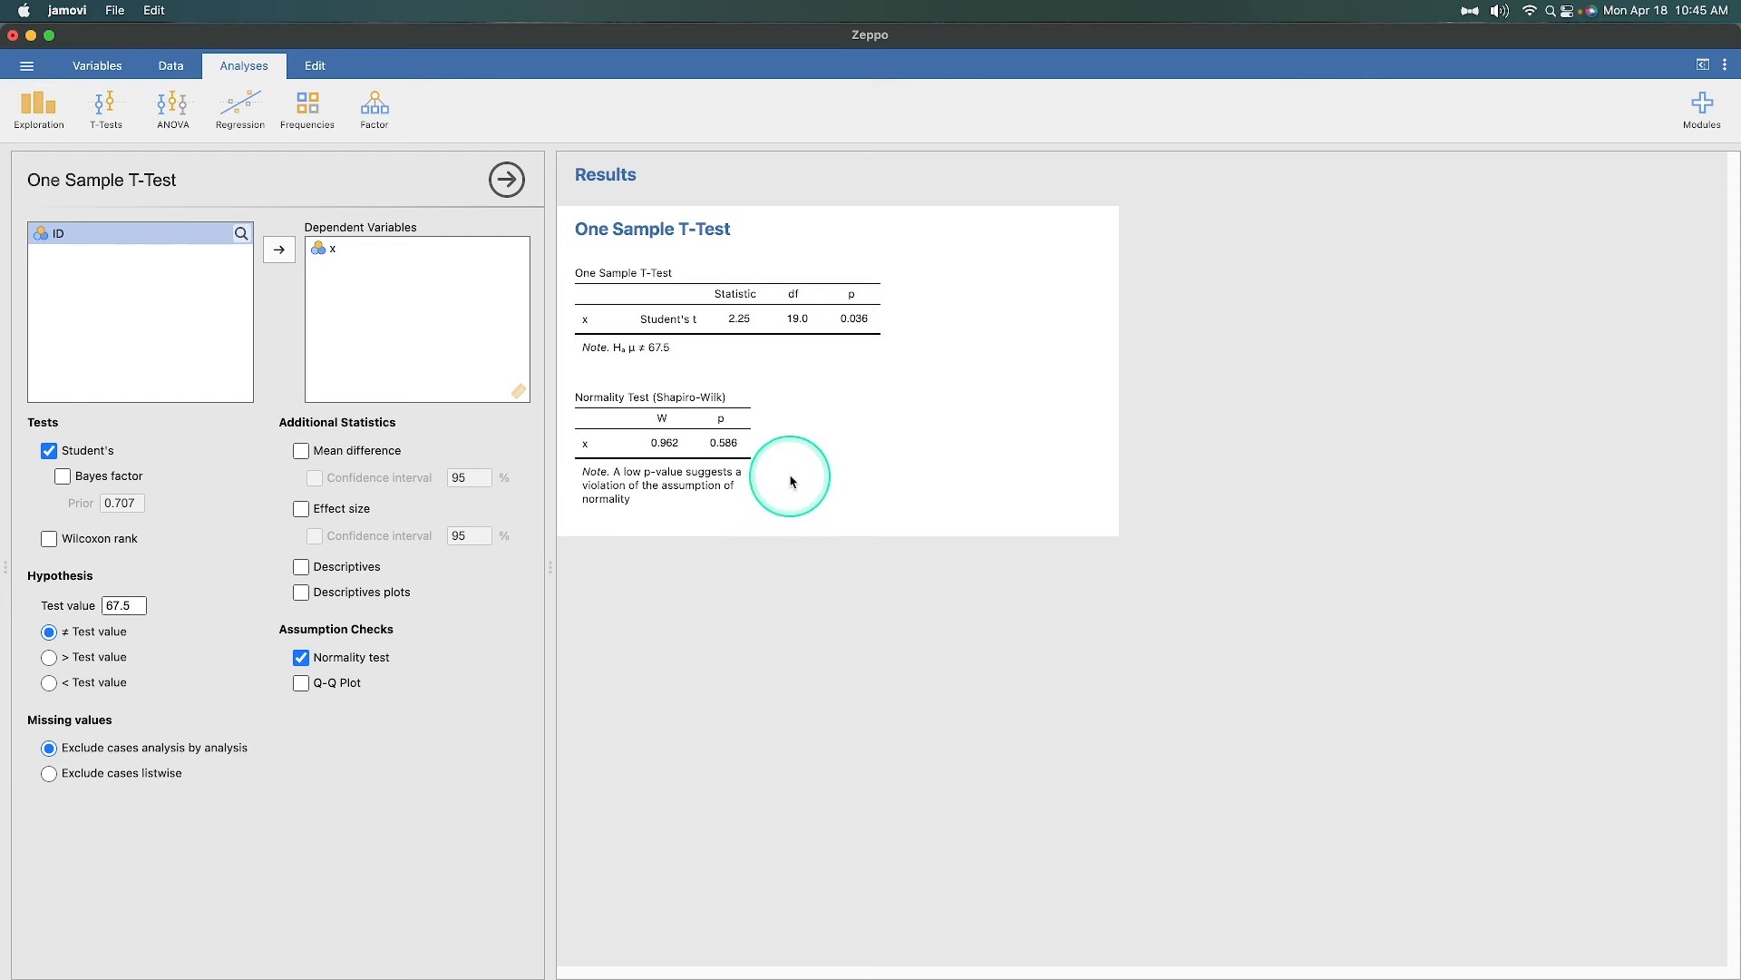
pyautogui.moveTo(667, 650)
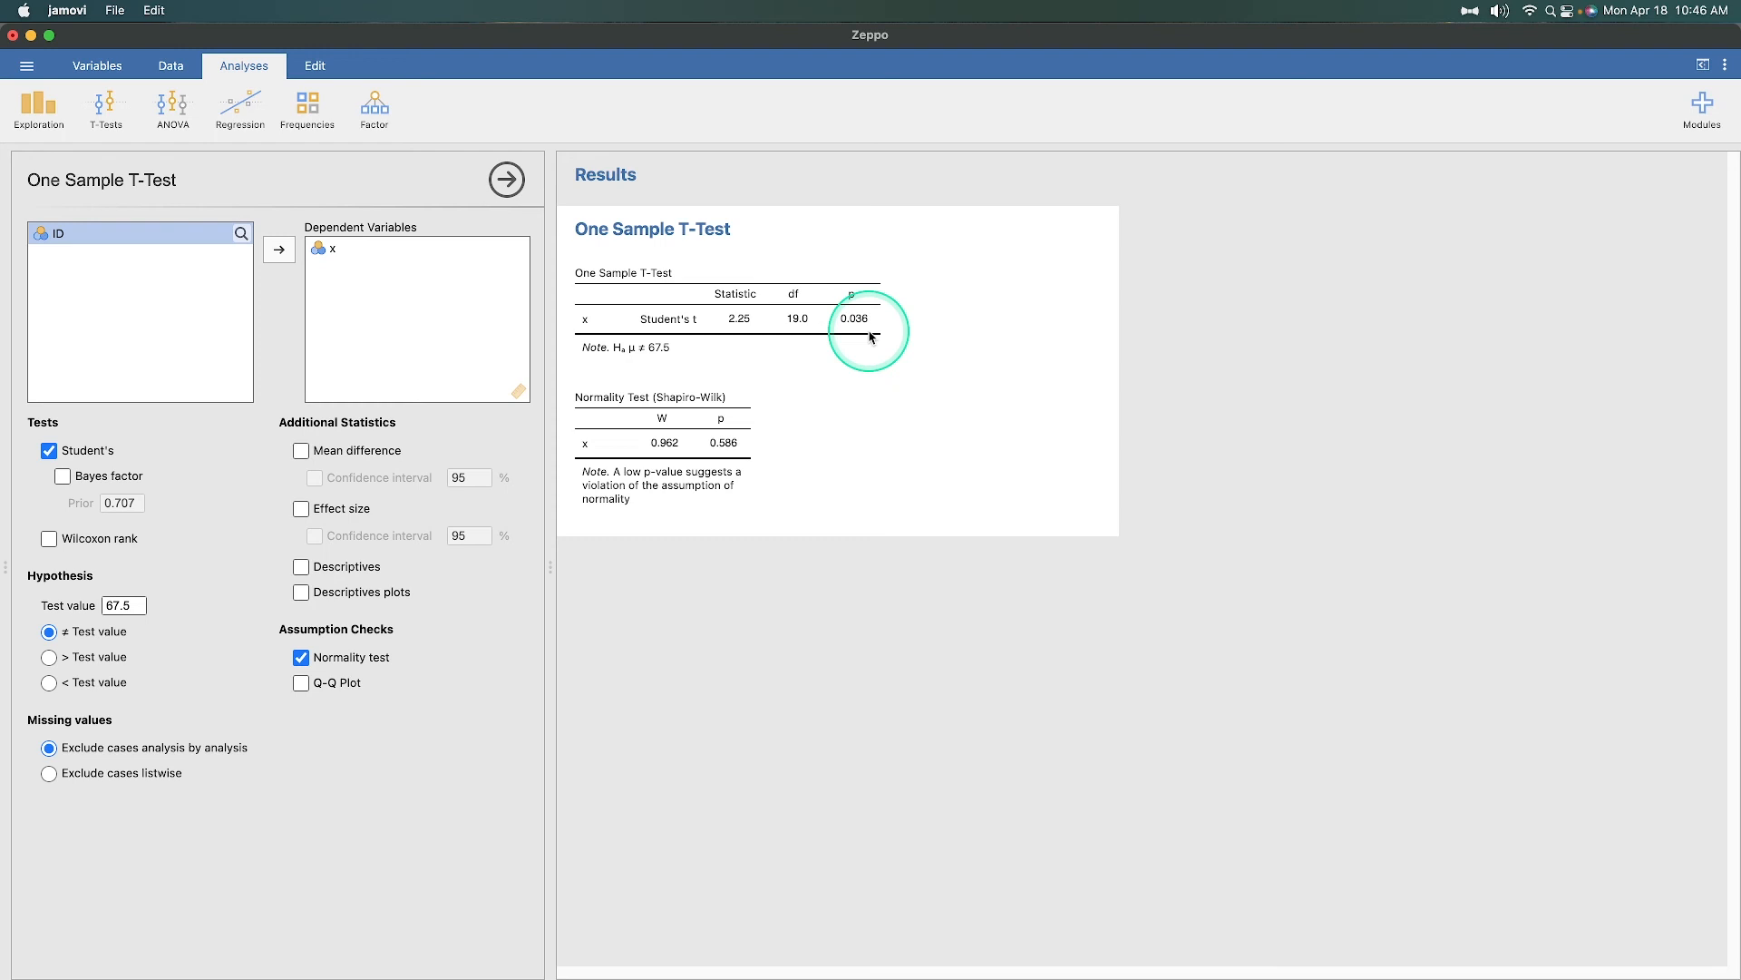
pyautogui.moveTo(653, 356)
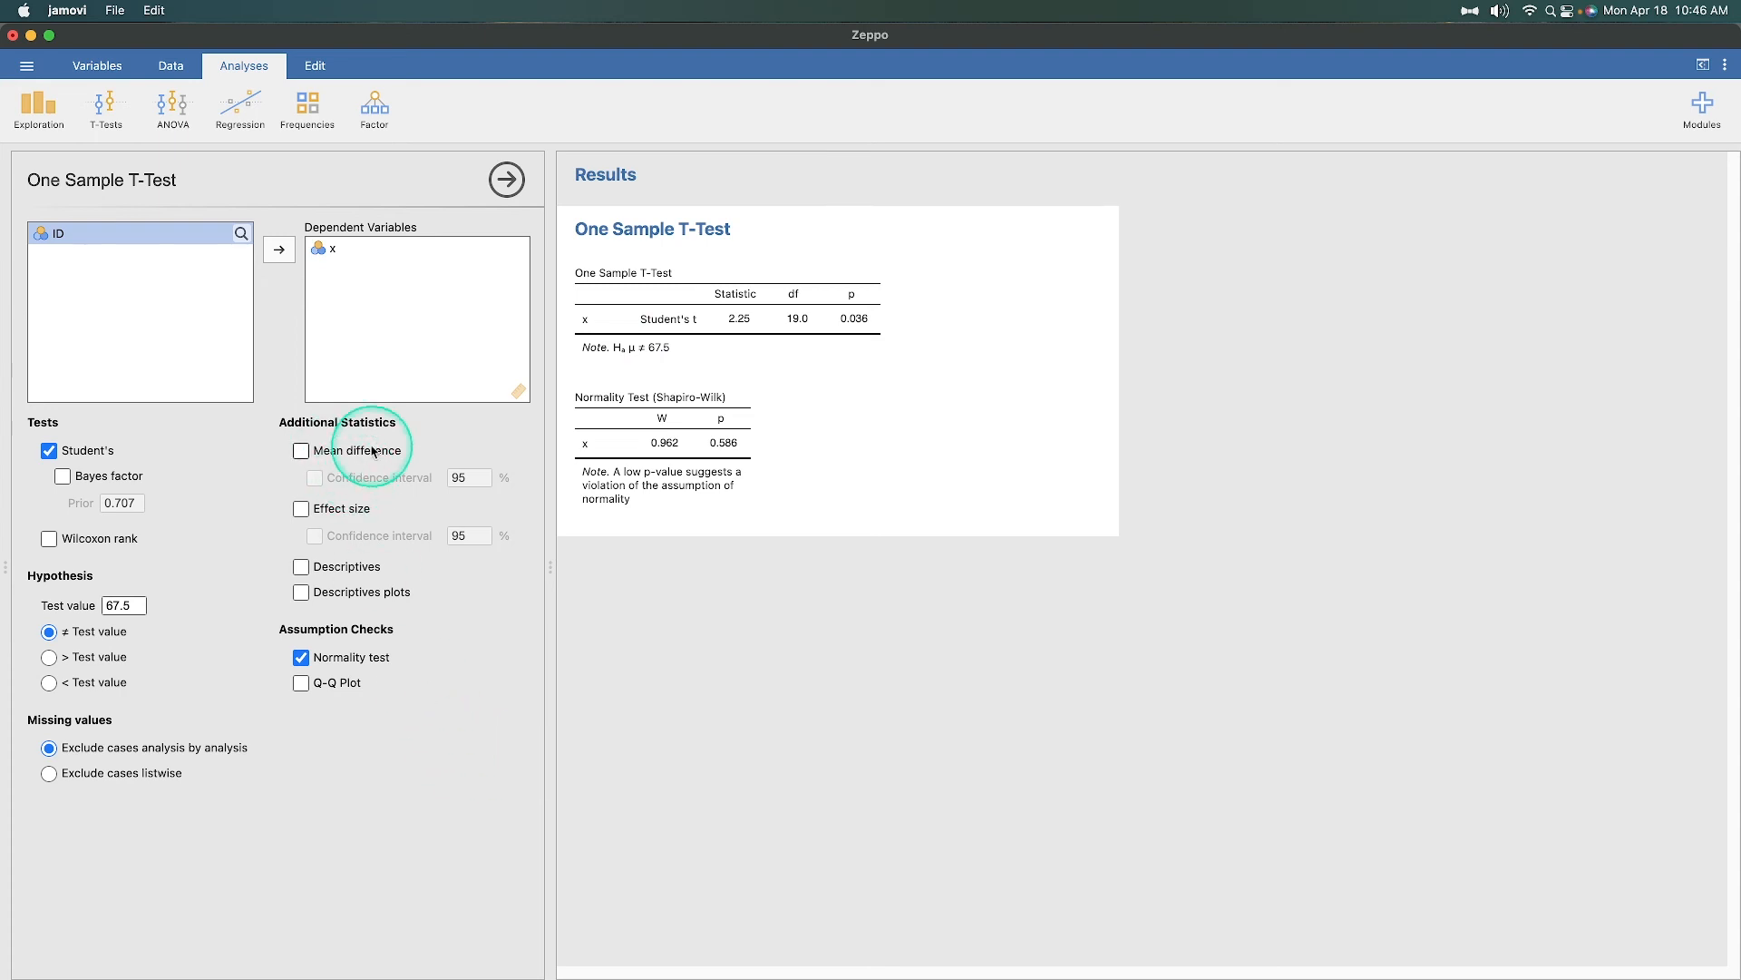
# Add mean difference, Cohen's d with its confidence interval, and descriptives for x.
pyautogui.click(301, 452)
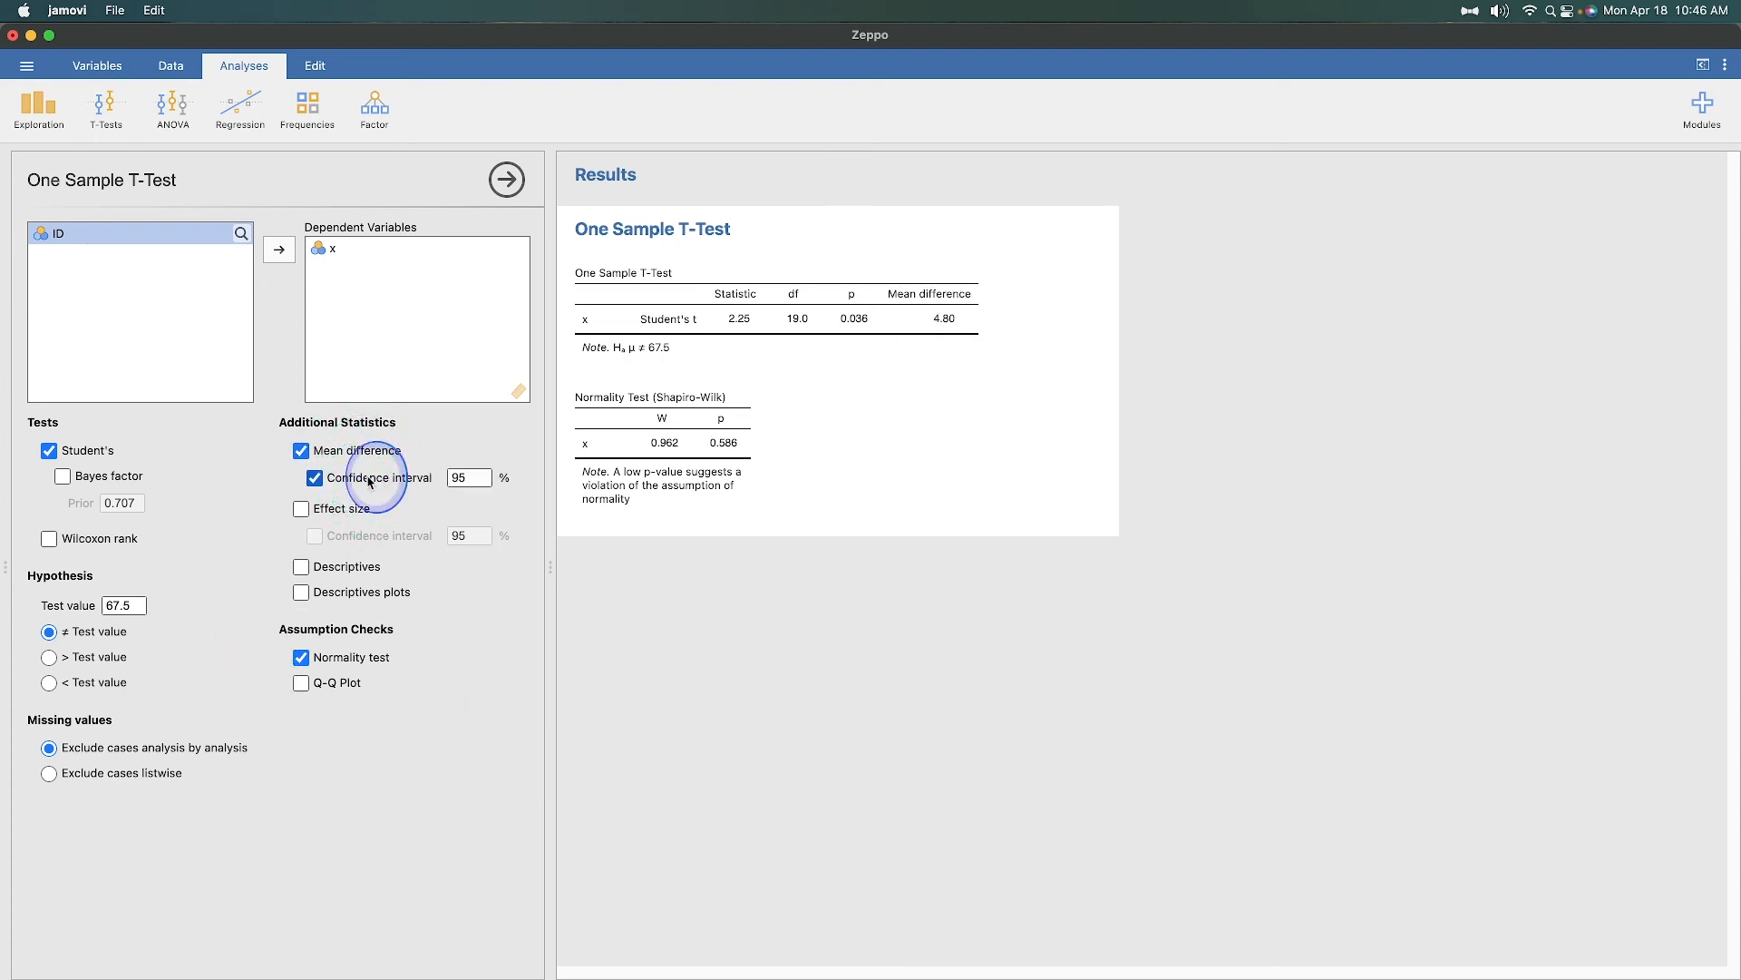
pyautogui.click(301, 508)
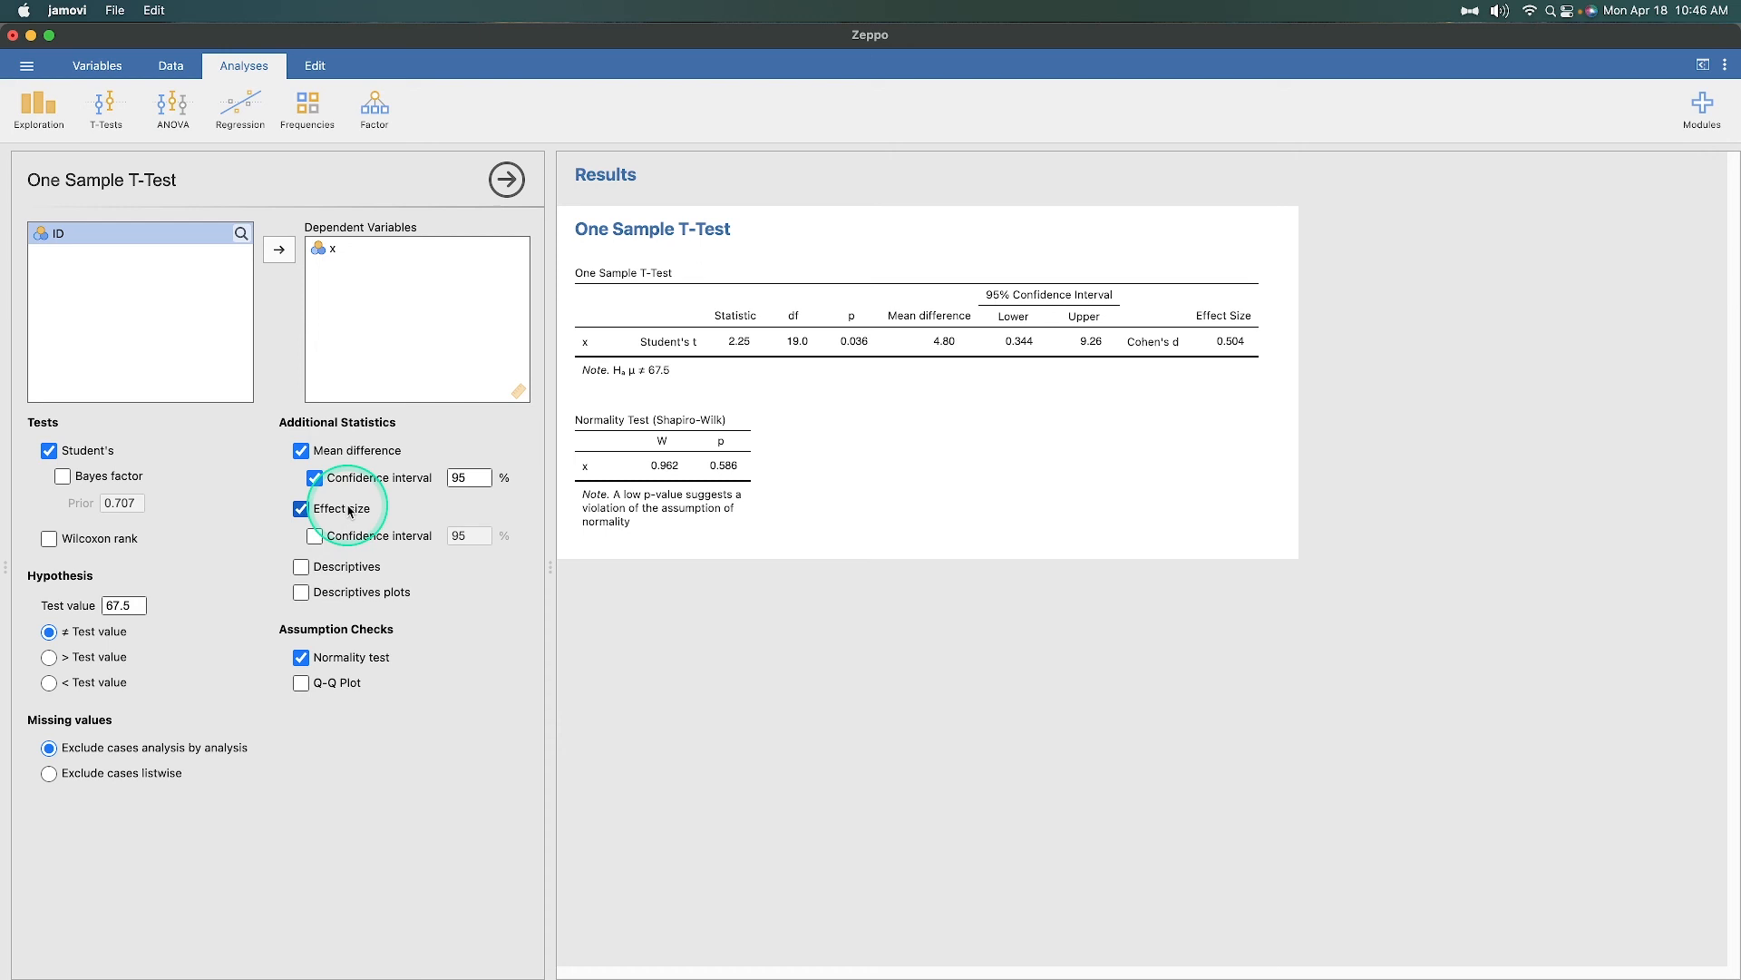
pyautogui.click(314, 535)
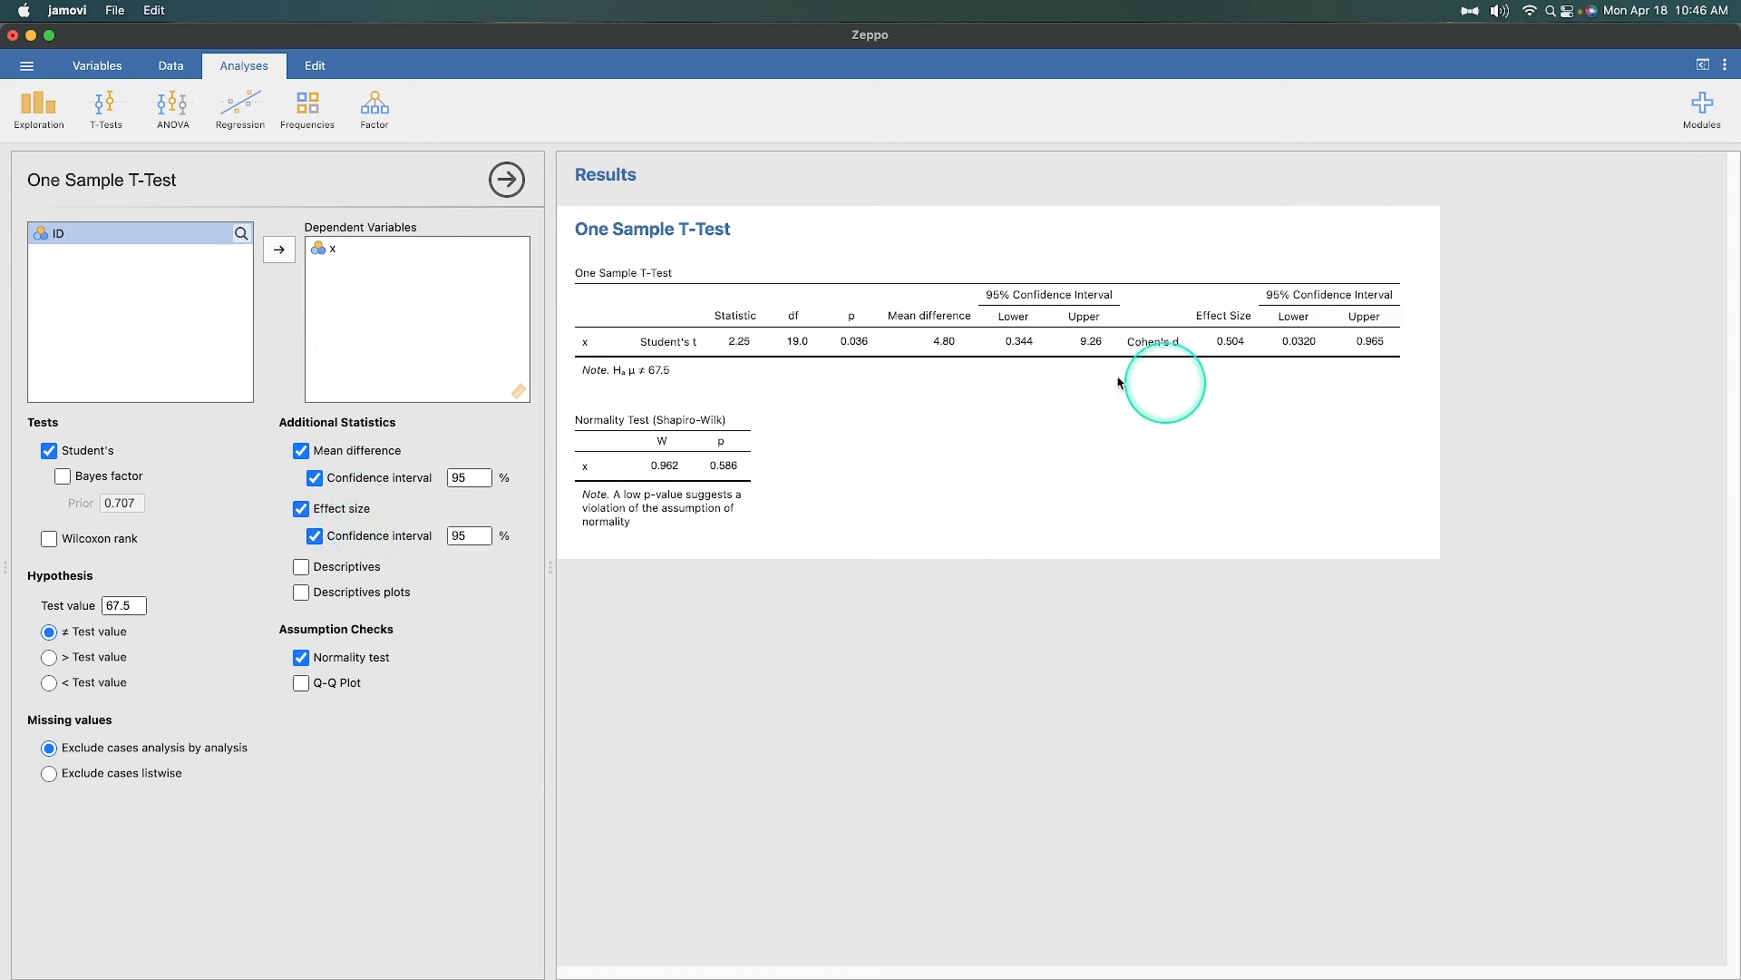
pyautogui.moveTo(1245, 348)
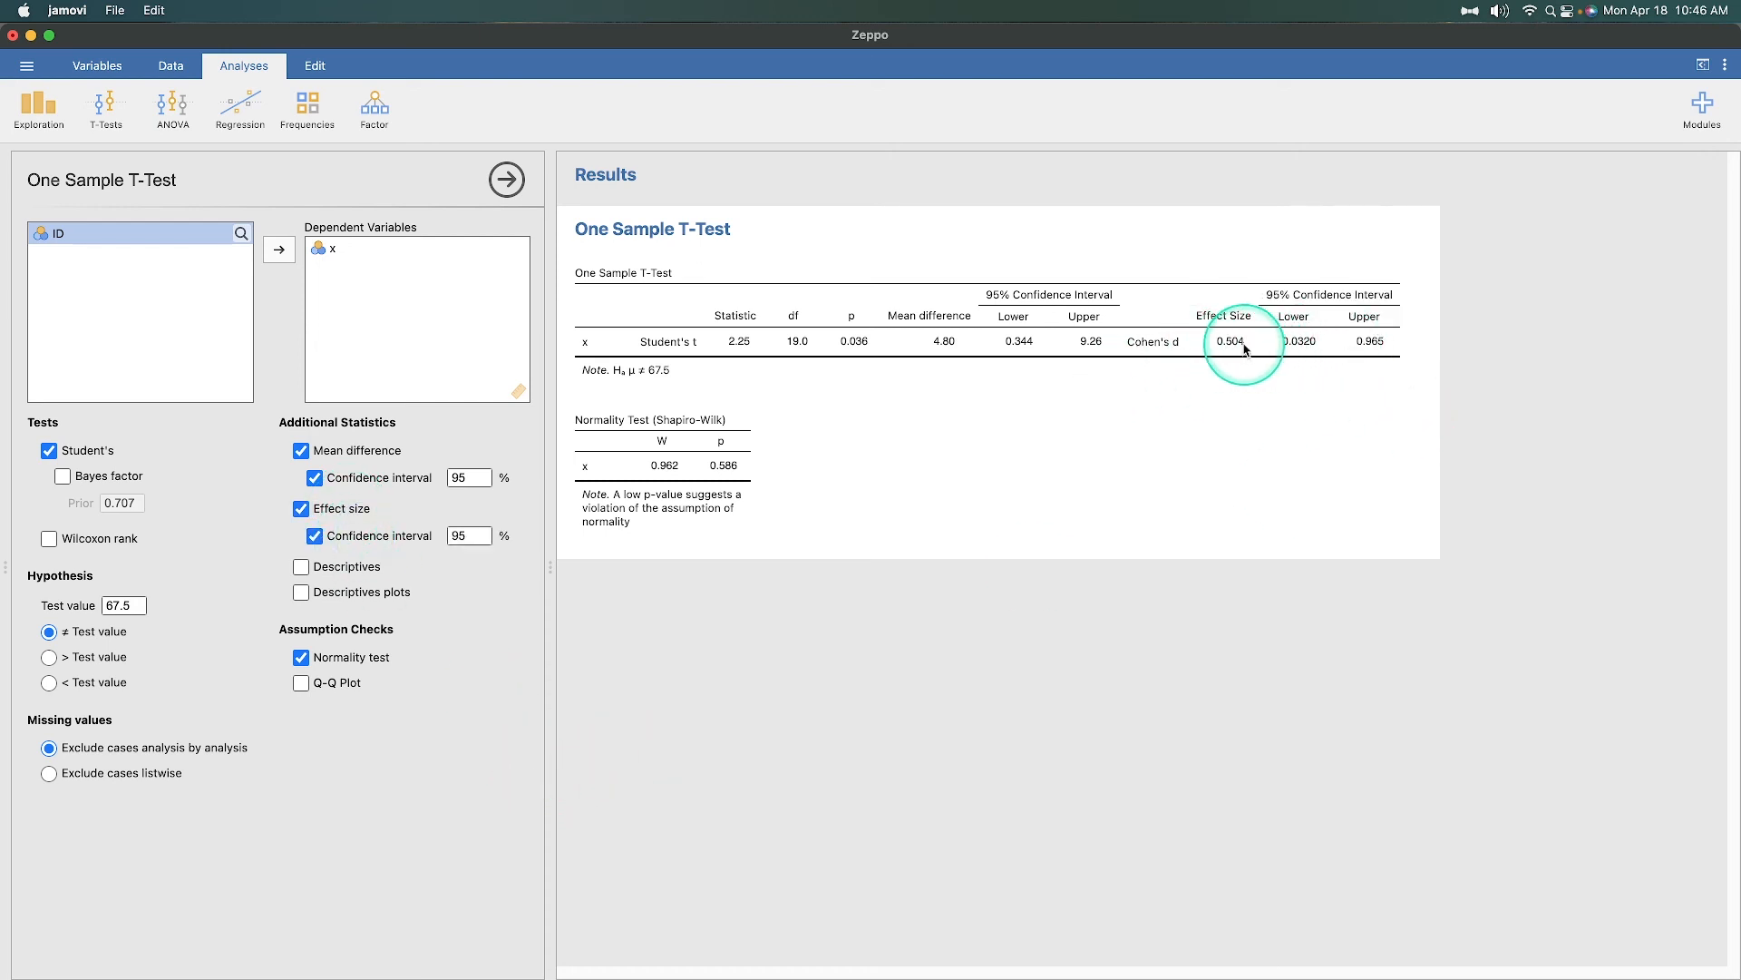
pyautogui.click(301, 566)
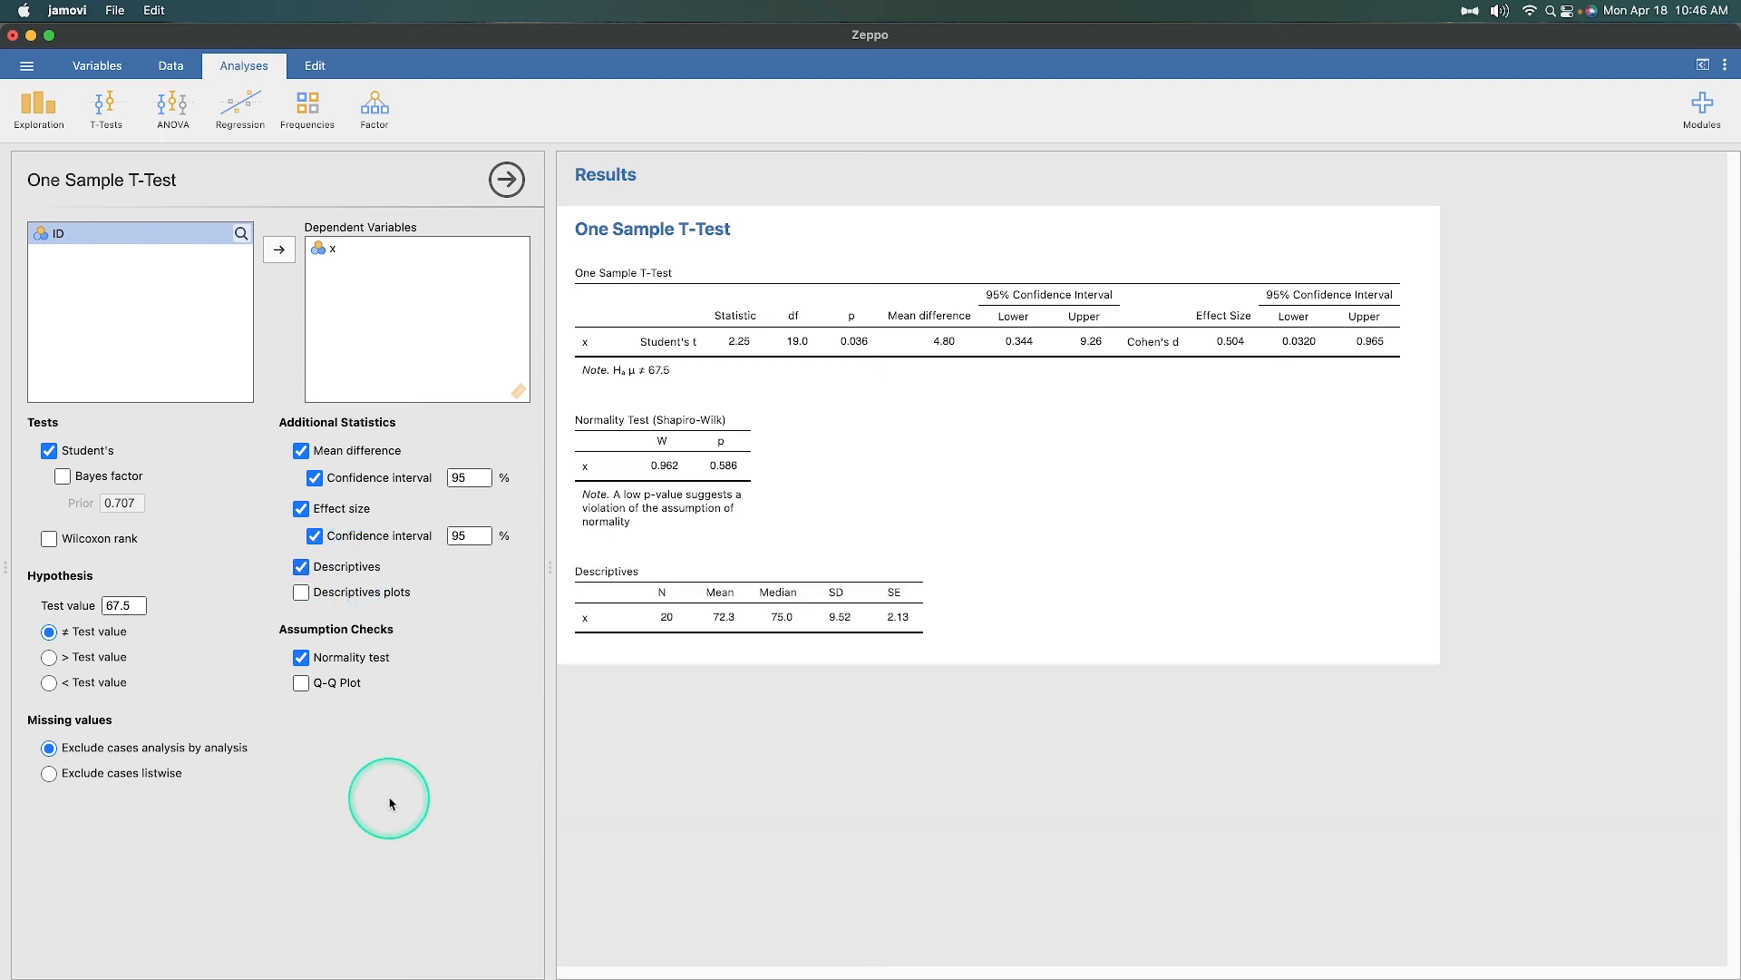
pyautogui.moveTo(722, 630)
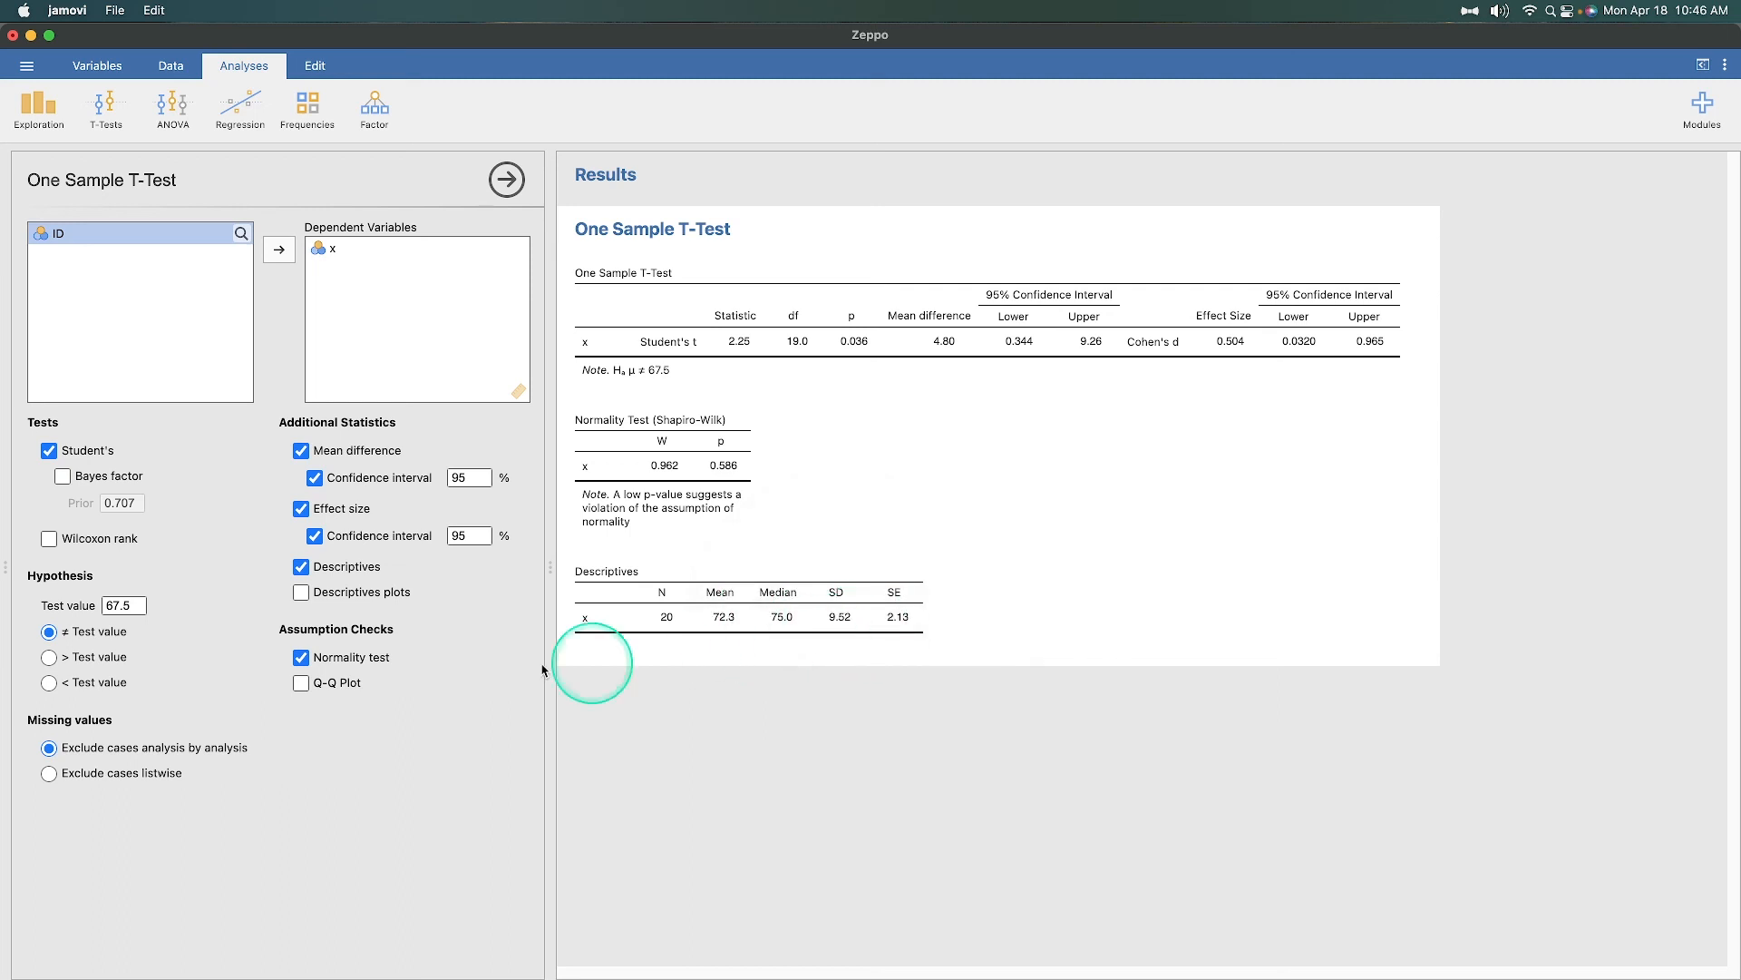
# Add a descriptives plot of x showing mean with 95% CI and median.
pyautogui.click(301, 591)
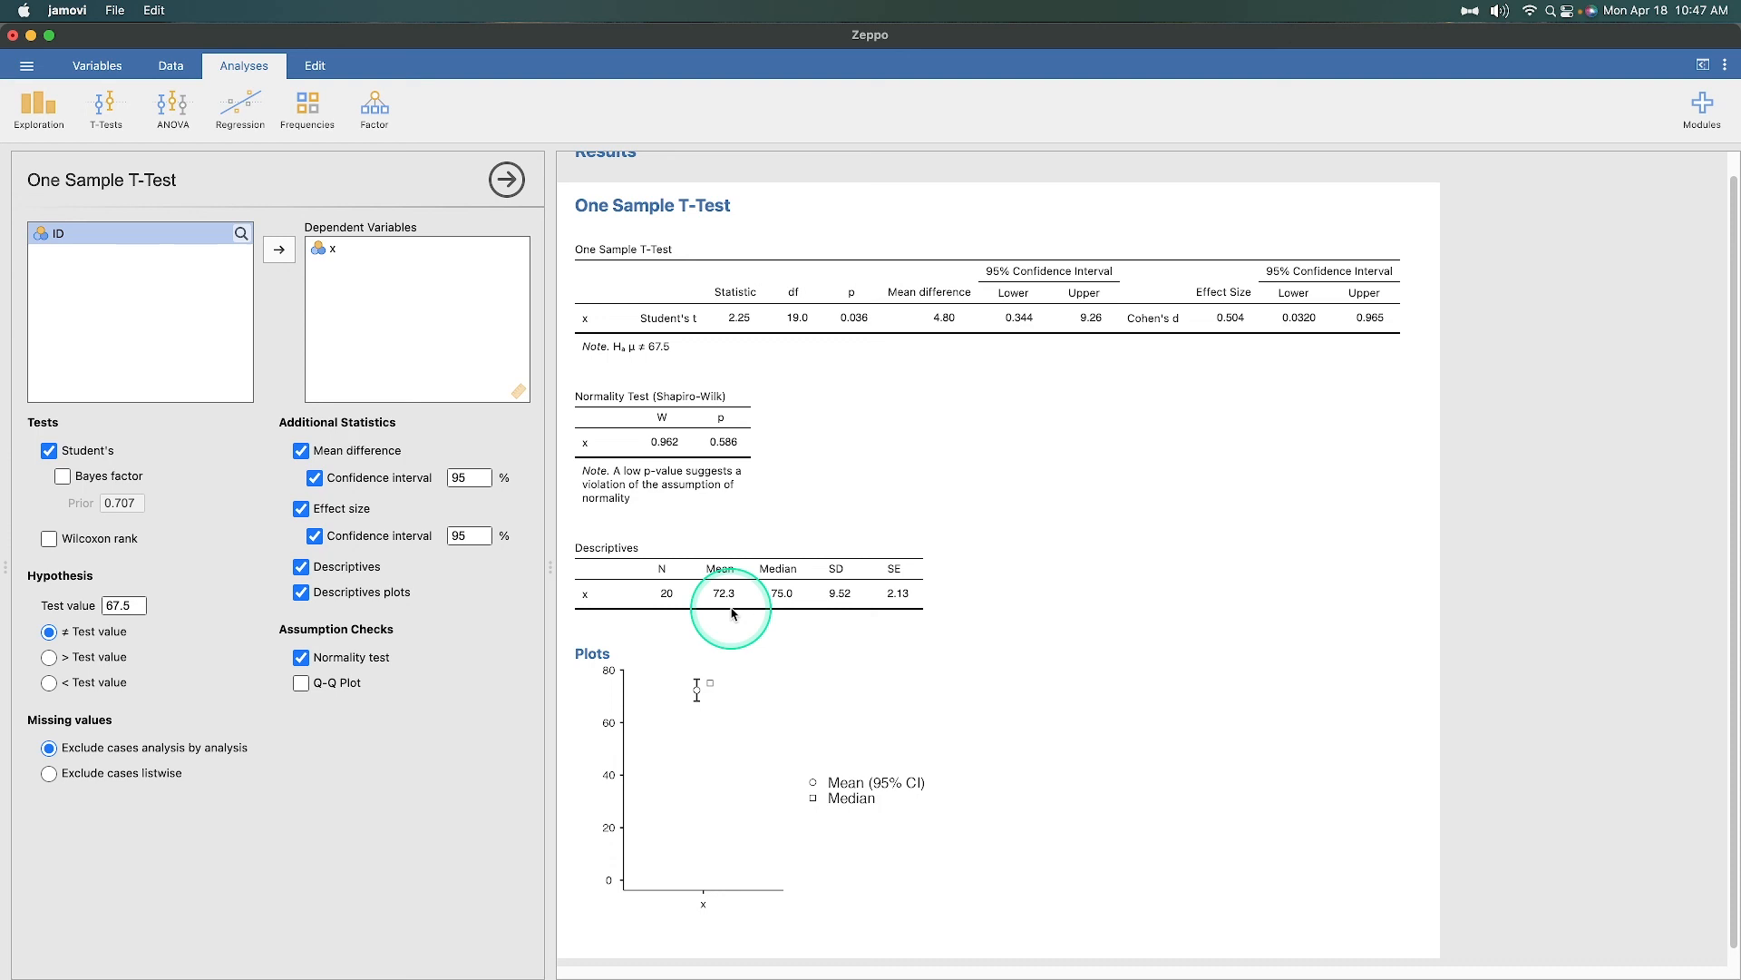
pyautogui.moveTo(655, 359)
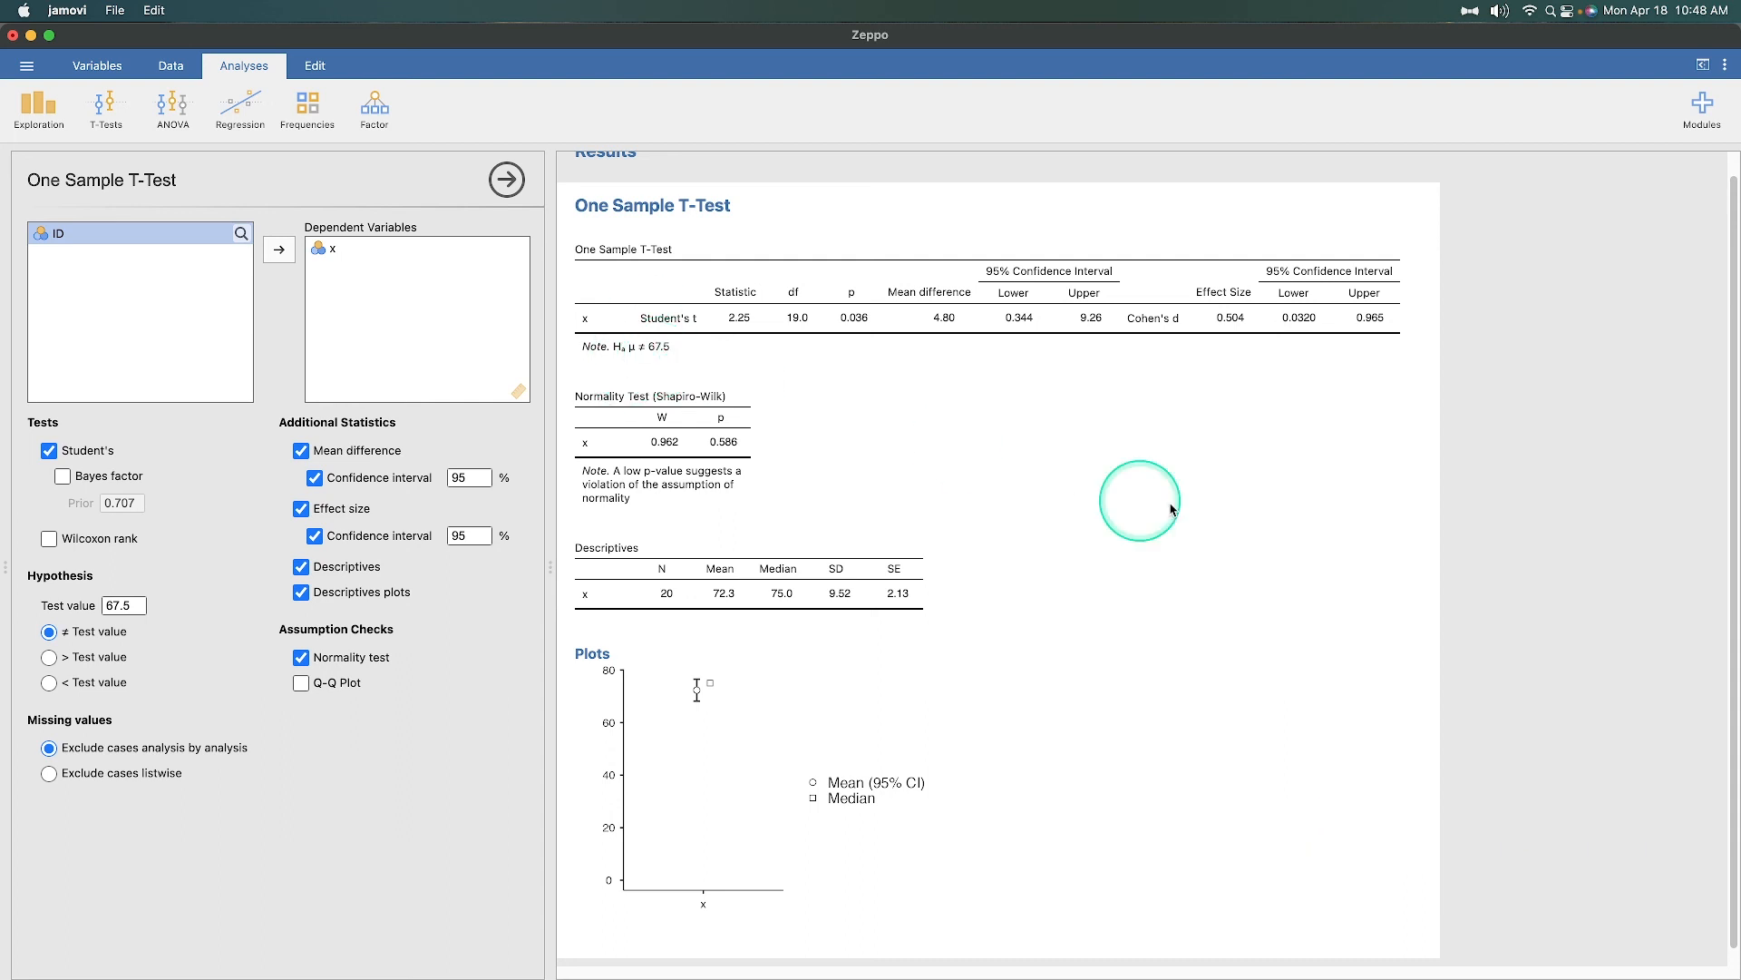
pyautogui.moveTo(1181, 559)
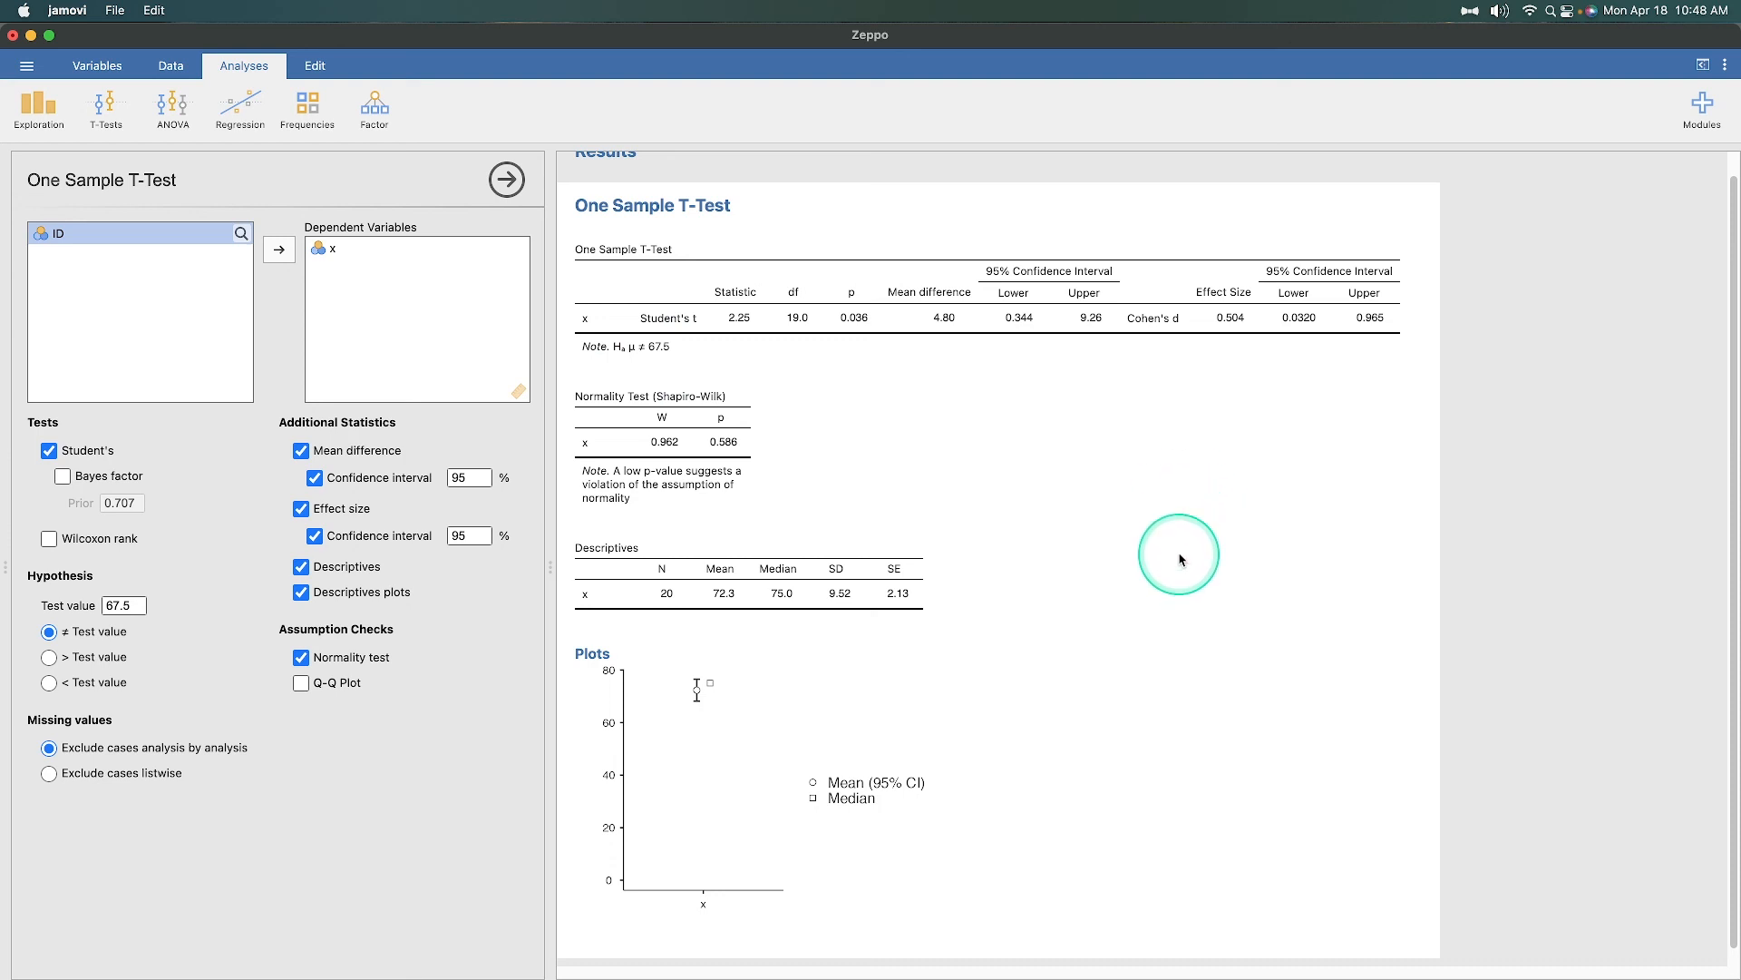